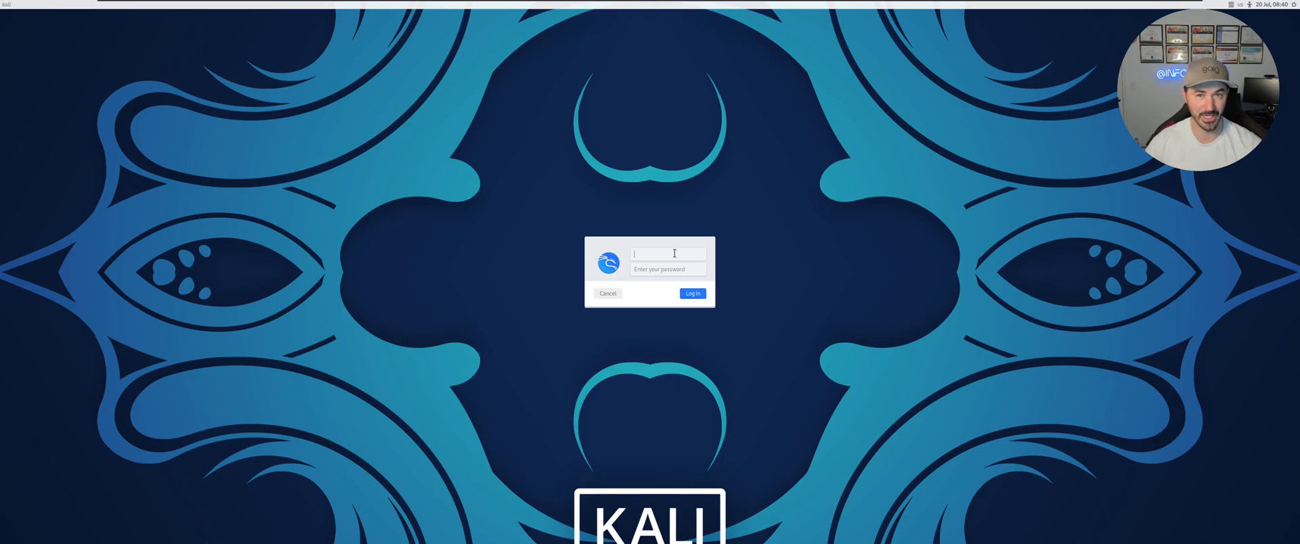
Sign in as the kali user and start the desktop session
{"action": "type", "text": "kali"}
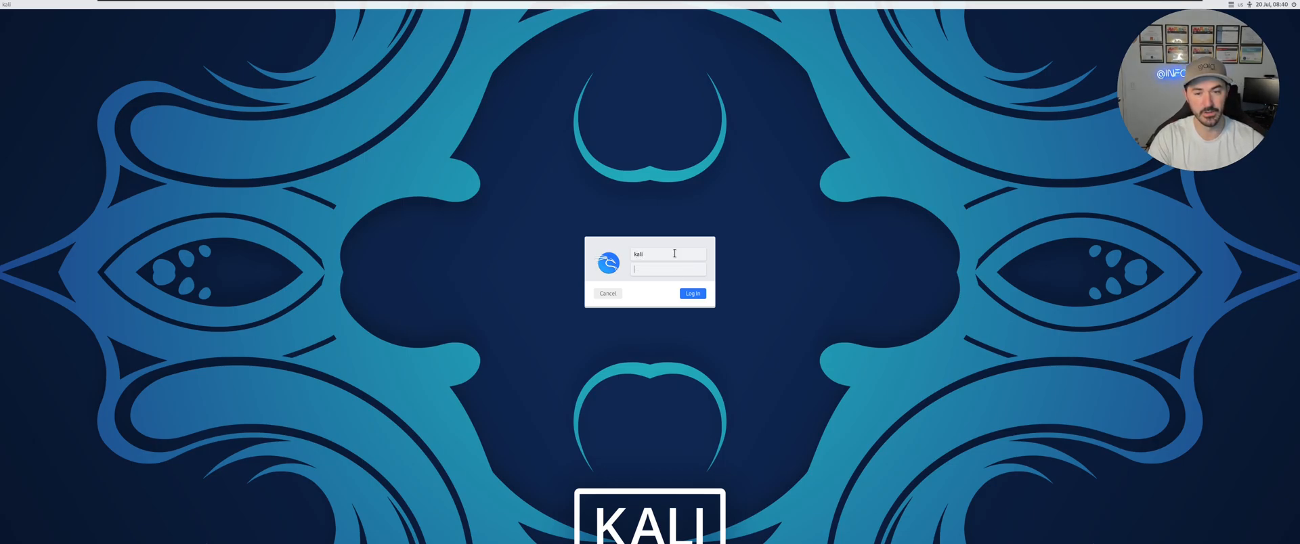
{"action": "left_click", "coordinate": [692, 294]}
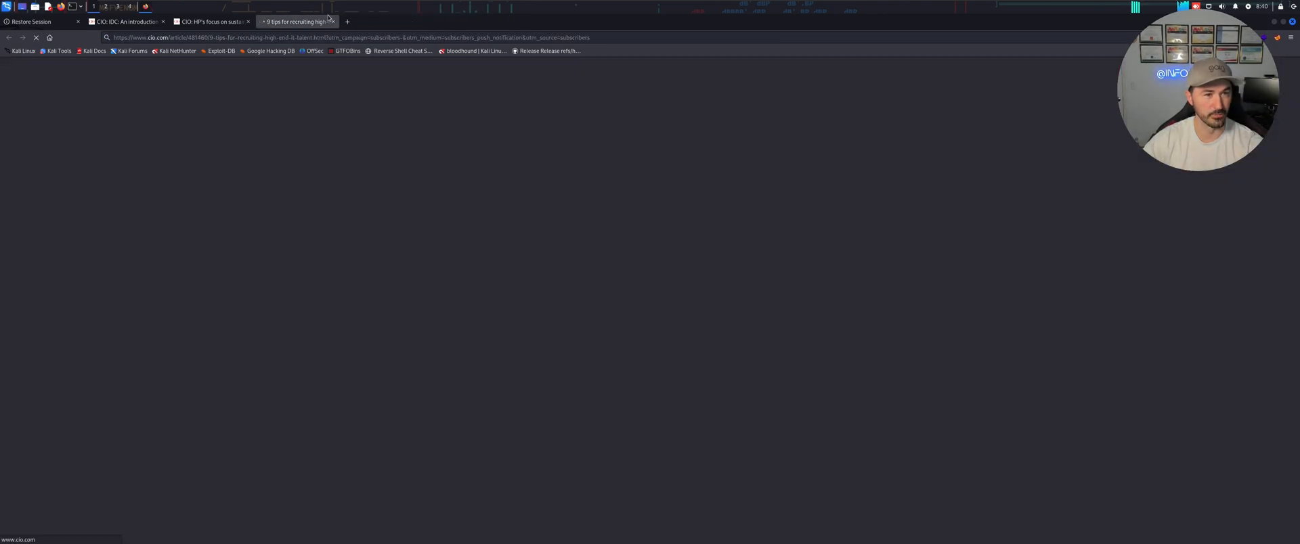
Close the restored article tabs so Firefox shuts and the desktop is clear
{"action": "left_click", "coordinate": [331, 21]}
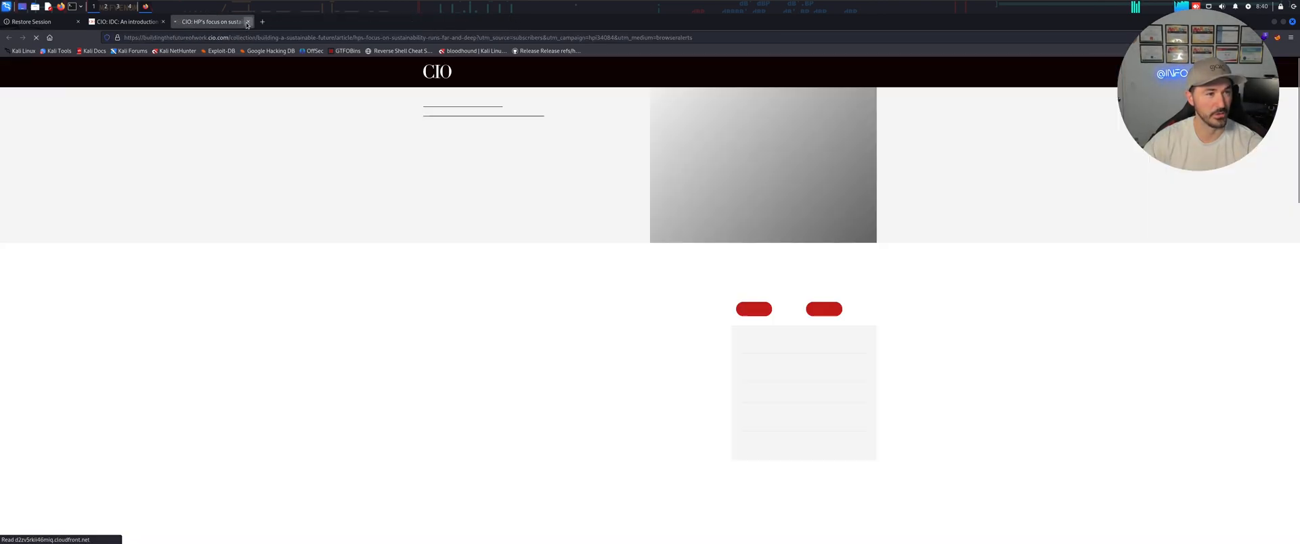
{"action": "left_click", "coordinate": [246, 20]}
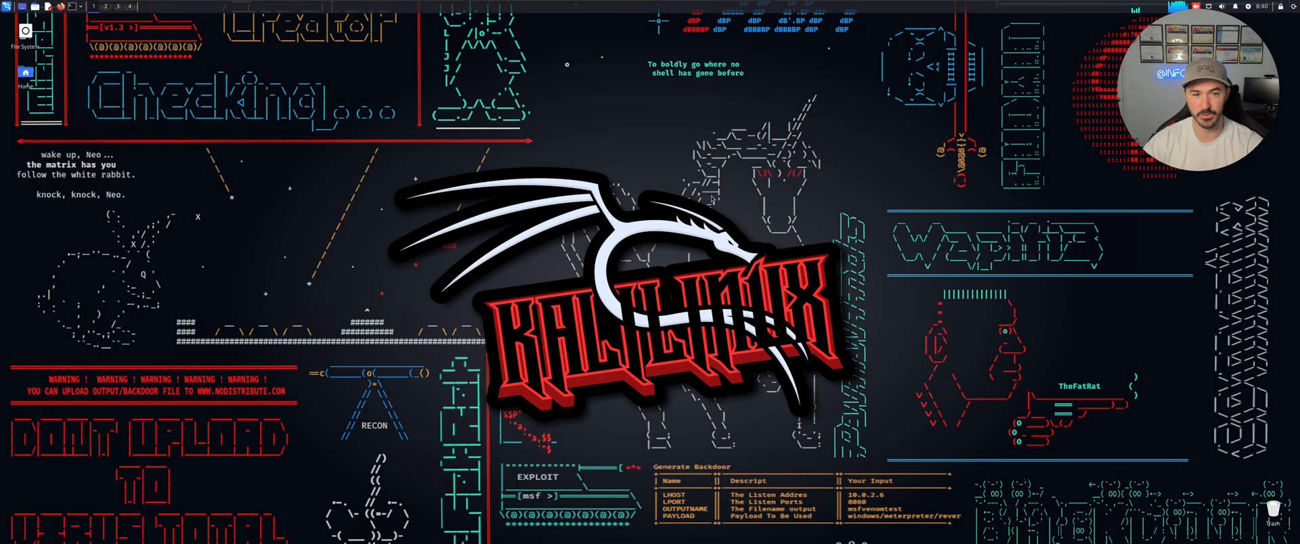
{"action": "mouse_move", "coordinate": [163, 144]}
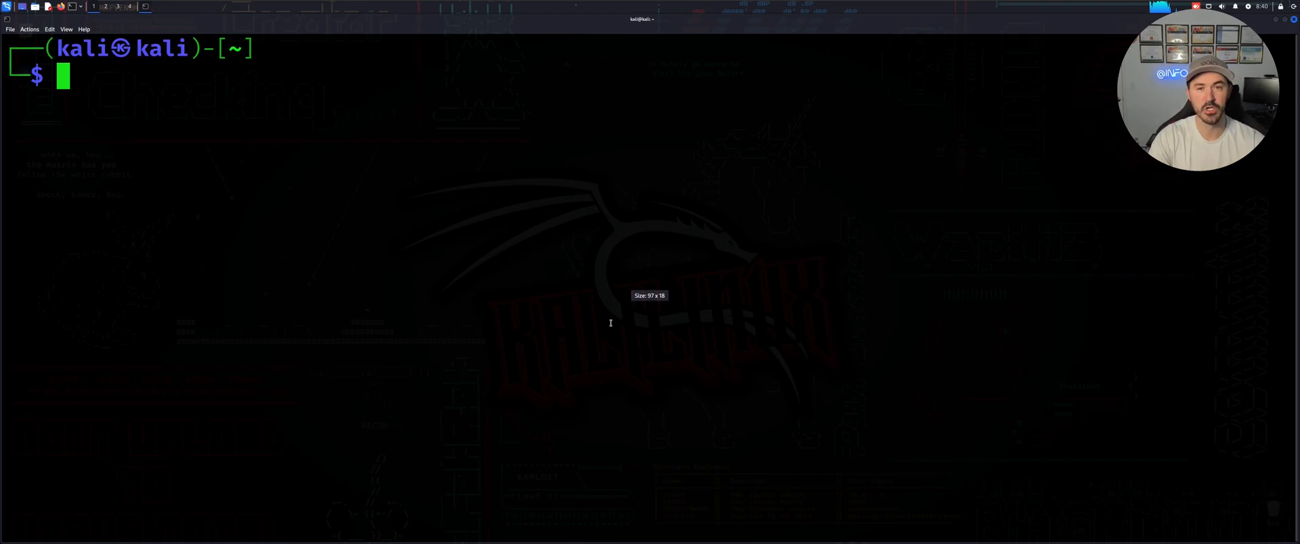
Display /etc/os-release, confirming Kali GNU/Linux Rolling 2023.1
{"action": "type", "text": "ca"}
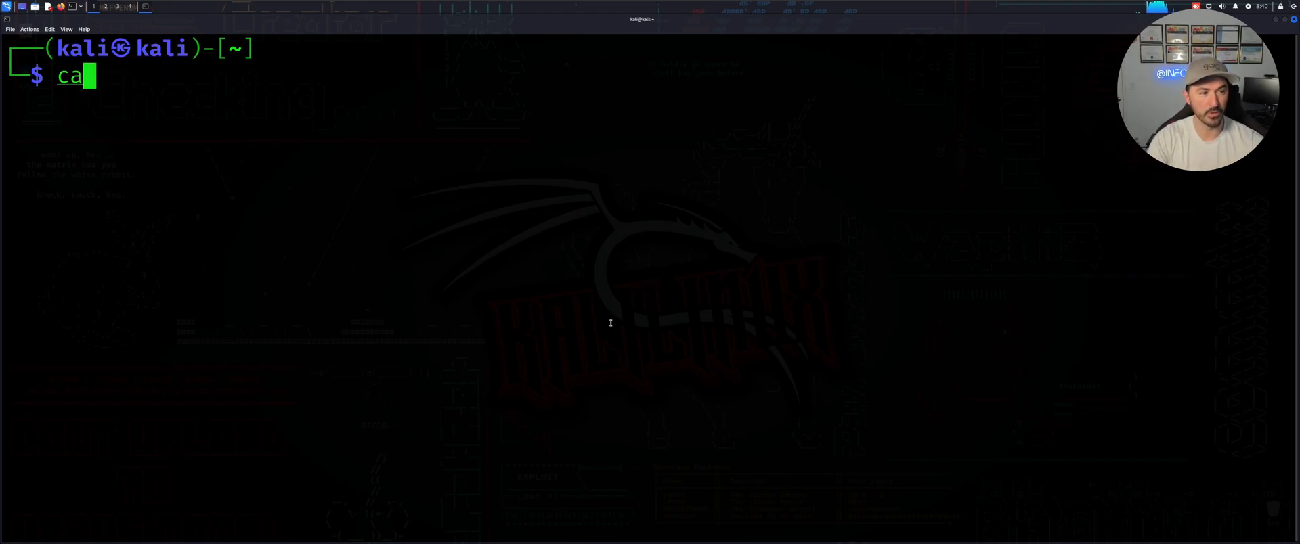
{"action": "type", "text": "t /"}
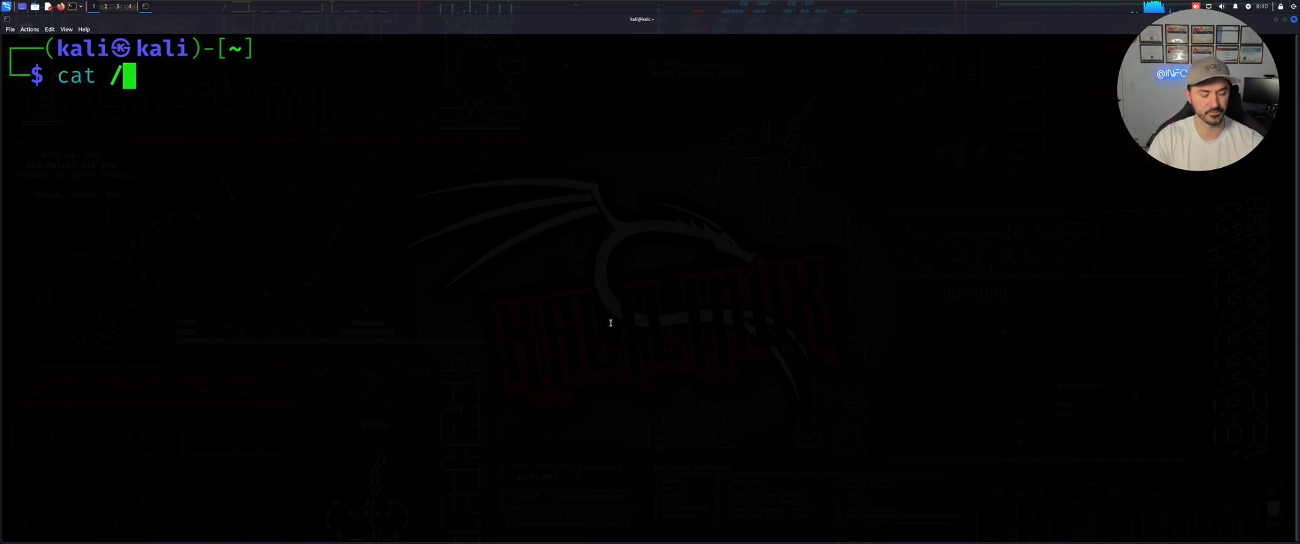
{"action": "type", "text": "etc/op"}
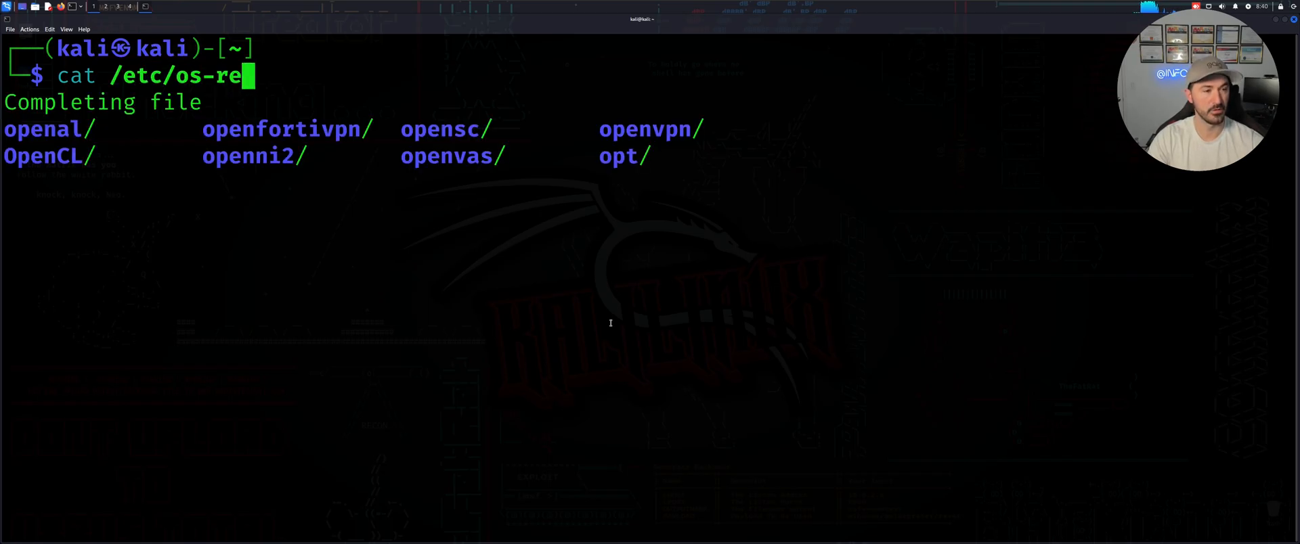
{"action": "key", "text": "Return"}
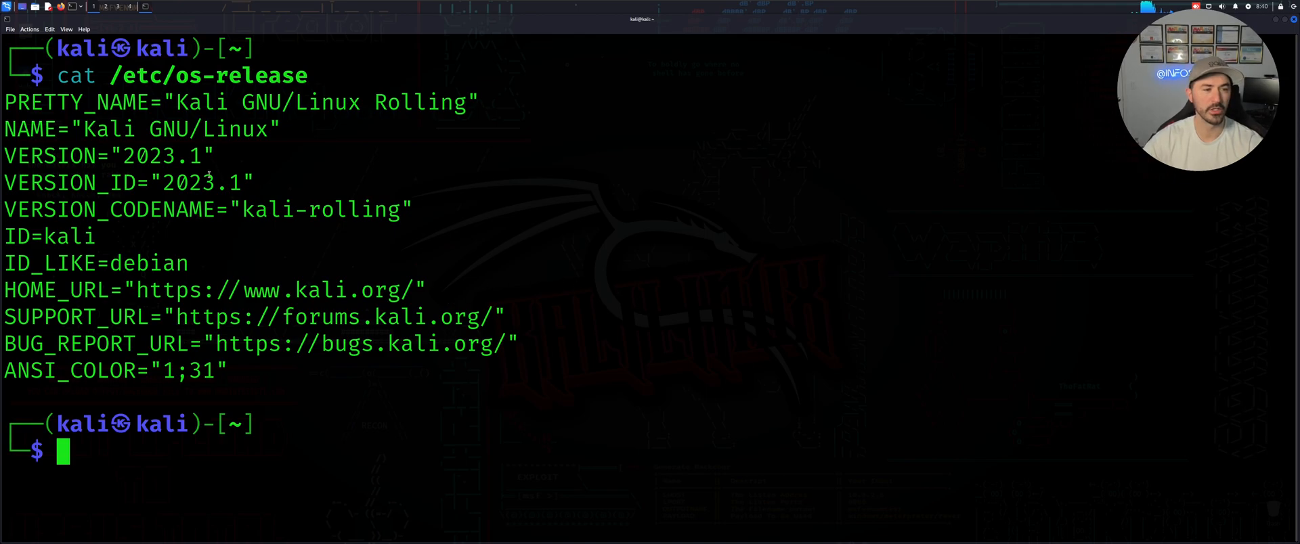
{"action": "double_click", "coordinate": [203, 183]}
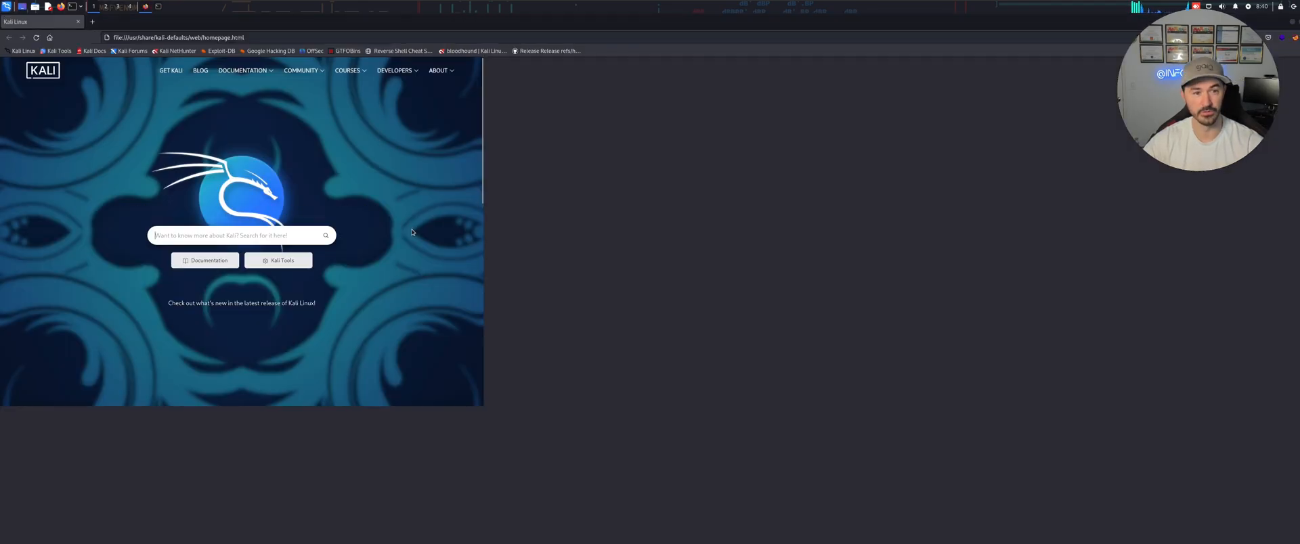
Search for kali.org and browse to the Installer Images page showing the 2023.2 changelog
{"action": "left_click", "coordinate": [178, 37]}
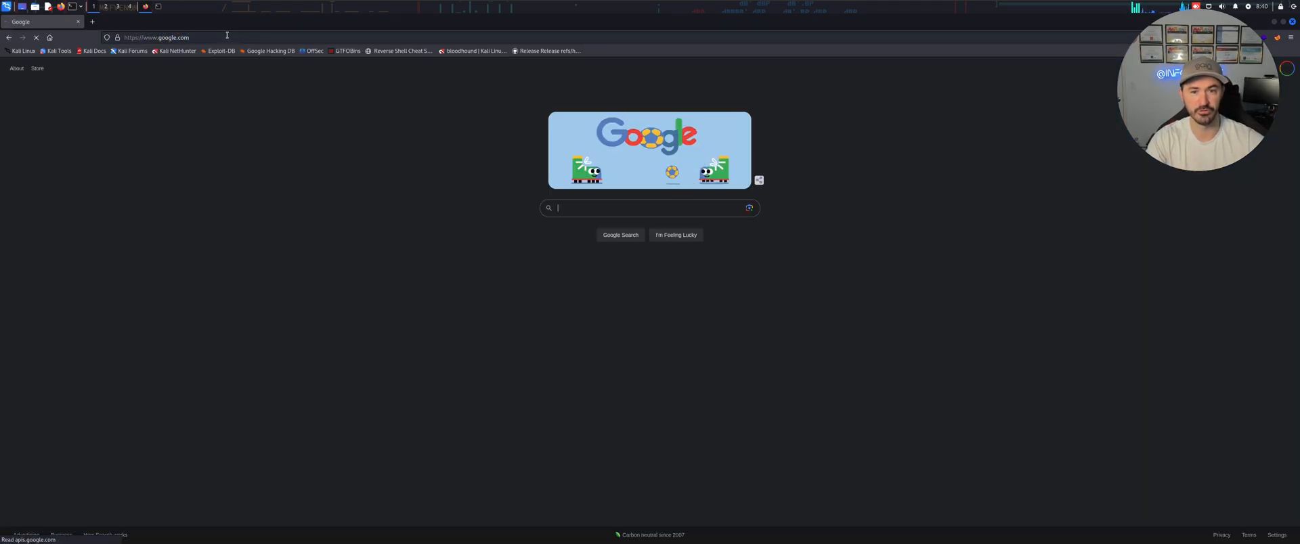
{"action": "type", "text": "kali"}
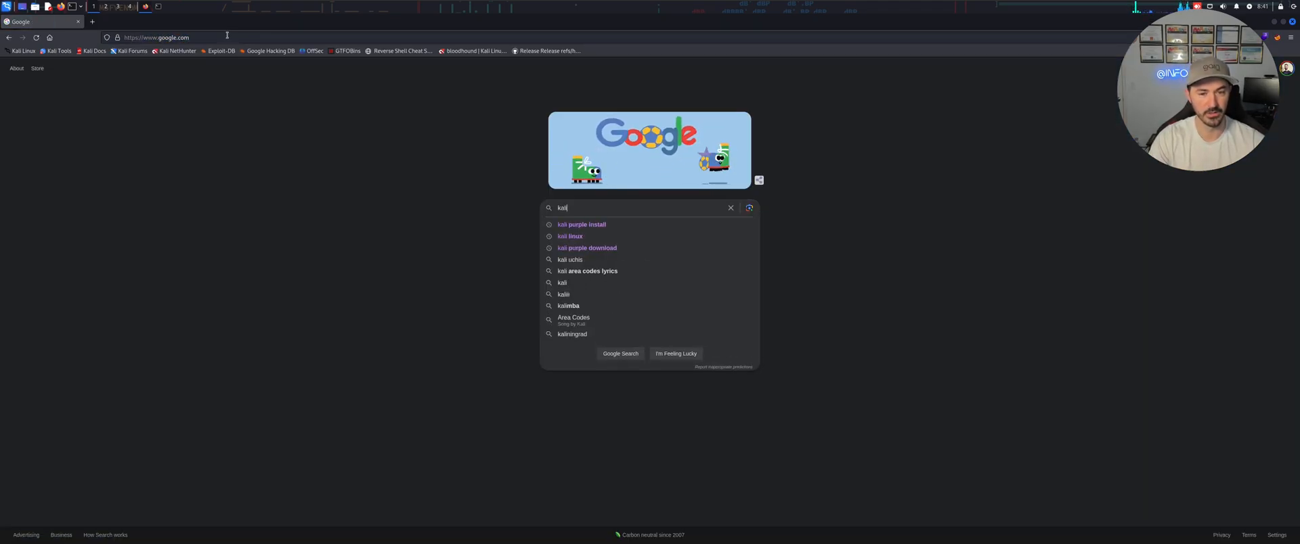
{"action": "type", "text": ".org/get-kali/"}
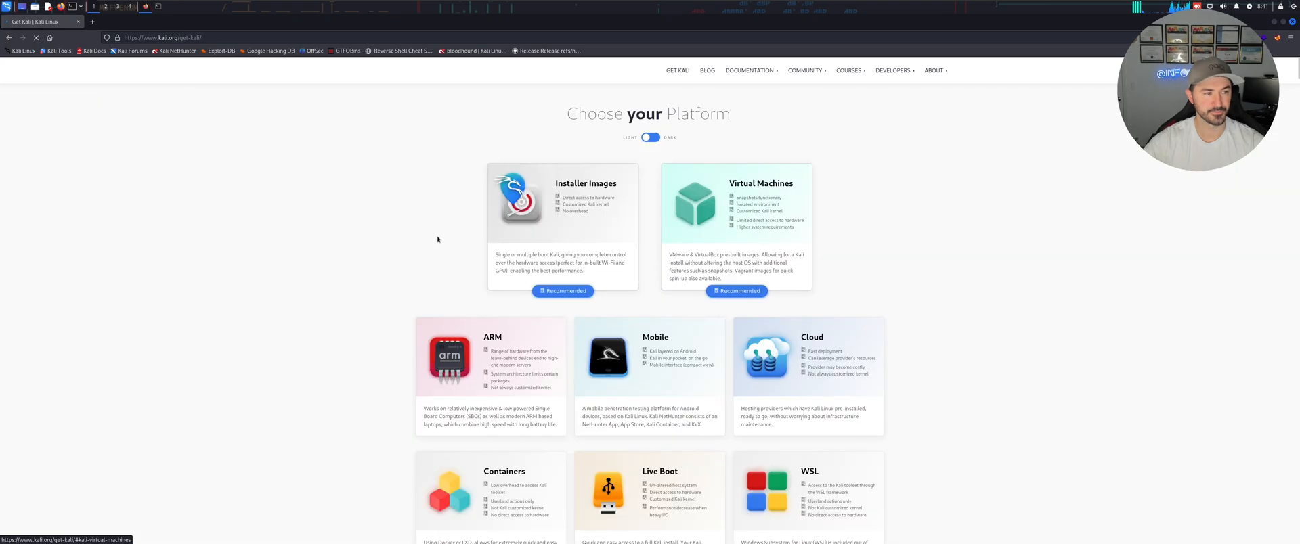
{"action": "scroll", "scroll_direction": "down", "scroll_amount": 3}
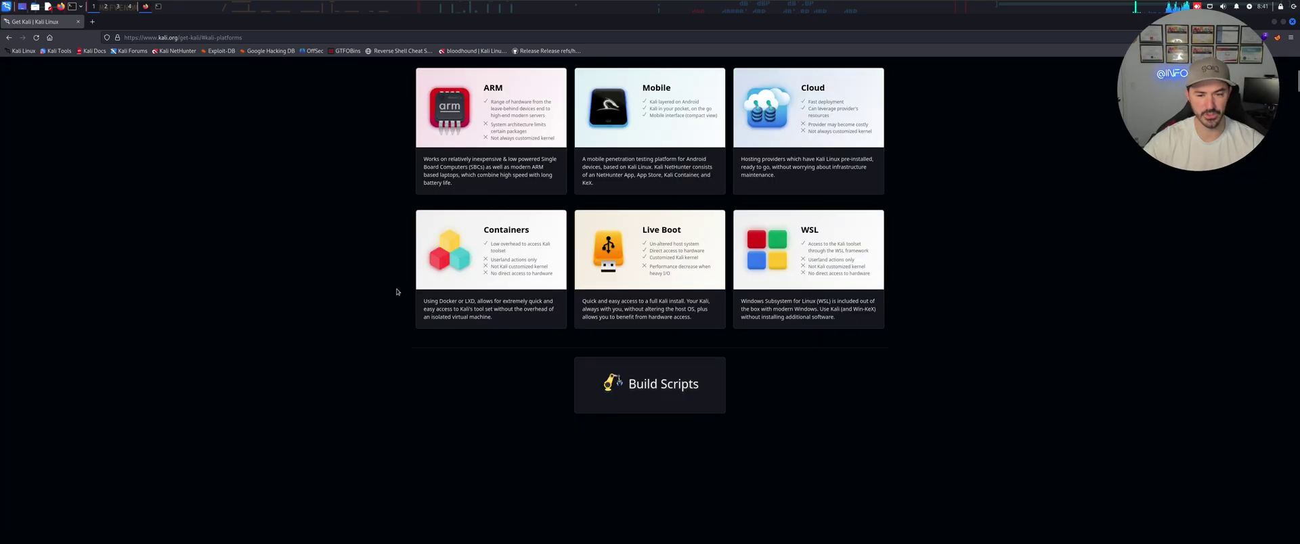
{"action": "scroll", "scroll_direction": "up", "scroll_amount": 3}
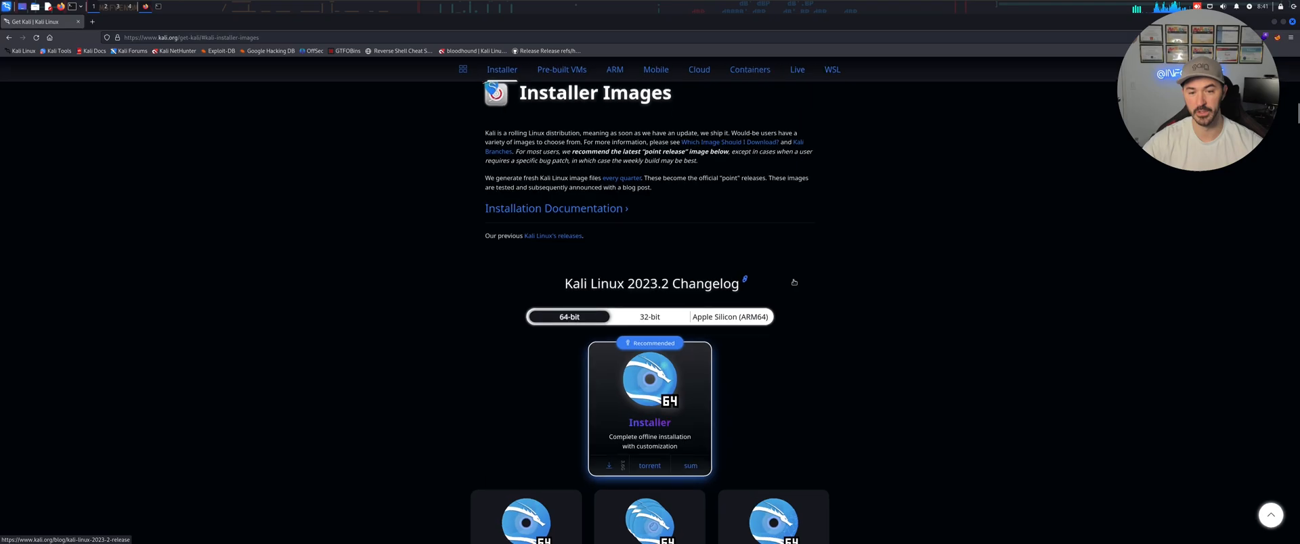
{"action": "scroll", "scroll_direction": "down", "scroll_amount": 3}
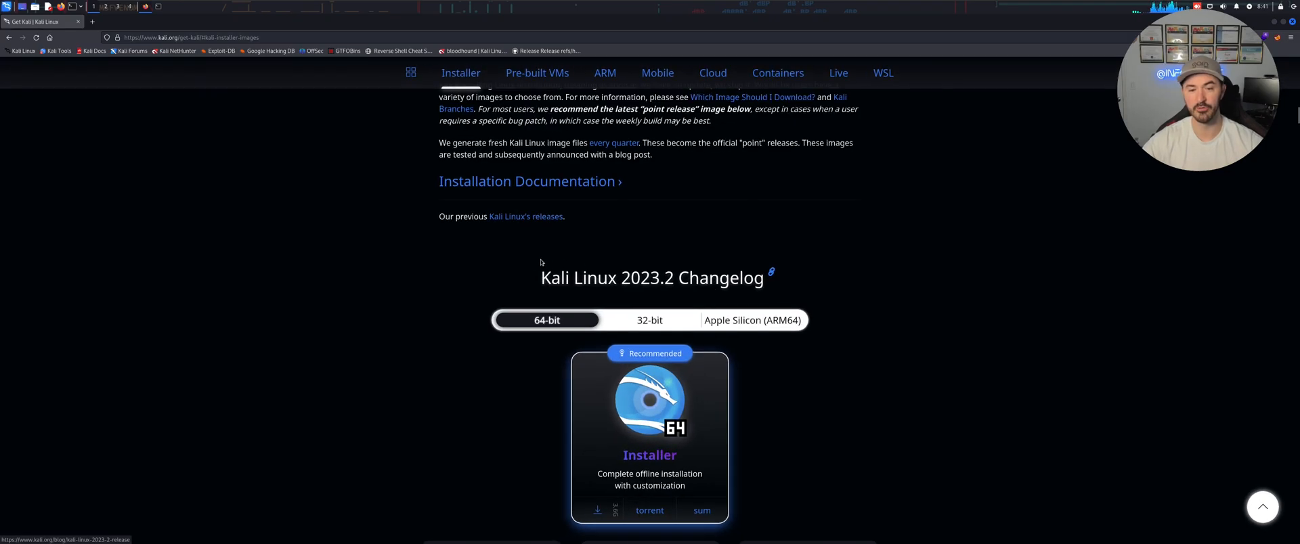
{"action": "mouse_move", "coordinate": [871, 294]}
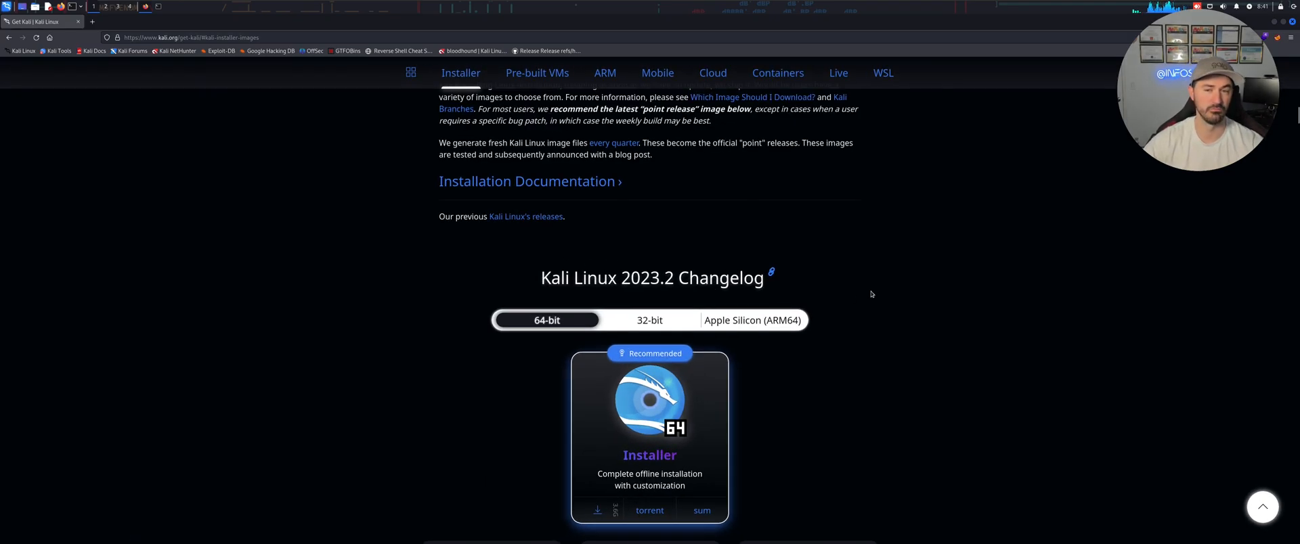
{"action": "mouse_move", "coordinate": [668, 300]}
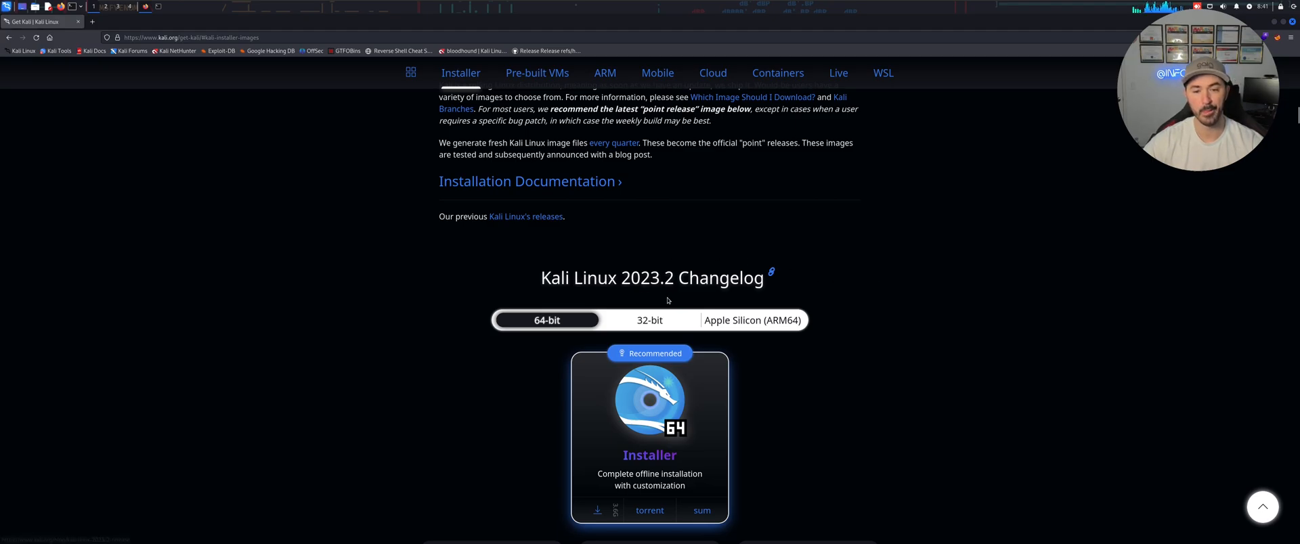
{"action": "mouse_move", "coordinate": [656, 281]}
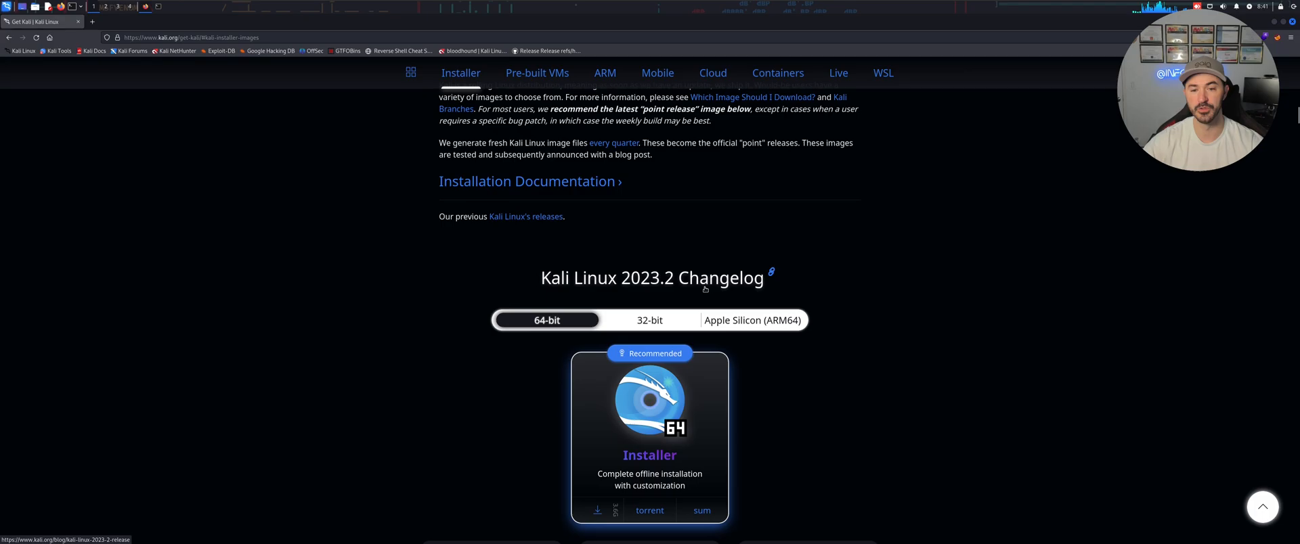
{"action": "mouse_move", "coordinate": [238, 184]}
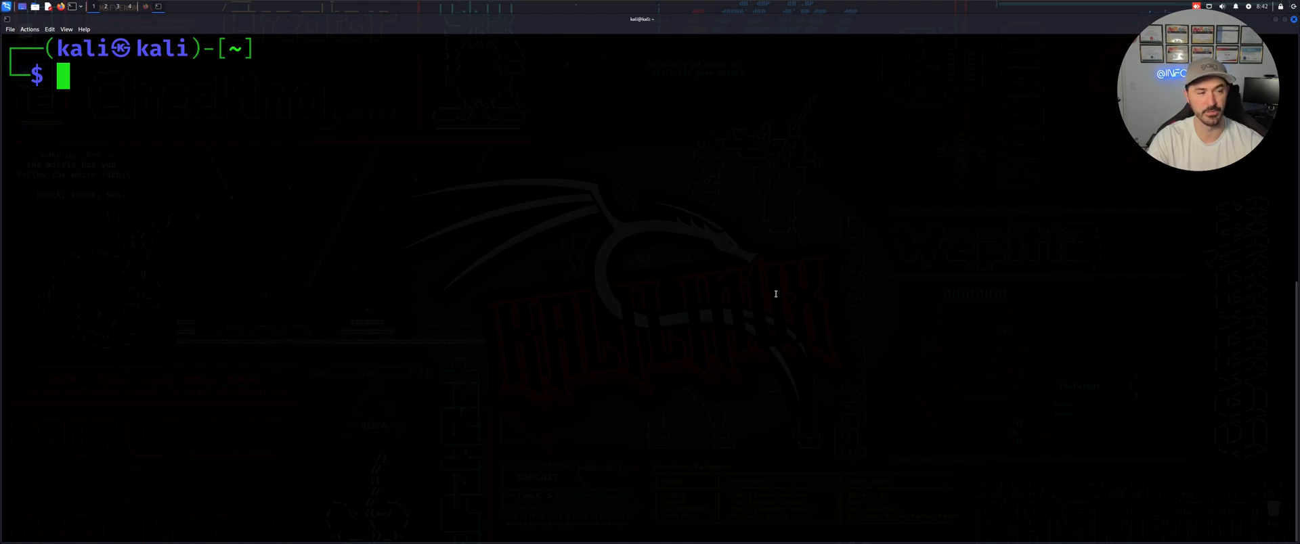
Run passwd for the kali user and enter the current password
{"action": "type", "text": "poweroff"}
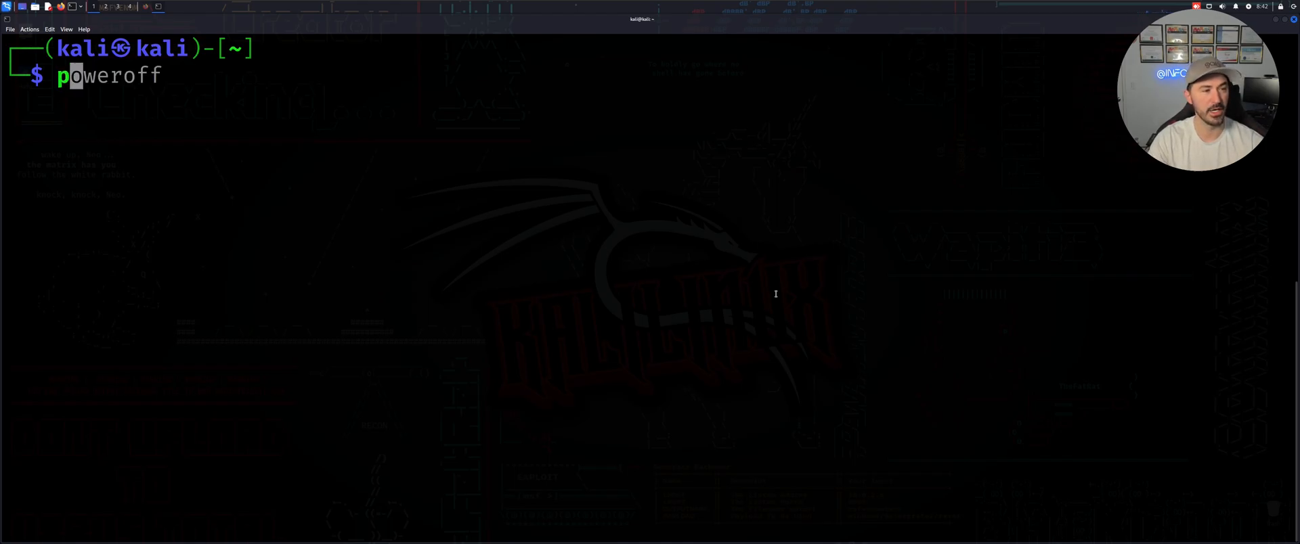
{"action": "type", "text": "pss"}
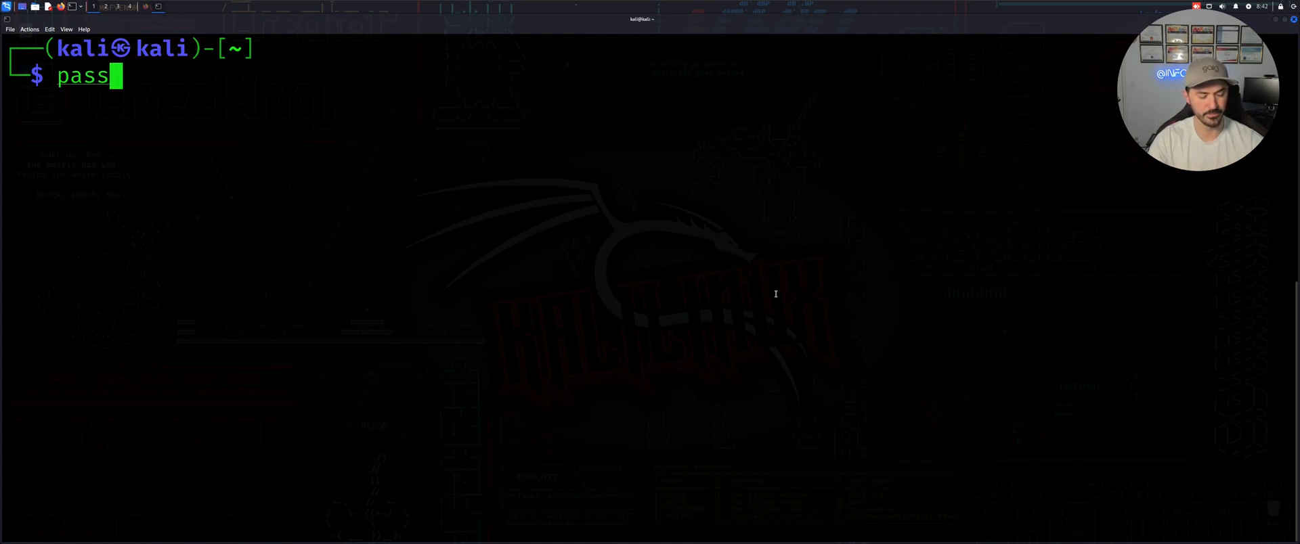
{"action": "key", "text": "Return"}
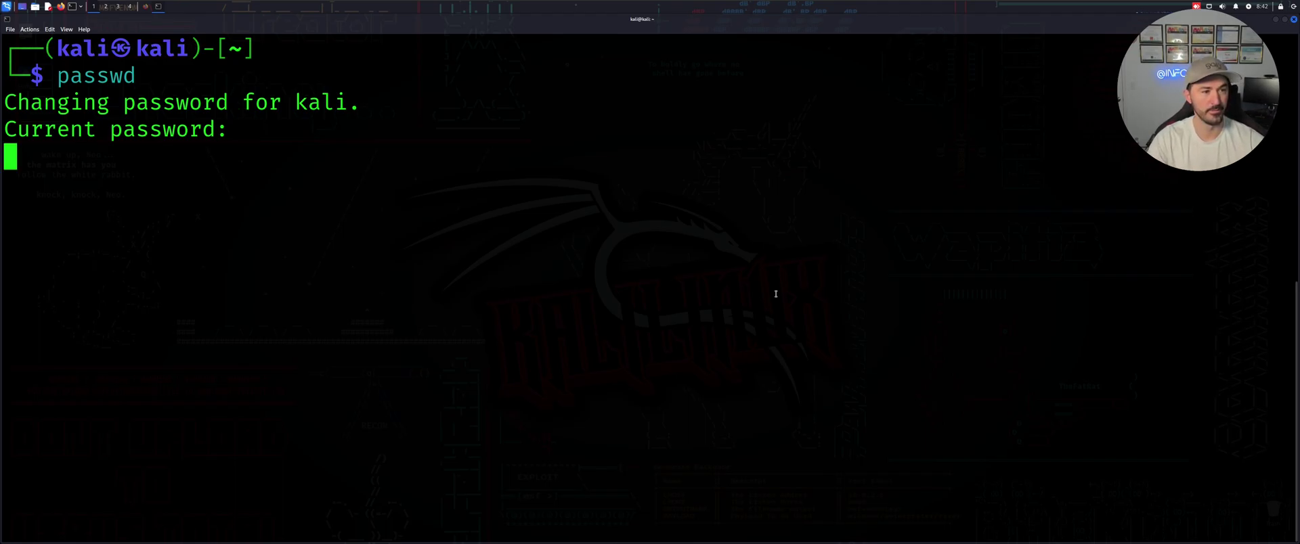
{"action": "key", "text": "Return"}
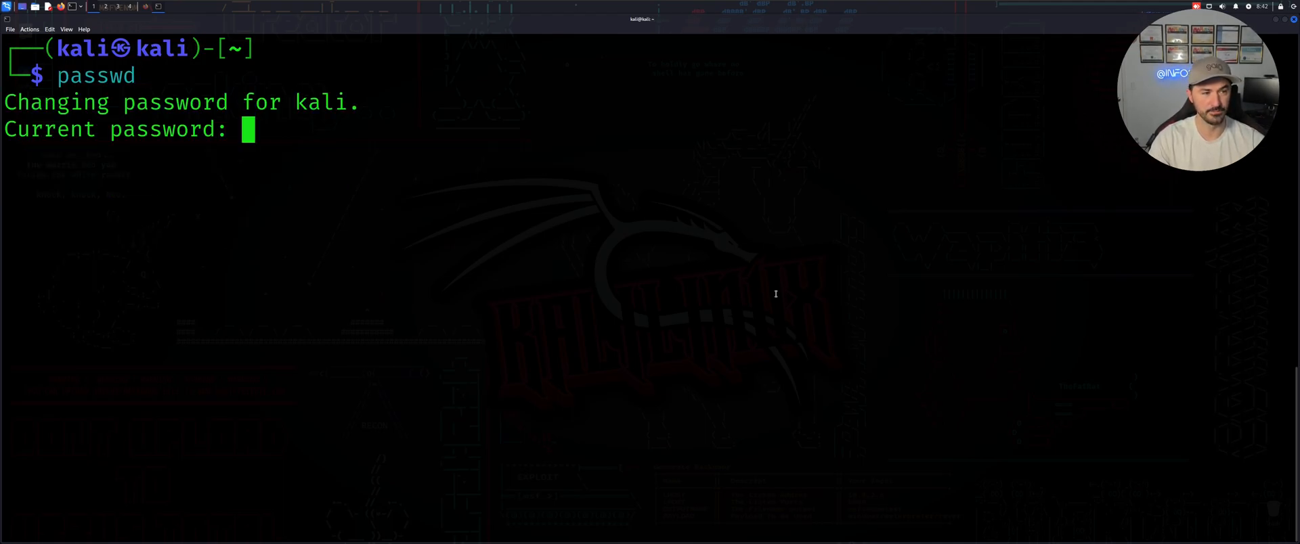
Enter and confirm the new kali password until passwd reports it updated successfully
{"action": "key", "text": "Return"}
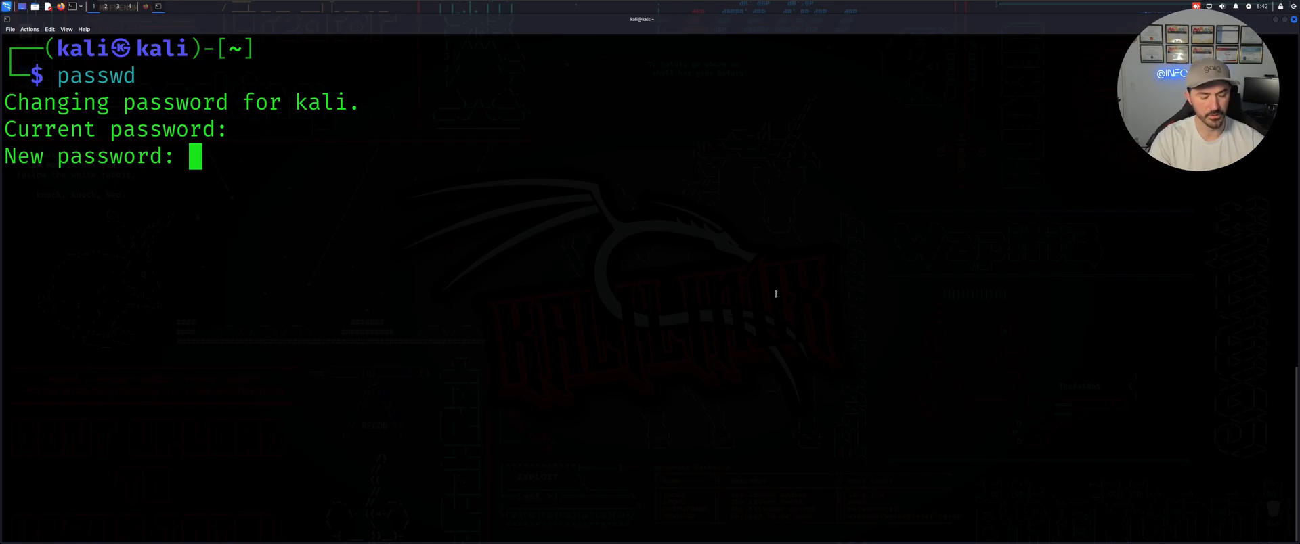
{"action": "key", "text": "Return"}
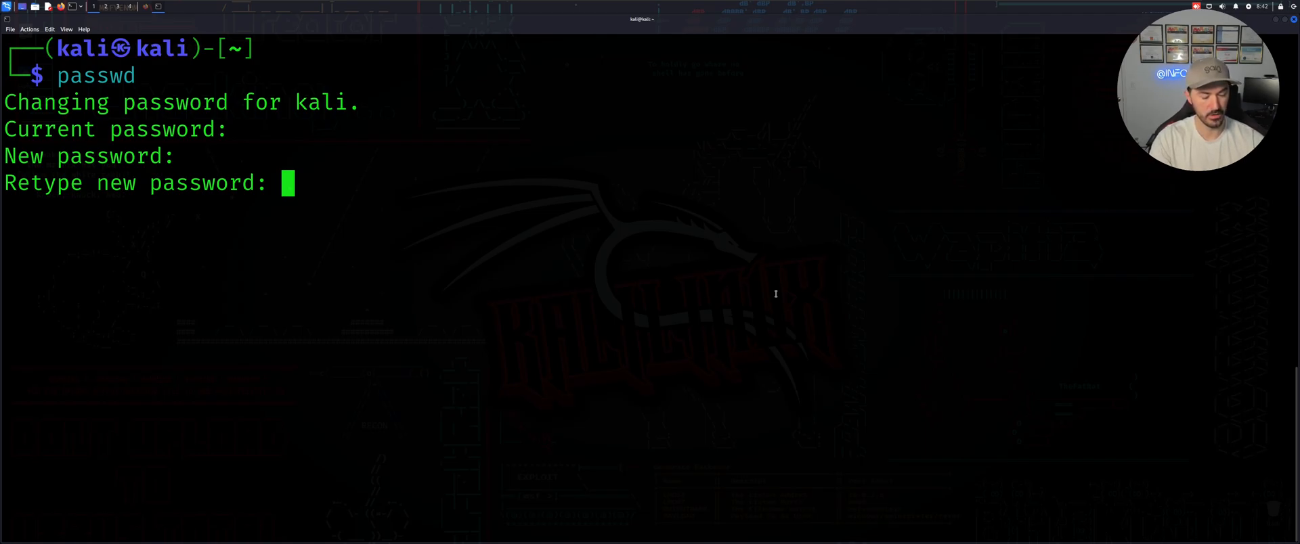
{"action": "key", "text": "Return"}
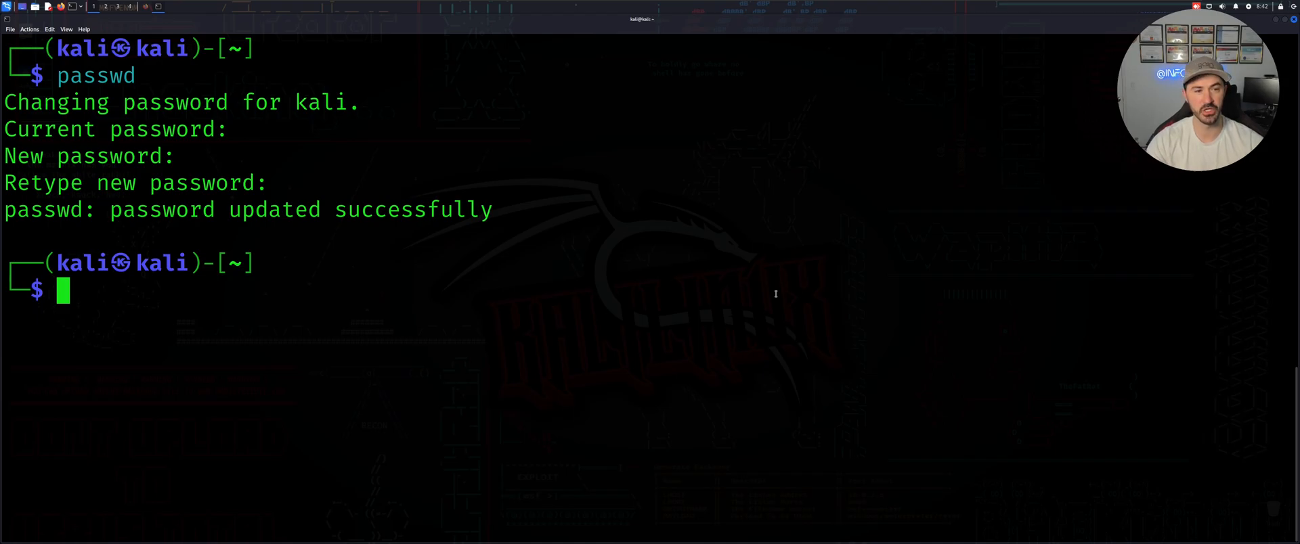
Check the current user with whoami, then start switching to root with sudo su
{"action": "type", "text": "whoami"}
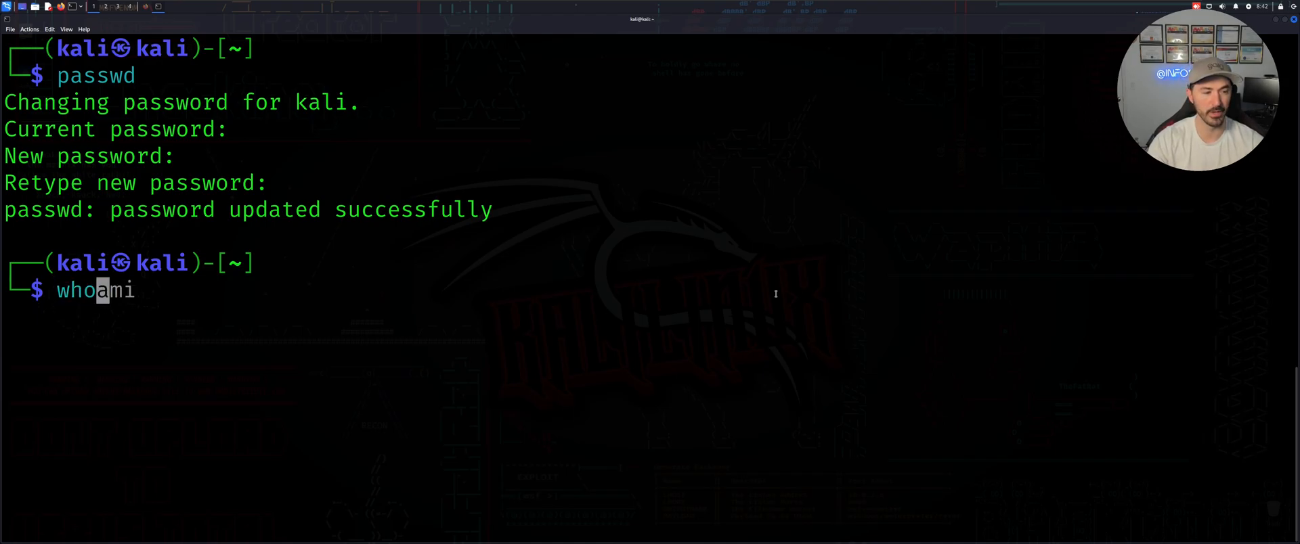
{"action": "key", "text": "Return"}
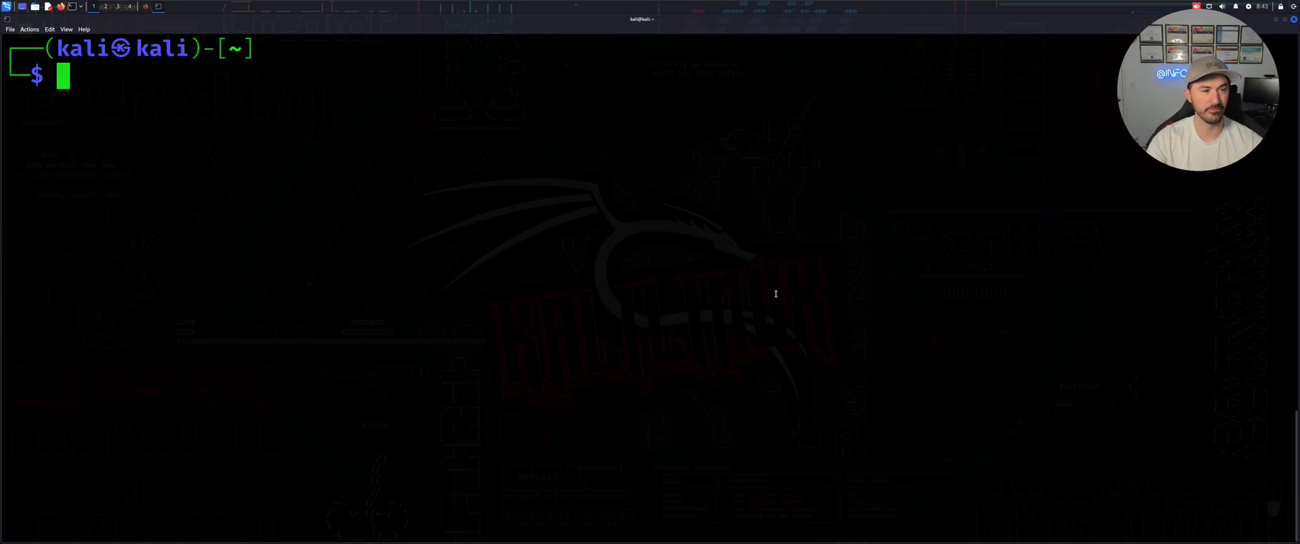
{"action": "type", "text": "sudo su"}
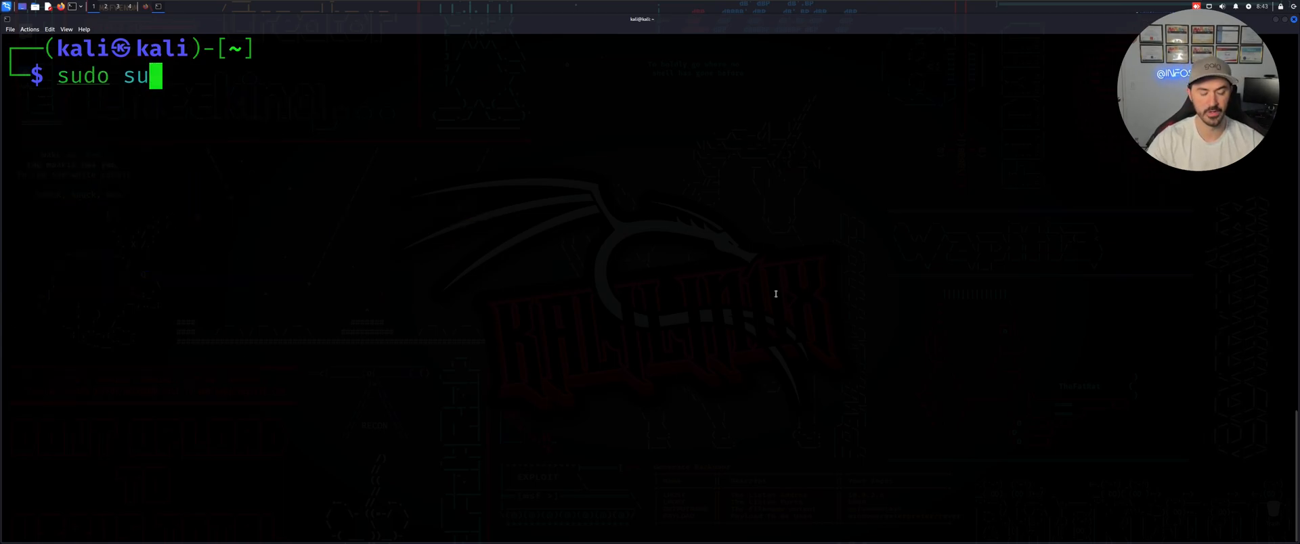
{"action": "key", "text": "Return"}
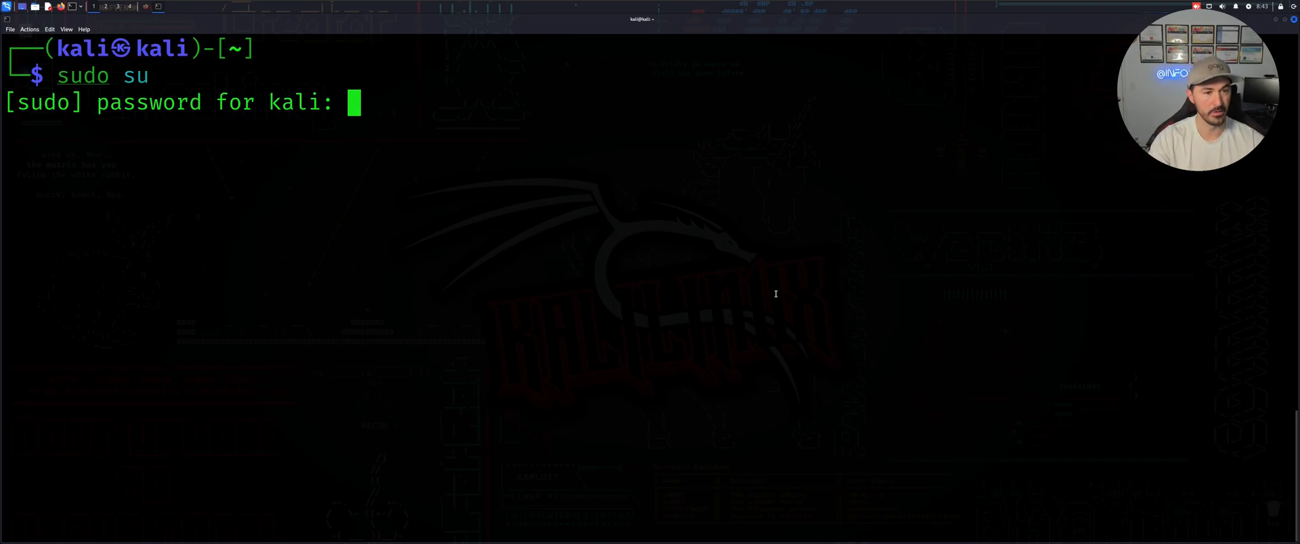
Gain the root shell after one failed password attempt, then exit back to the kali prompt
{"action": "key", "text": "Return"}
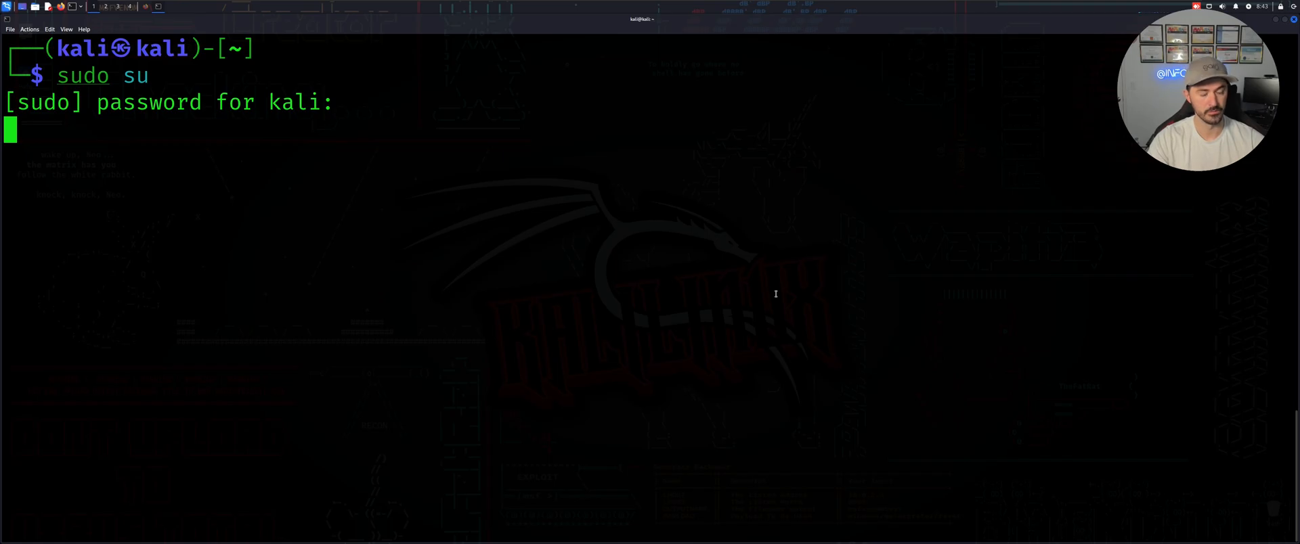
{"action": "key", "text": "Return"}
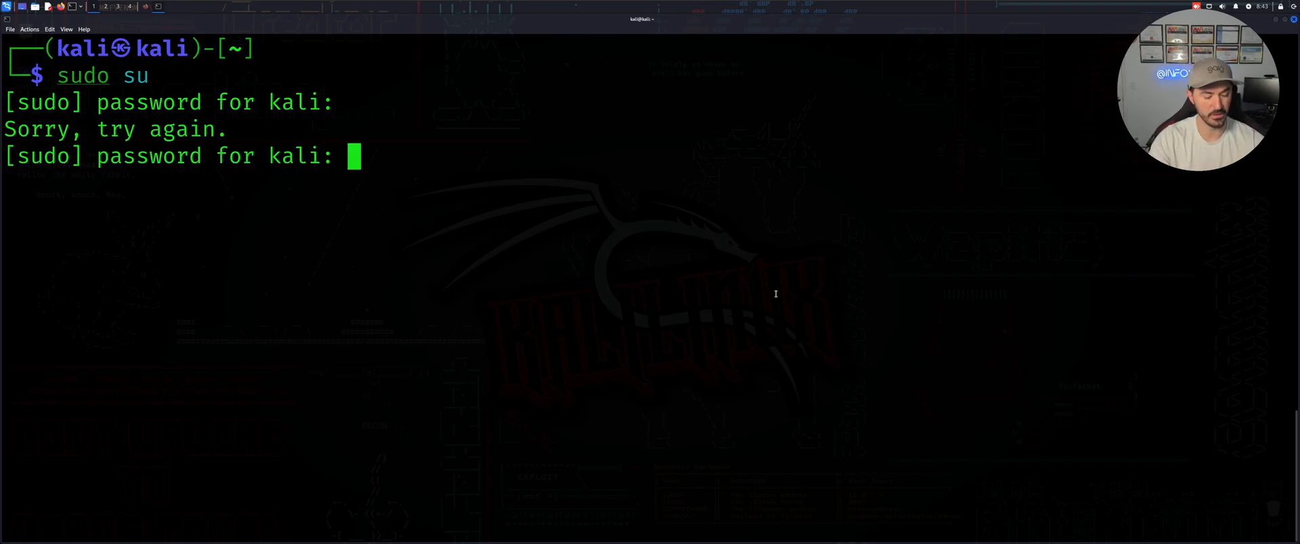
{"action": "key", "text": "Return"}
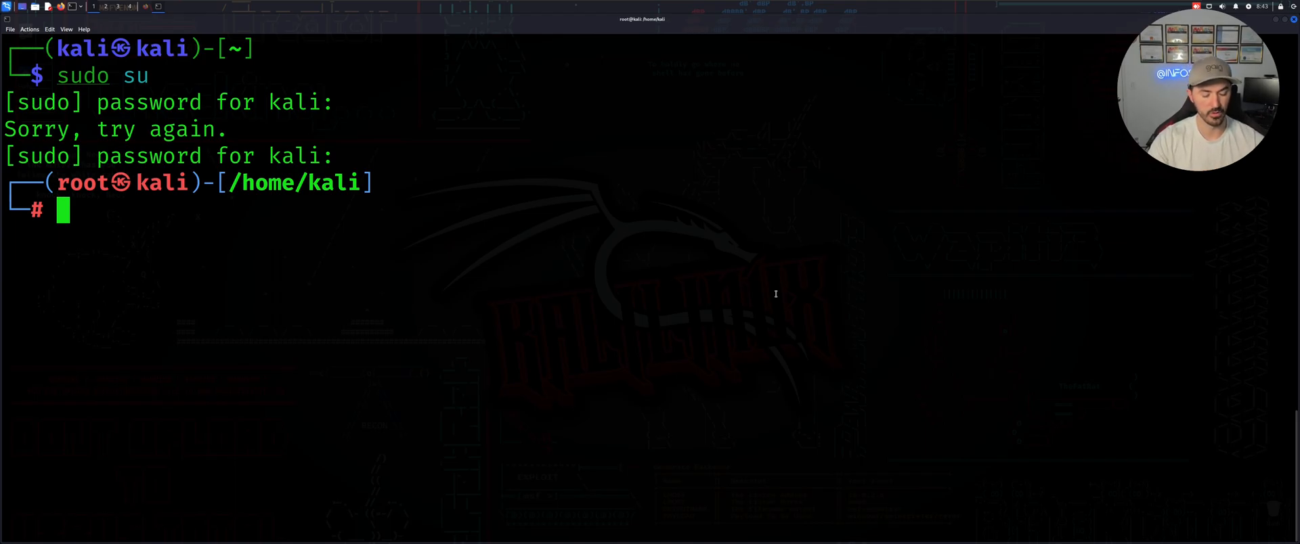
{"action": "type", "text": "exit"}
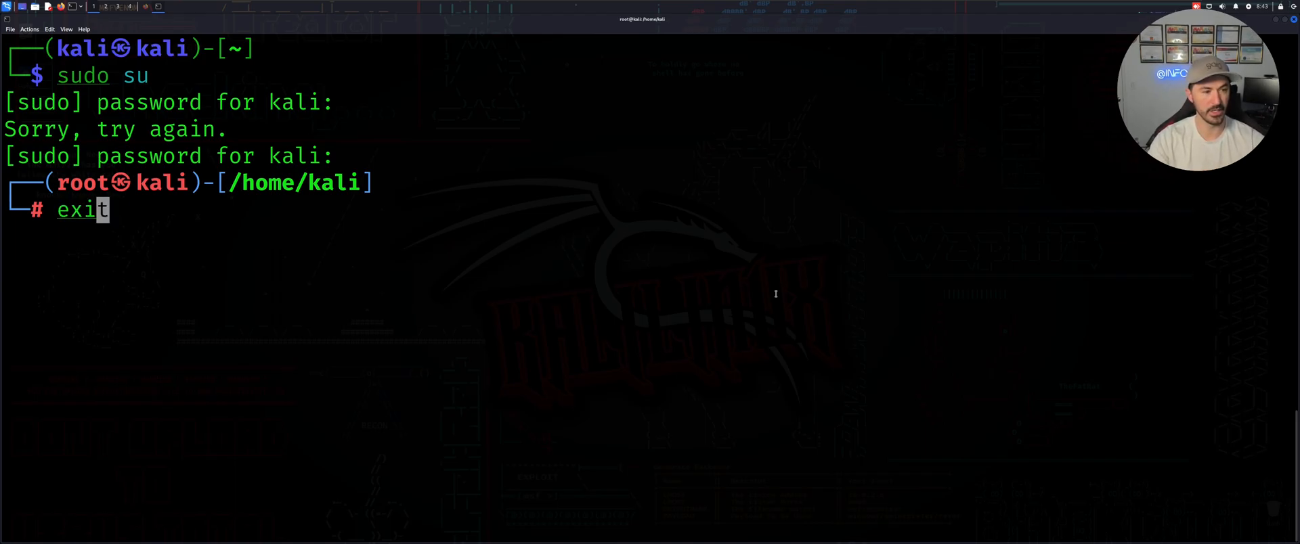
{"action": "key", "text": "Return"}
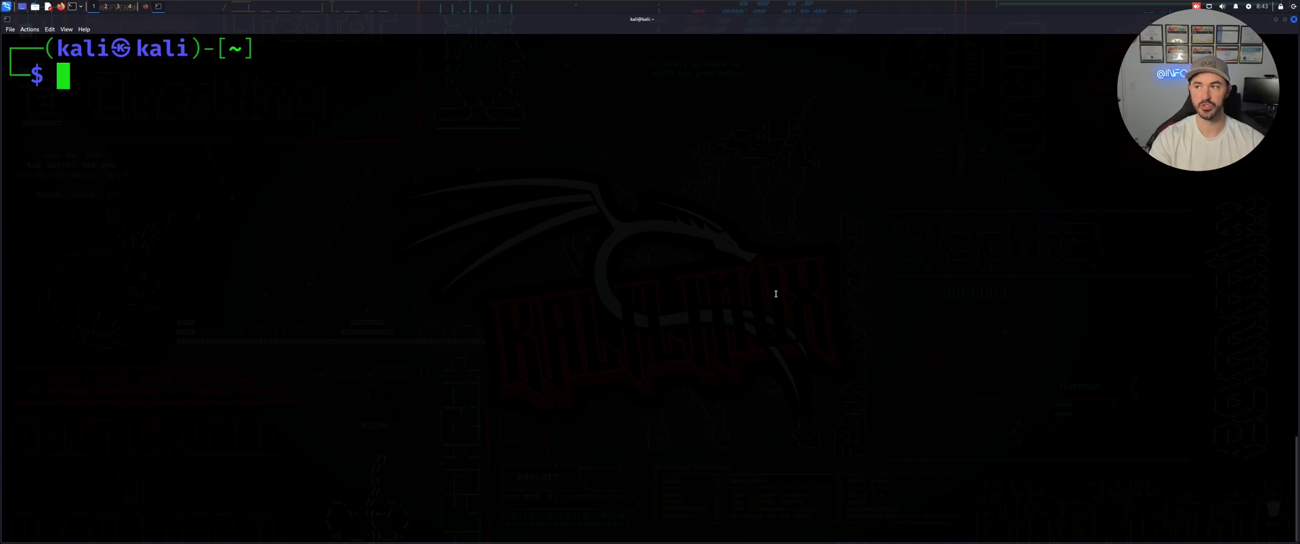
Set a new root password with sudo passwd root, leaving the session at a root shell
{"action": "type", "text": "sudo su"}
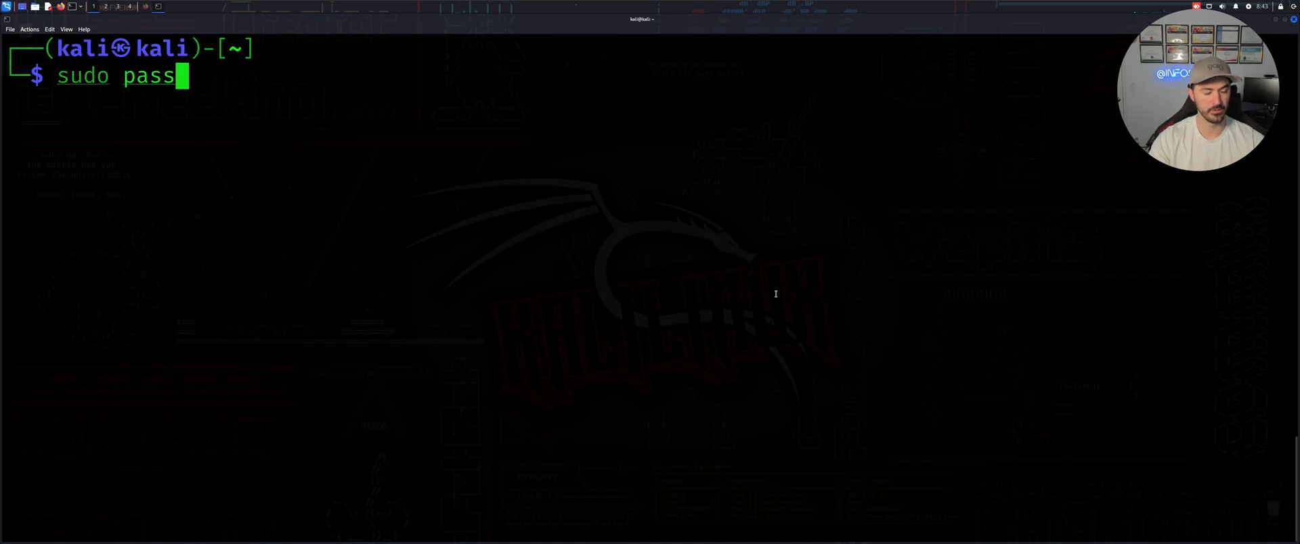
{"action": "type", "text": "wd r"}
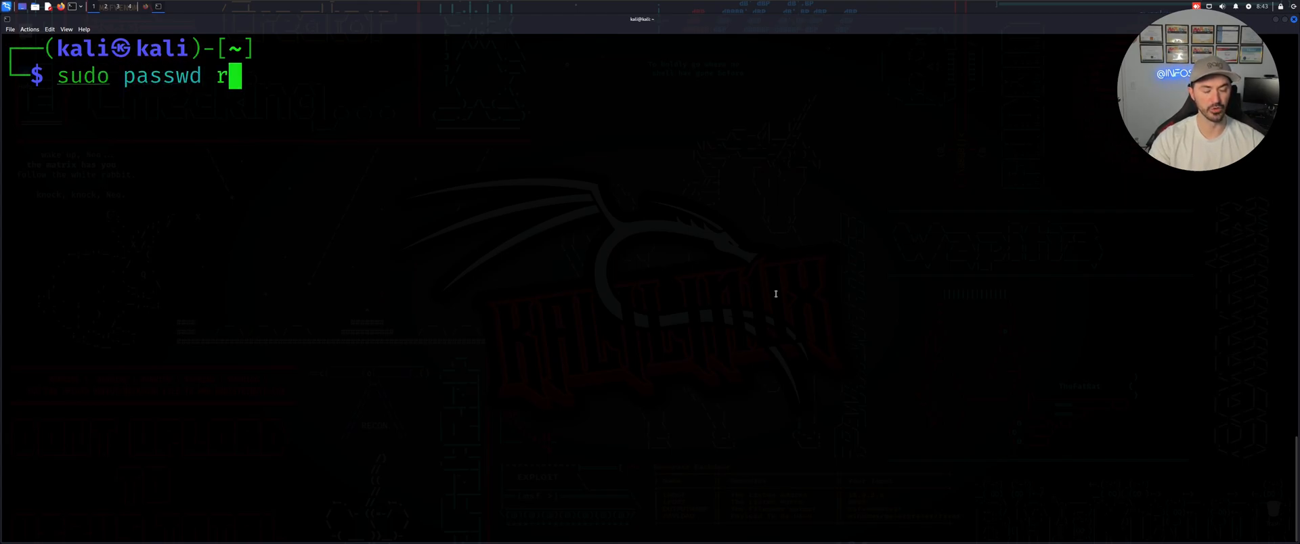
{"action": "type", "text": "oot"}
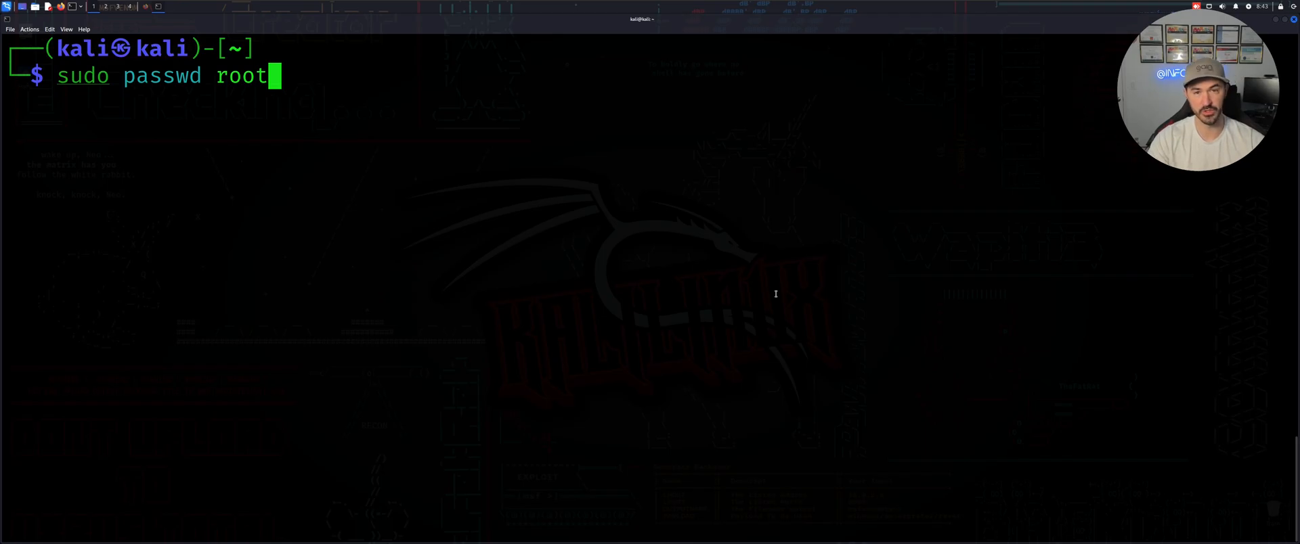
{"action": "key", "text": "Return"}
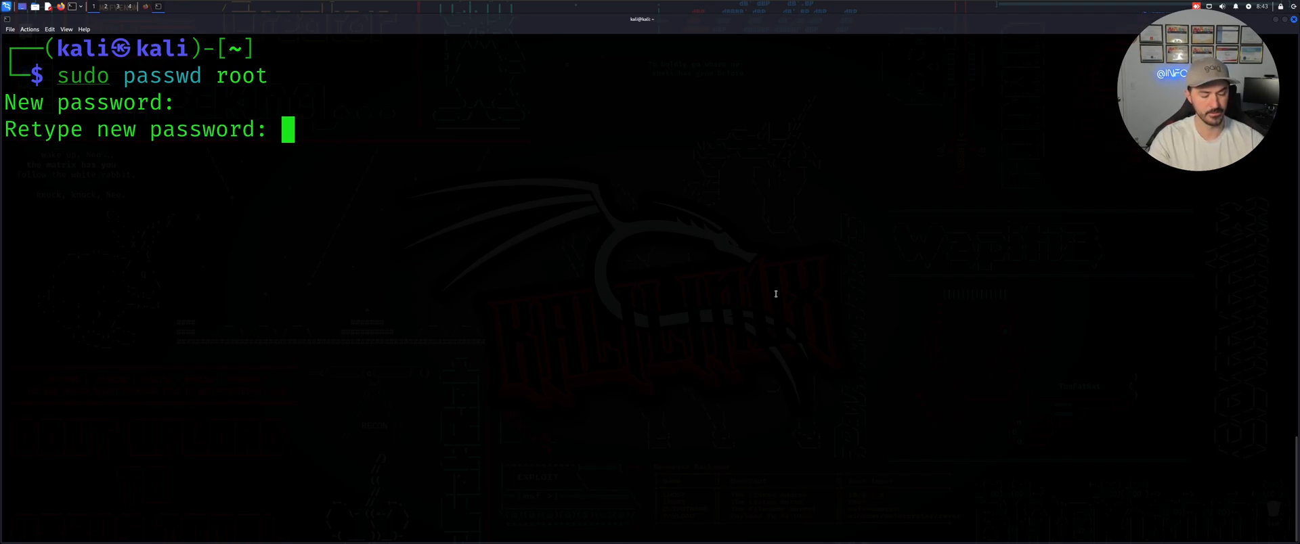
{"action": "key", "text": "Return"}
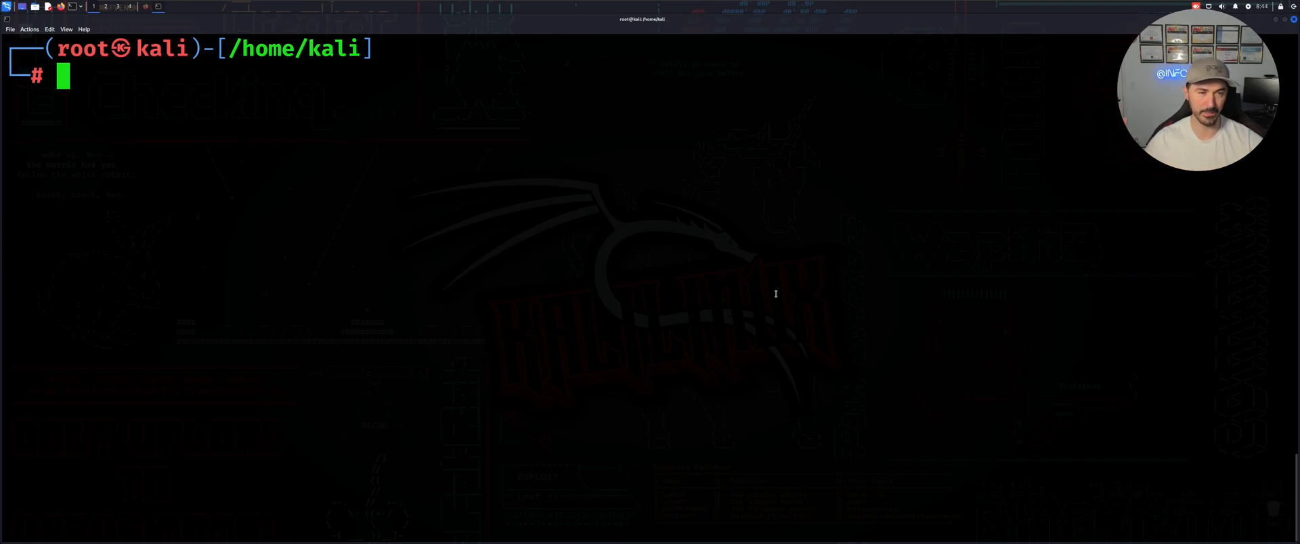
Refresh the package index as root with apt update
{"action": "type", "text": "apt update"}
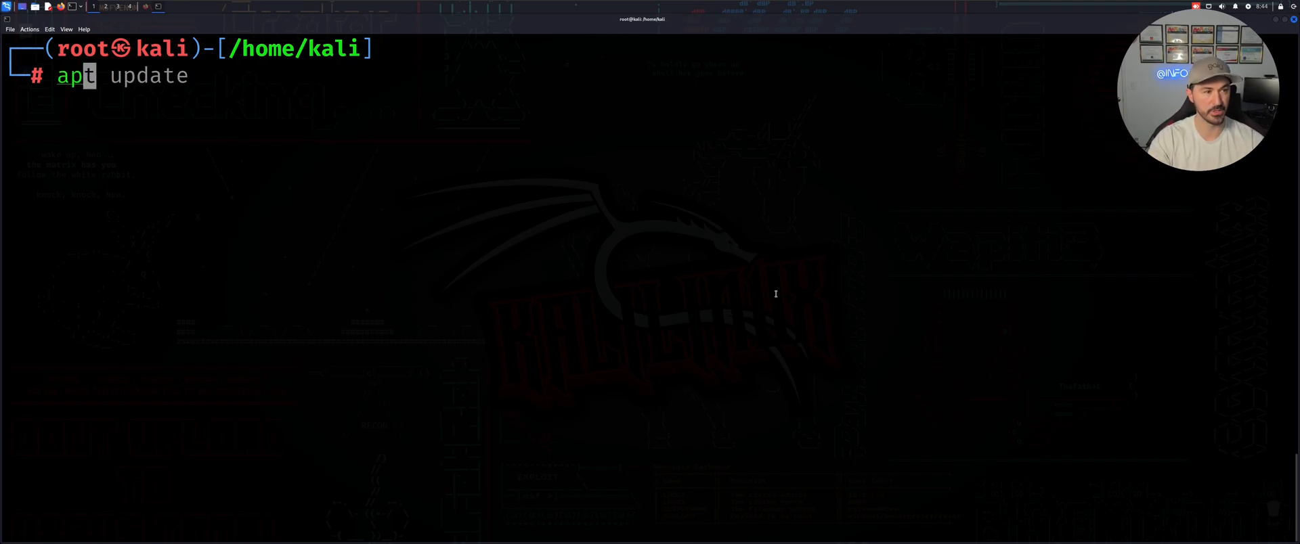
{"action": "key", "text": "Return"}
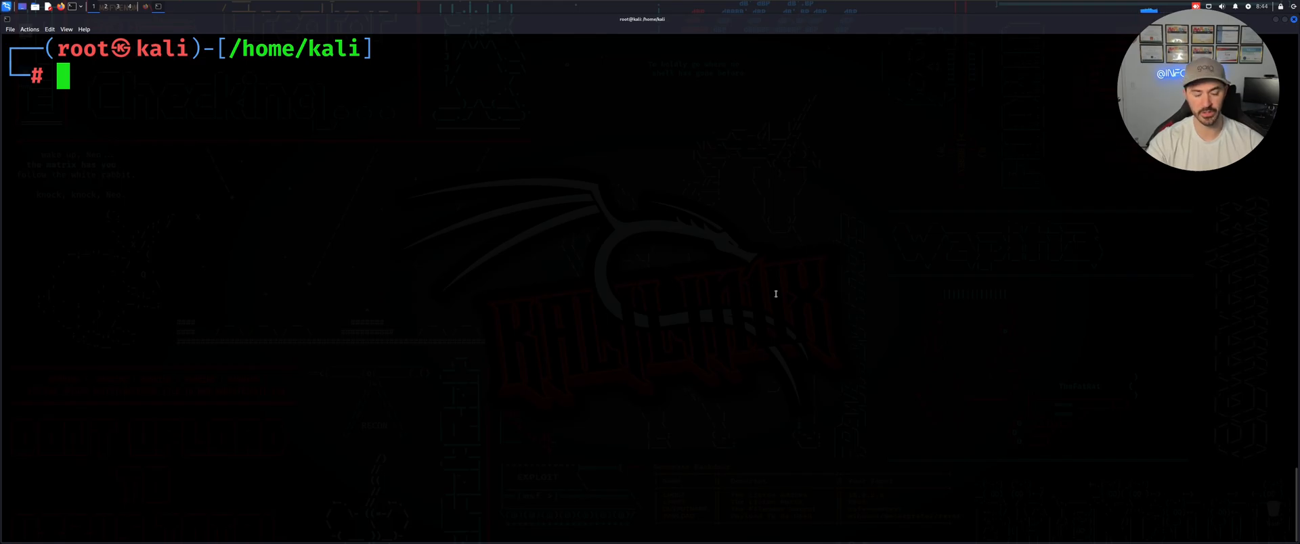
Run apt upgrade -y and let the full system upgrade finish setting up packages
{"action": "type", "text": "apt yupdate"}
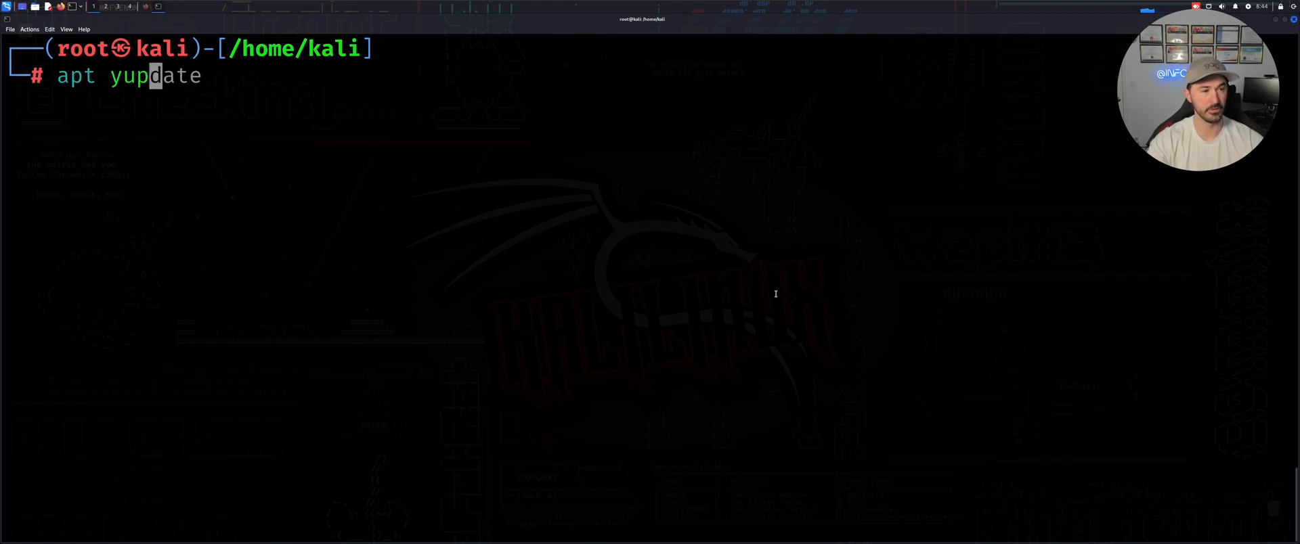
{"action": "key", "text": "BackSpace"}
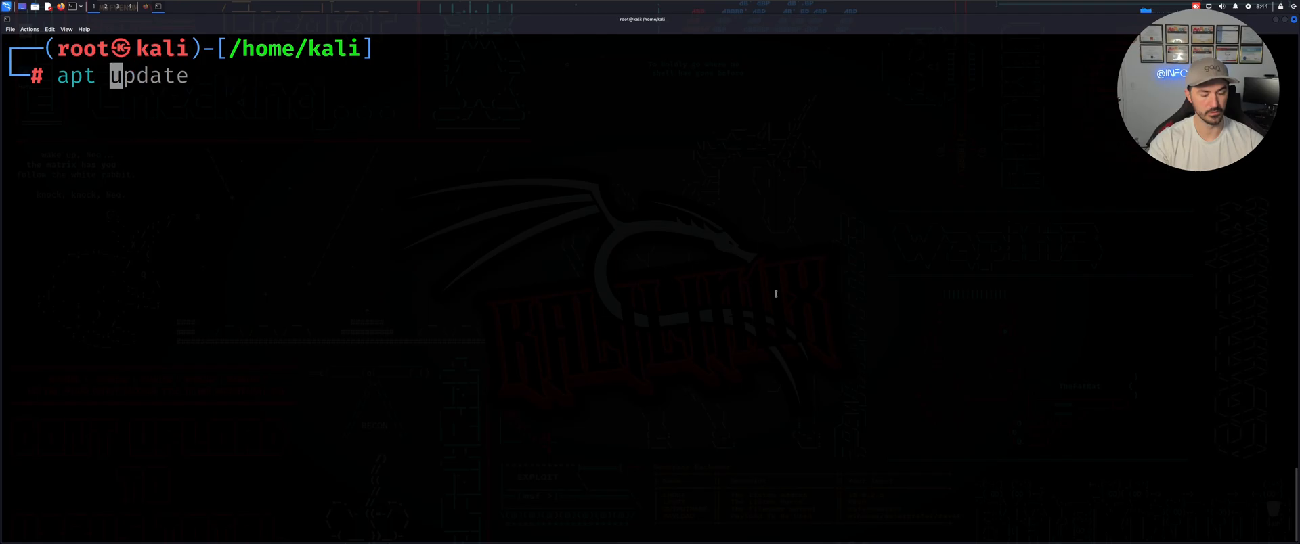
{"action": "type", "text": "upgrade -y"}
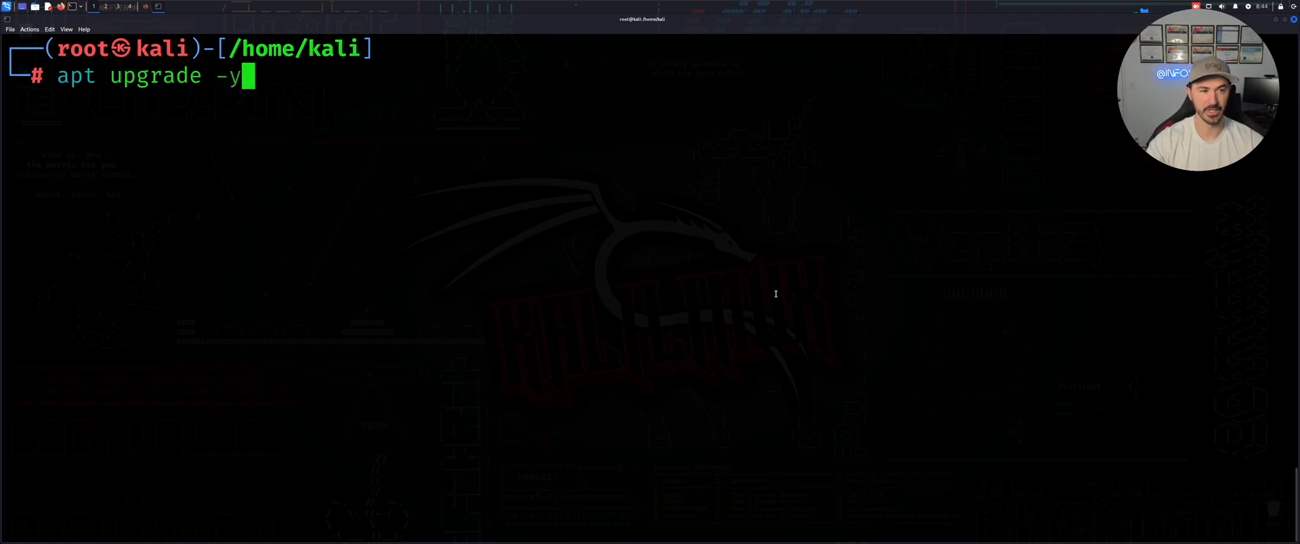
{"action": "key", "text": "Return"}
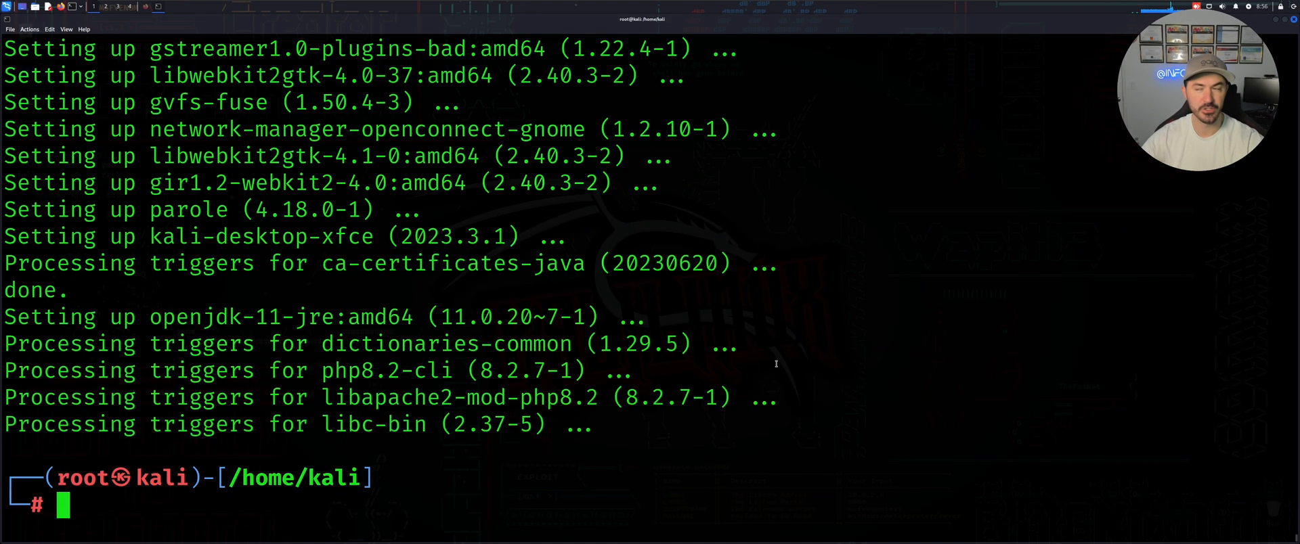
{"action": "mouse_move", "coordinate": [794, 336]}
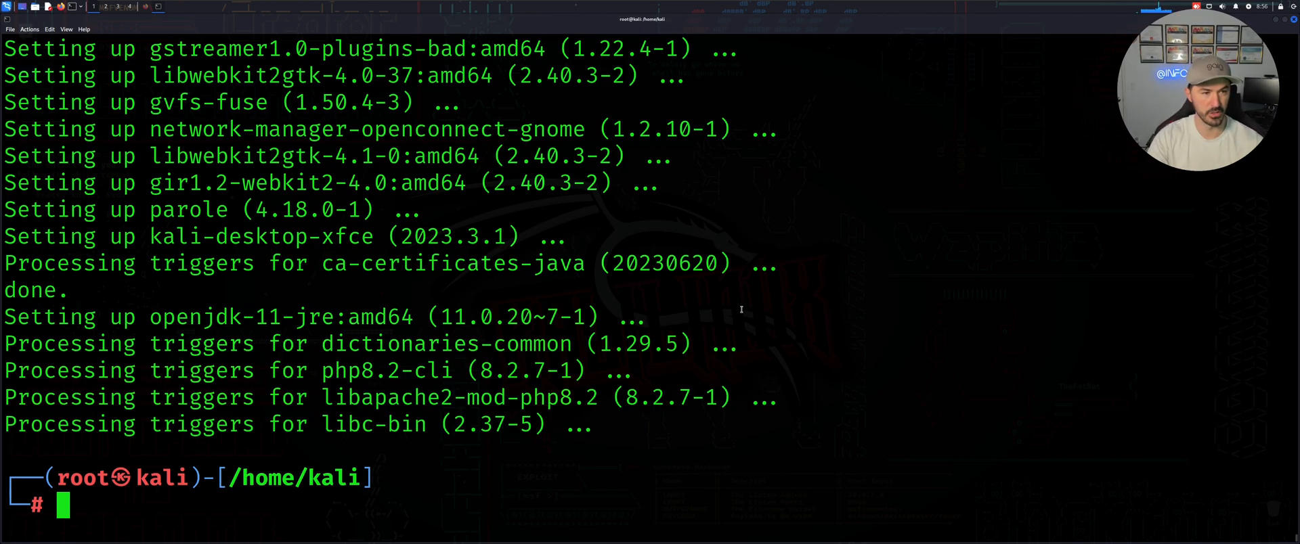
Display the OS release now reporting Kali 2023.2 and list git's usage summary
{"action": "type", "text": "cat VPN-File"}
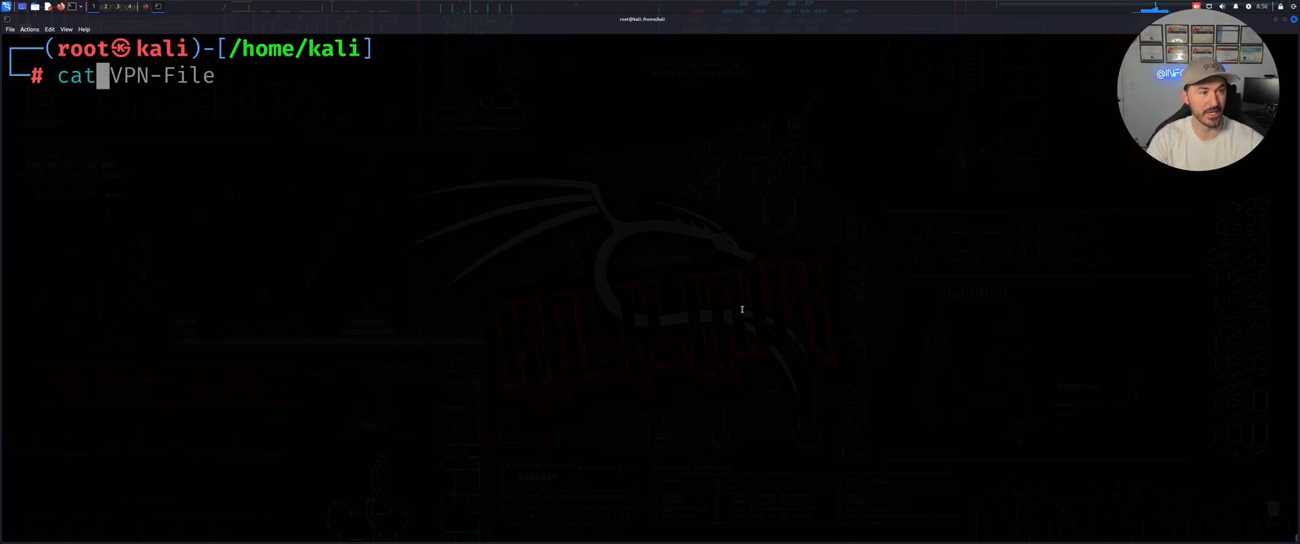
{"action": "type", "text": "/etc/hosts"}
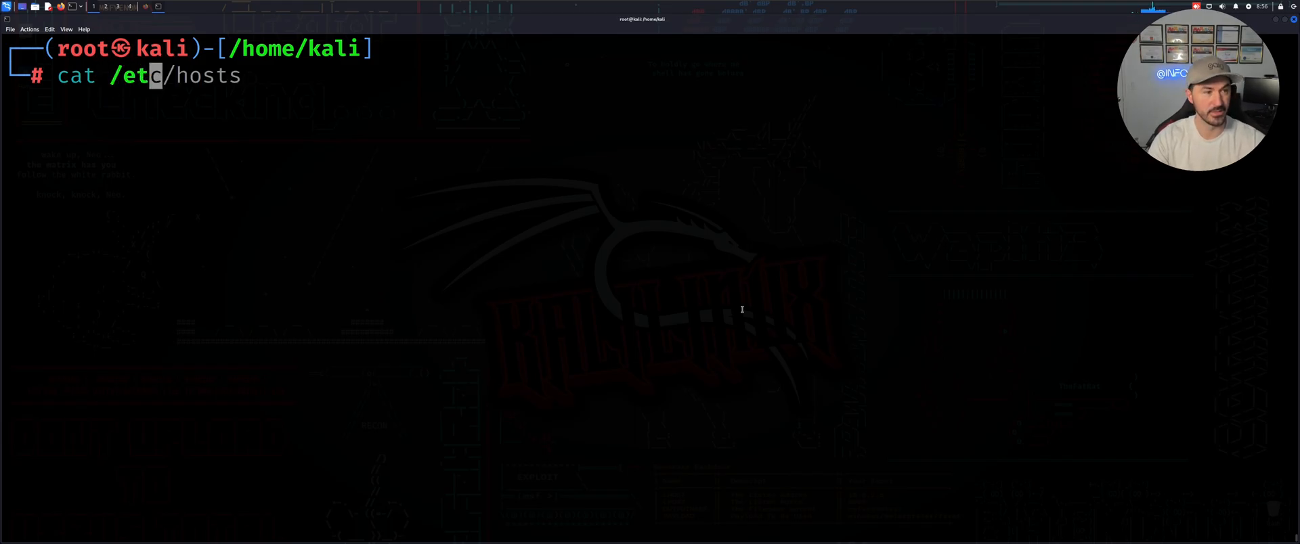
{"action": "key", "text": "Return"}
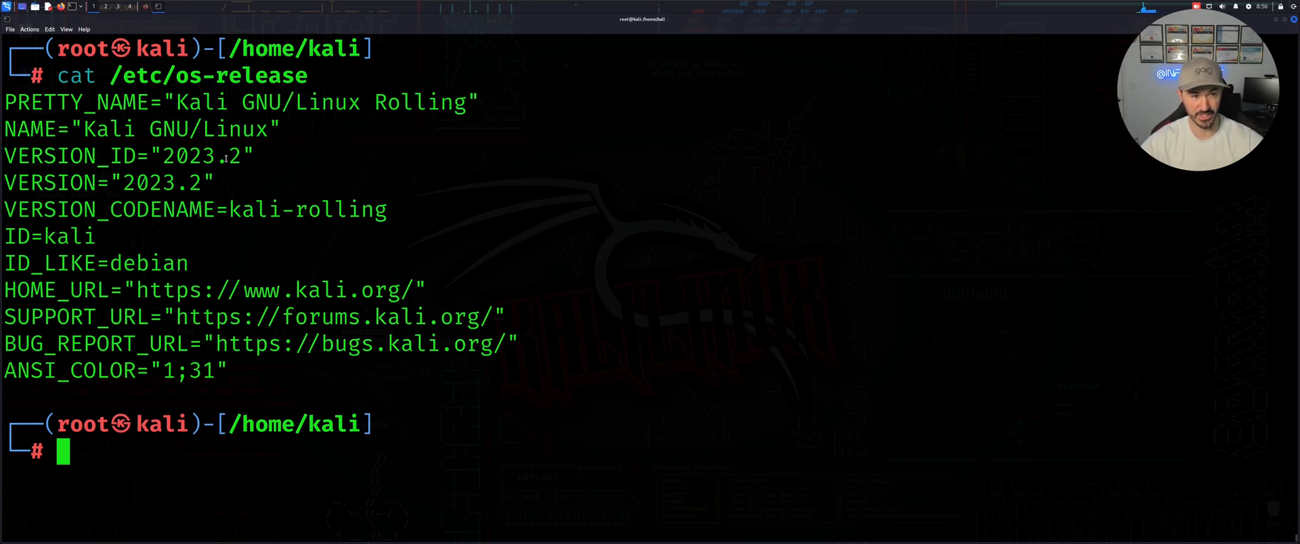
{"action": "double_click", "coordinate": [201, 156]}
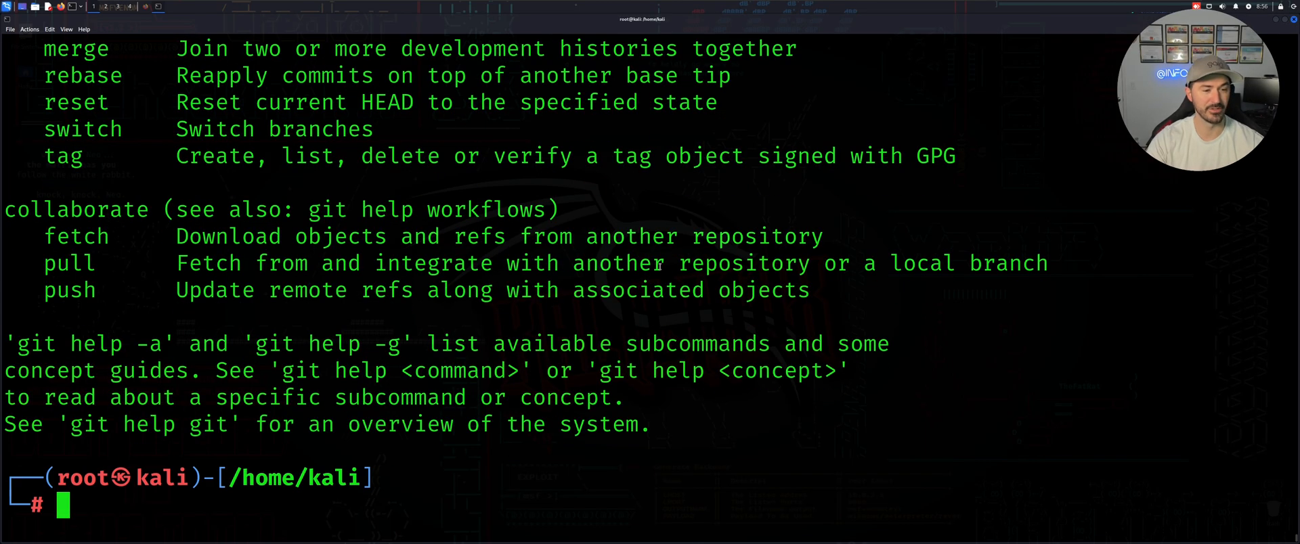
Run git at the terminal prompt before switching to Firefox on the Google homepage
{"action": "type", "text": "git"}
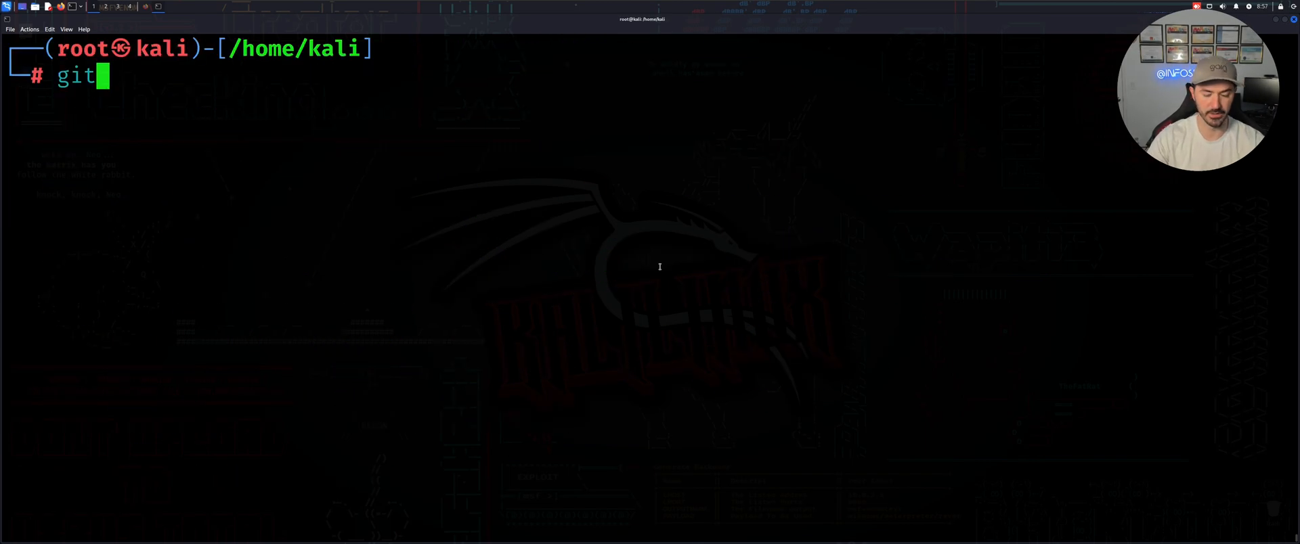
{"action": "key", "text": "Return"}
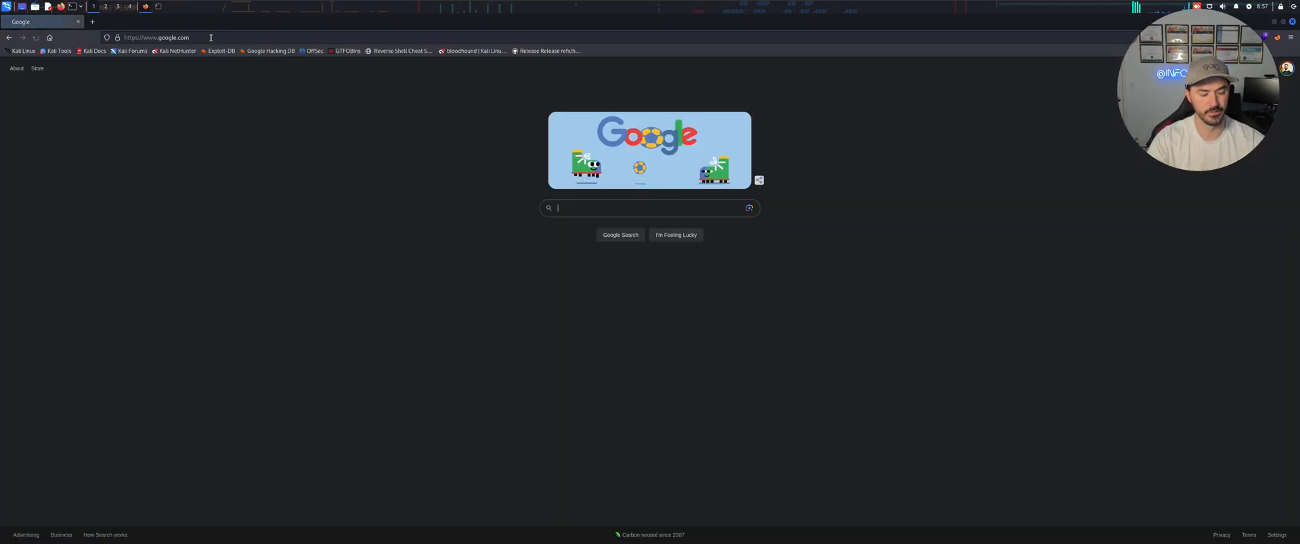
{"action": "type", "text": "github"}
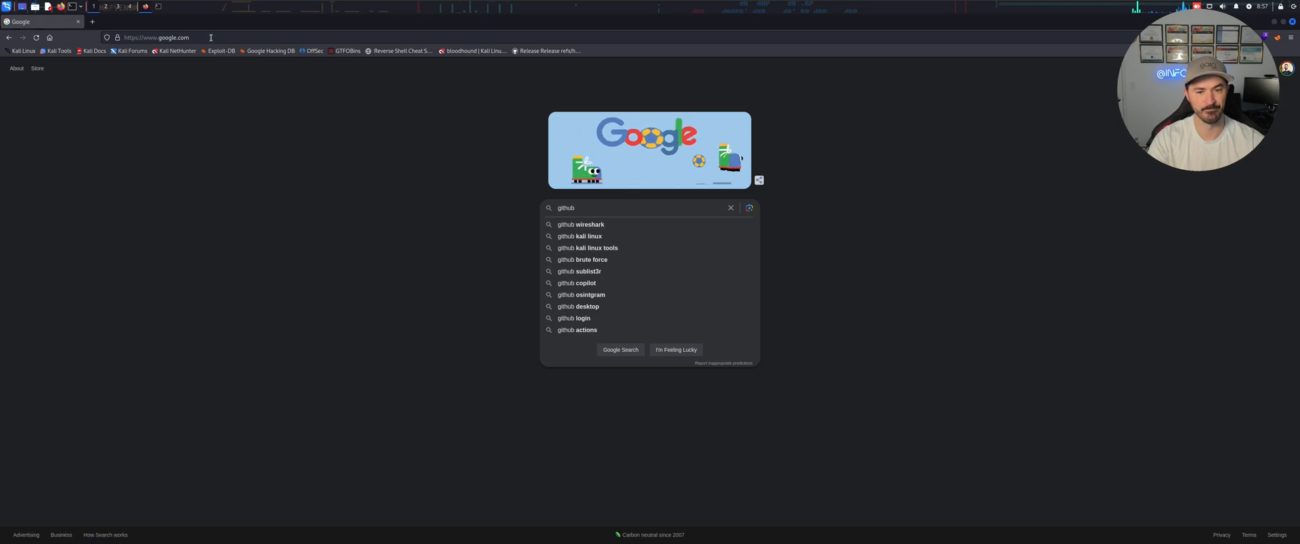
{"action": "left_click", "coordinate": [587, 248]}
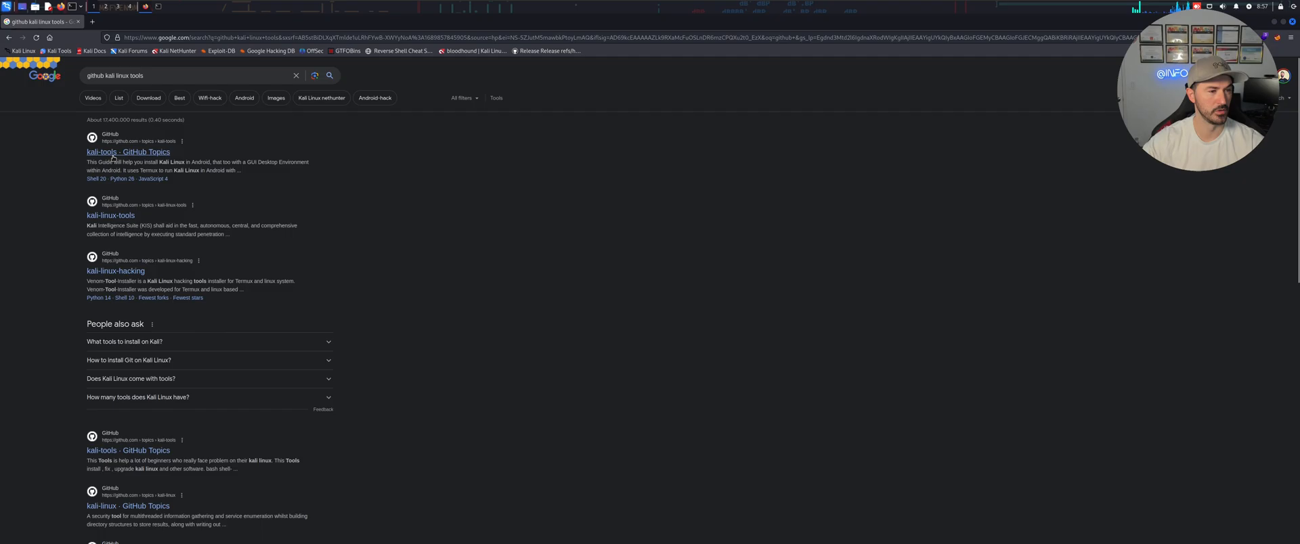
{"action": "left_click", "coordinate": [127, 154]}
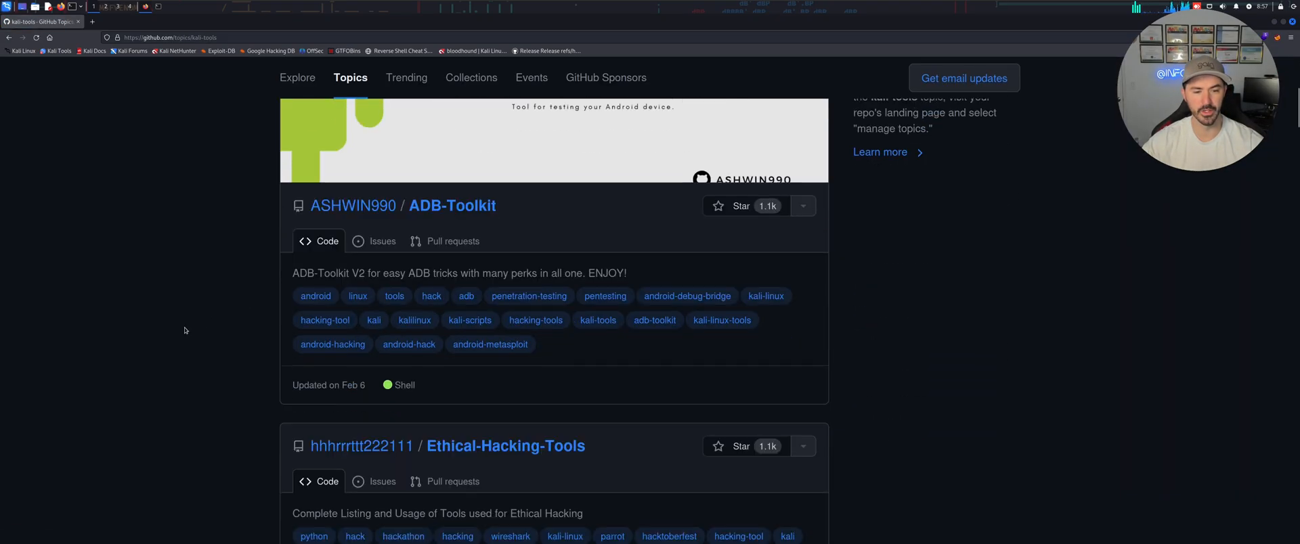
{"action": "scroll", "scroll_direction": "down", "scroll_amount": 3}
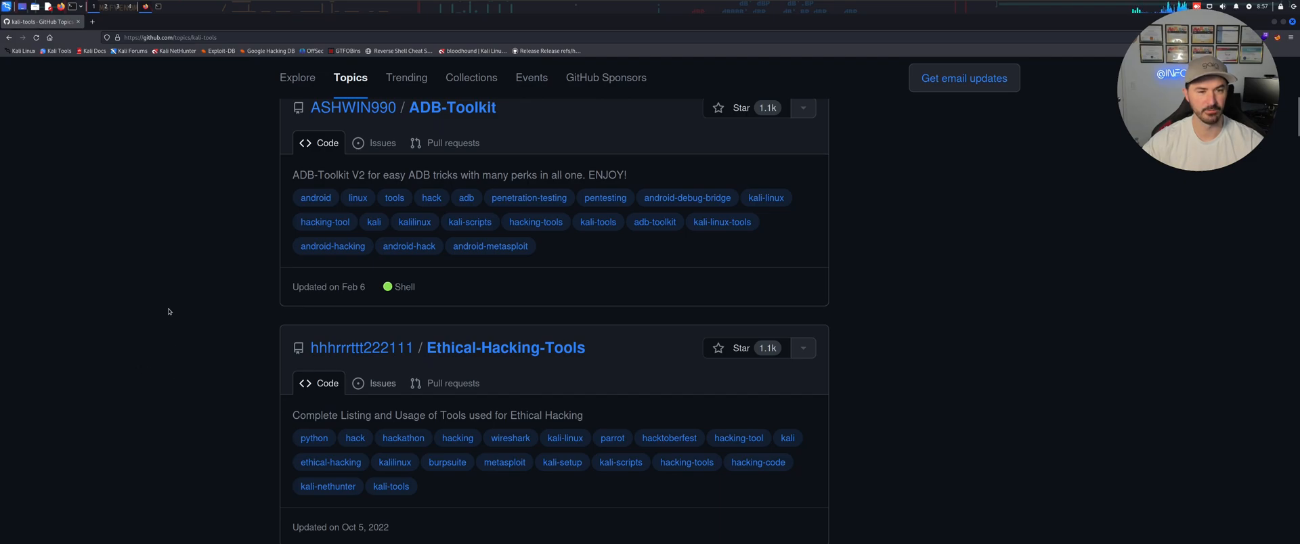
{"action": "scroll", "scroll_direction": "up", "scroll_amount": 3}
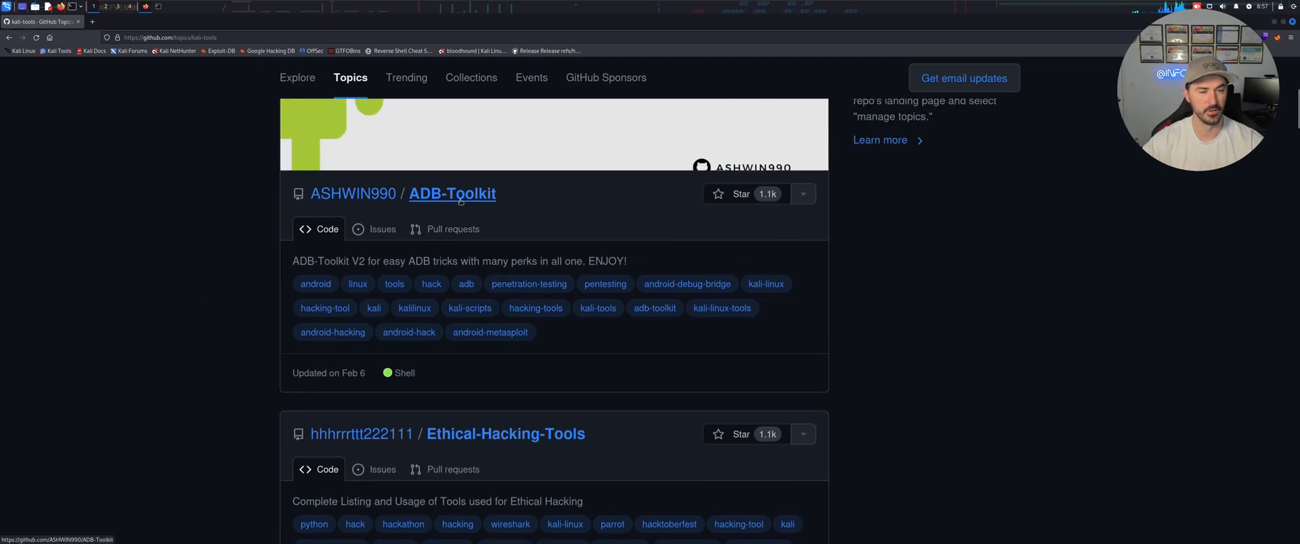
{"action": "left_click", "coordinate": [453, 194]}
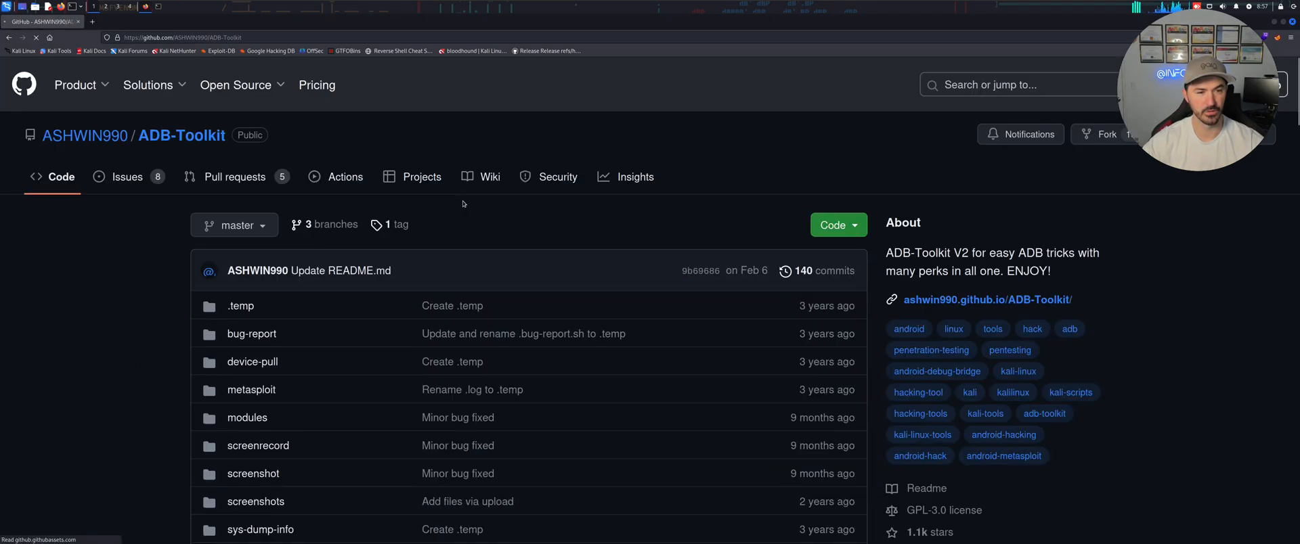
{"action": "scroll", "scroll_direction": "down", "scroll_amount": 3}
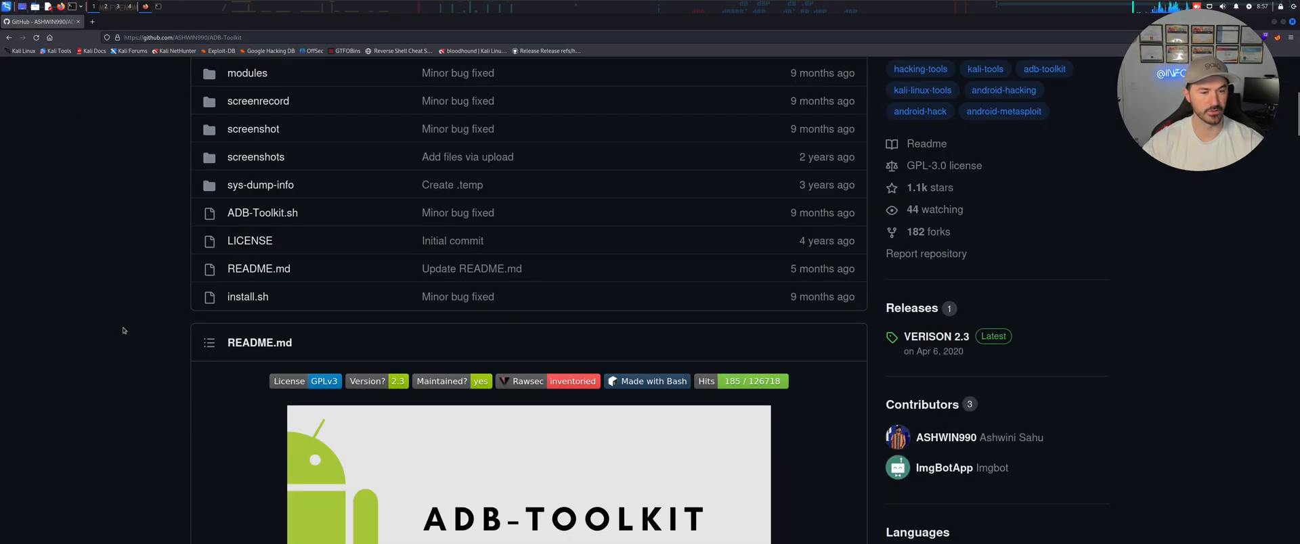
{"action": "scroll", "scroll_direction": "down", "scroll_amount": 3}
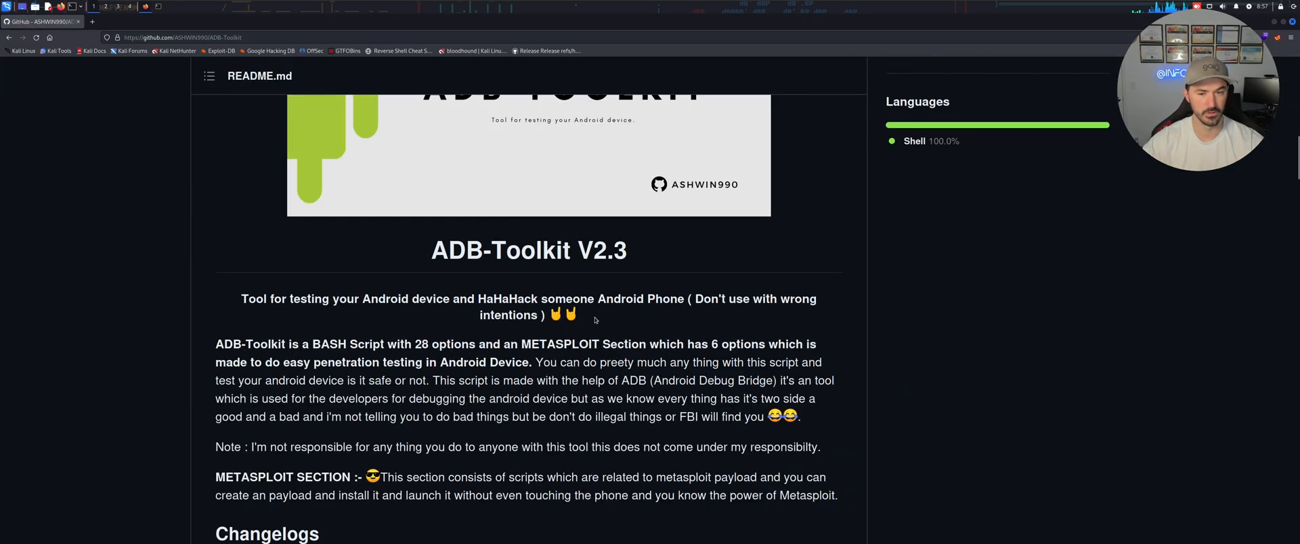
{"action": "scroll", "scroll_direction": "down", "scroll_amount": 3}
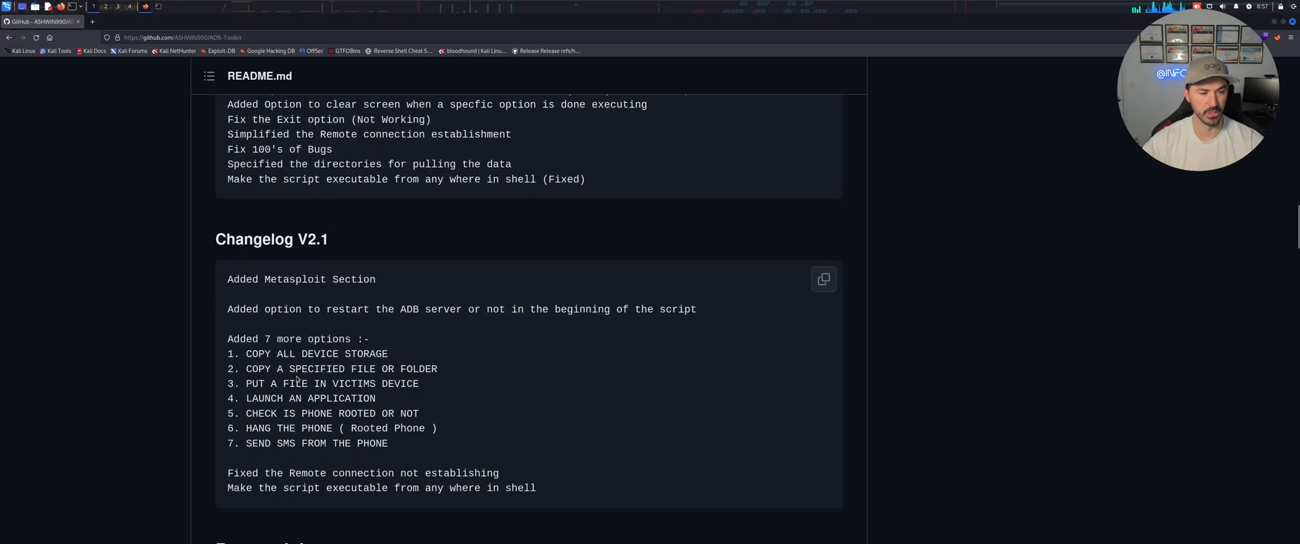
{"action": "scroll", "scroll_direction": "down", "scroll_amount": 3}
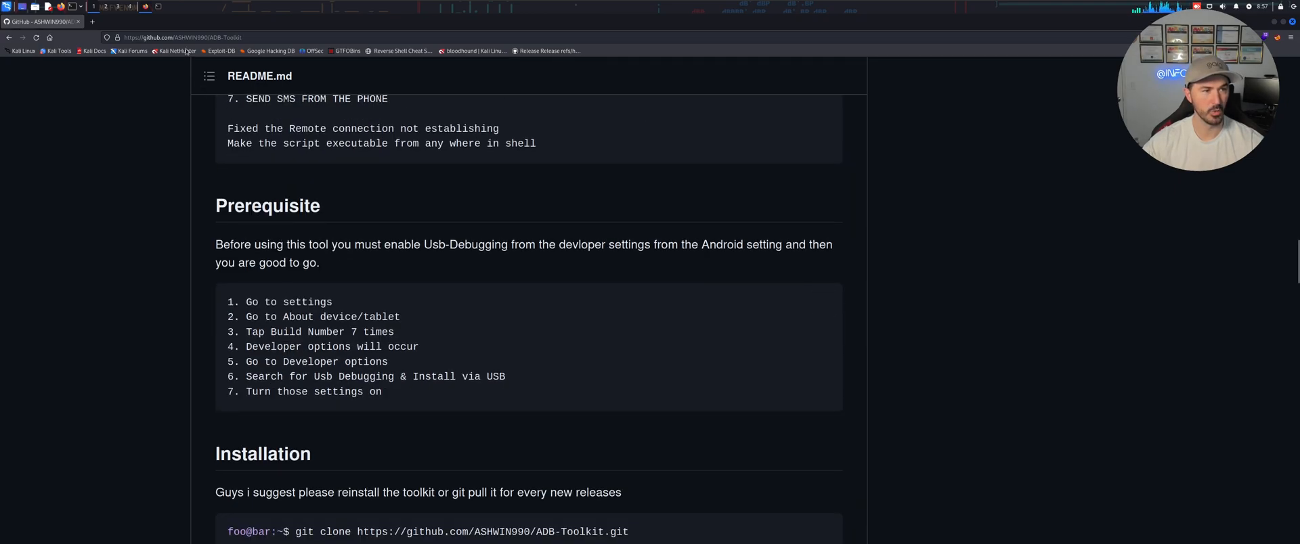
{"action": "left_click", "coordinate": [191, 38]}
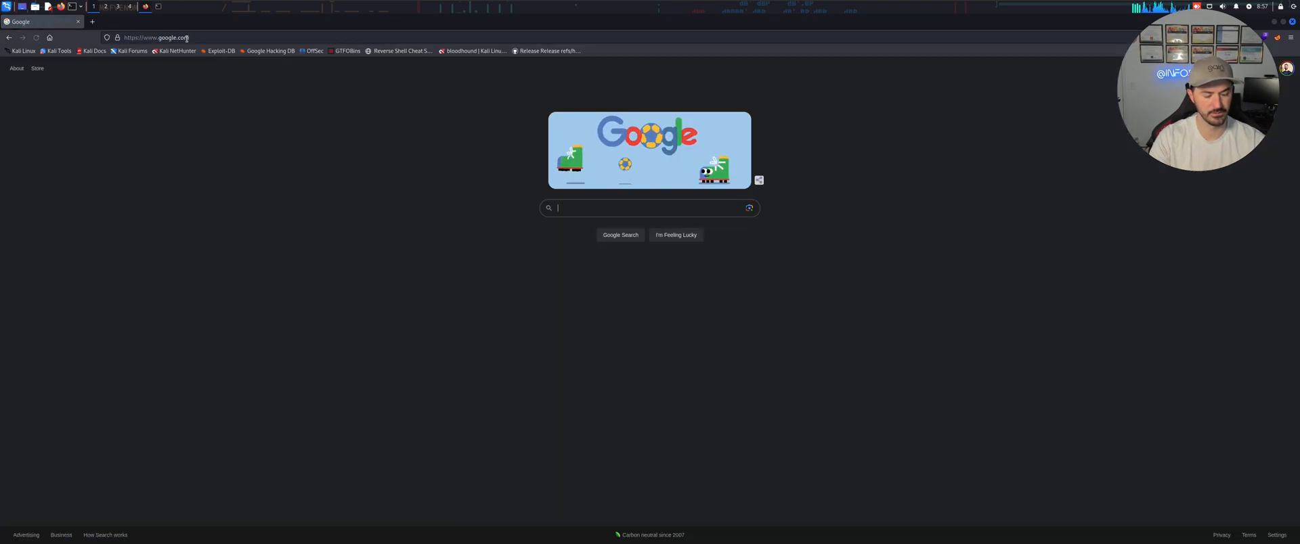
Search Google for 'blackeye github', check the top repository result and return to the results
{"action": "type", "text": "black"}
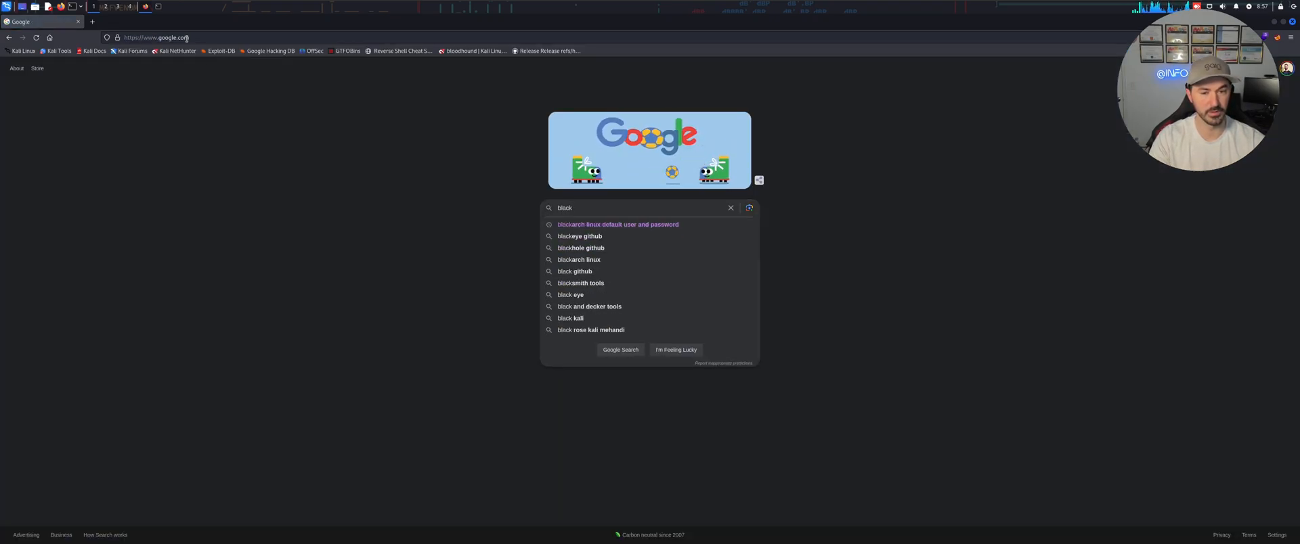
{"action": "type", "text": "eye"}
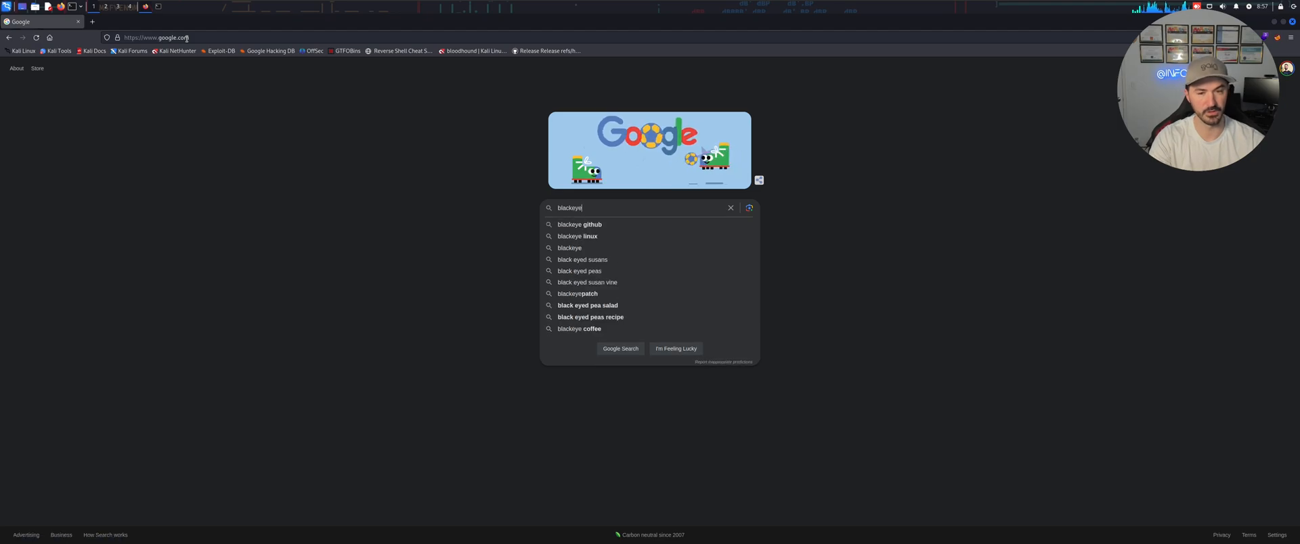
{"action": "left_click", "coordinate": [579, 224]}
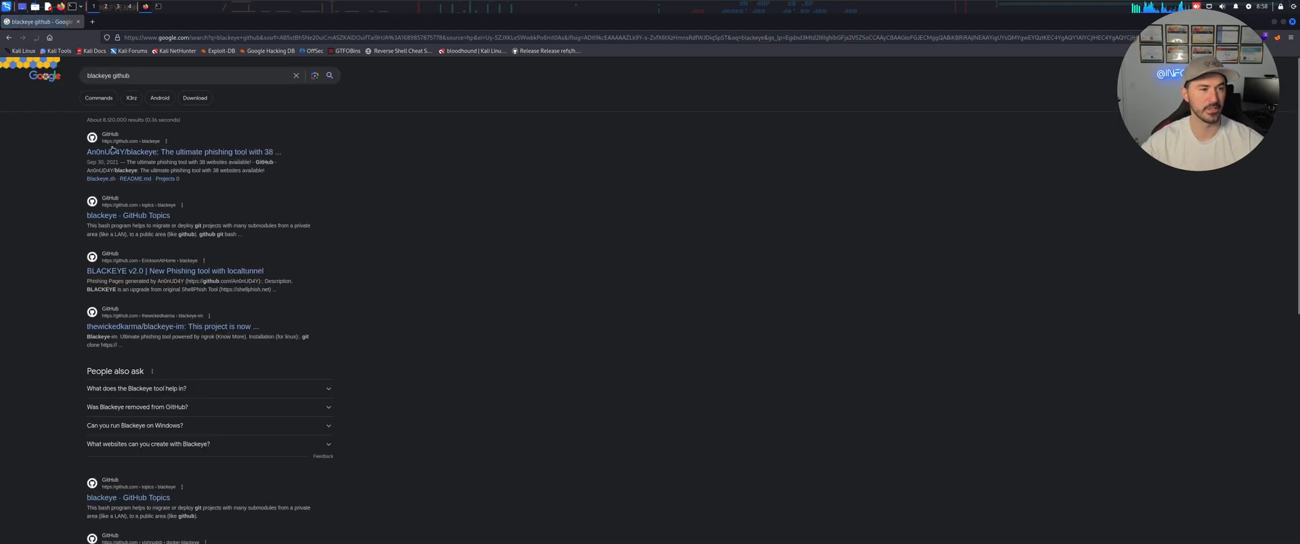
{"action": "left_click", "coordinate": [179, 152]}
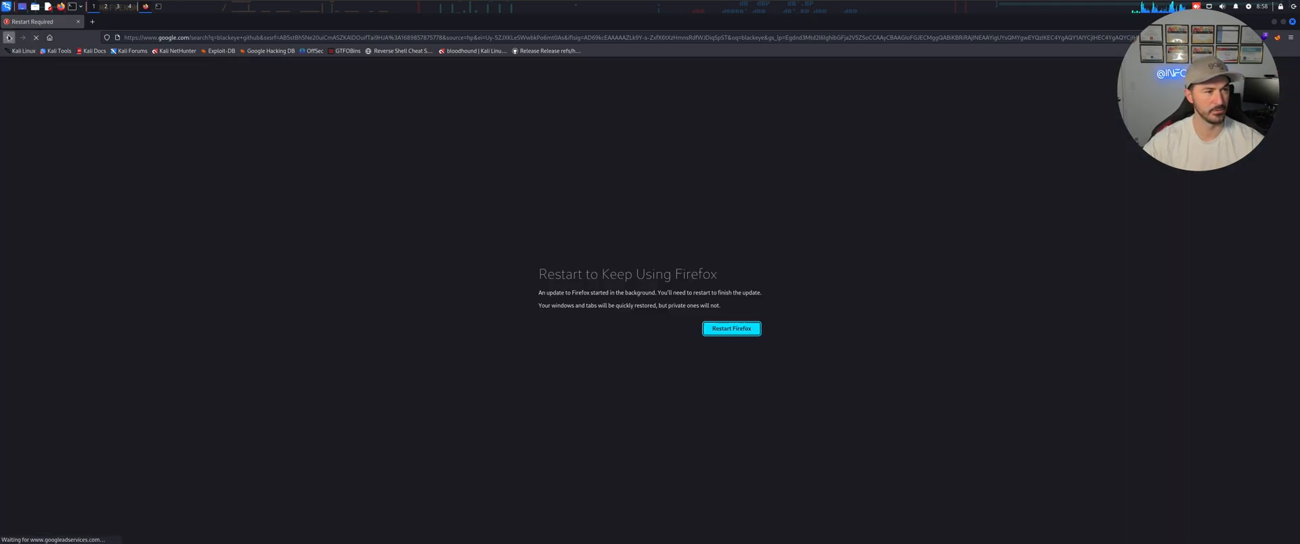
{"action": "left_click", "coordinate": [730, 328]}
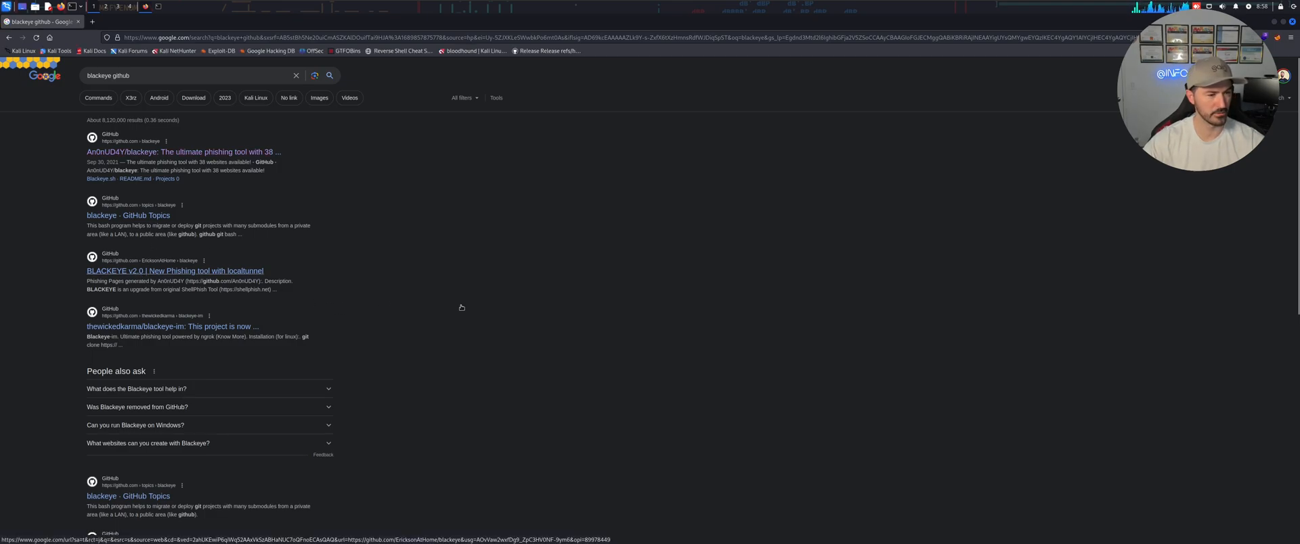
Read through the BLACKEYE v2.0 localtunnel repository README and its usage instructions
{"action": "left_click", "coordinate": [174, 271]}
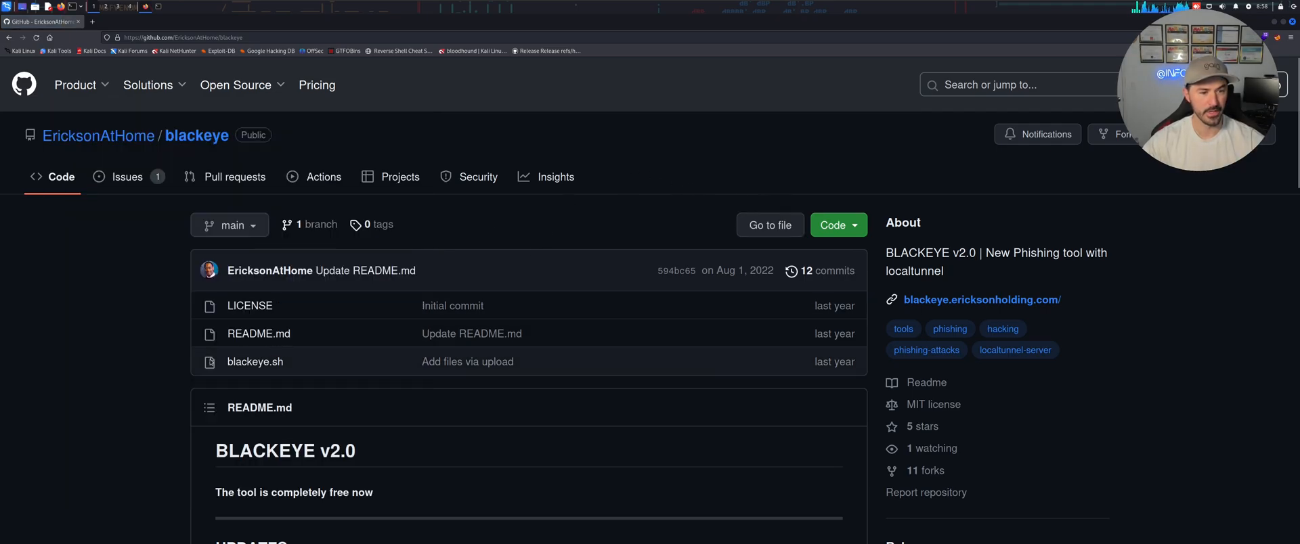
{"action": "scroll", "scroll_direction": "down", "scroll_amount": 3}
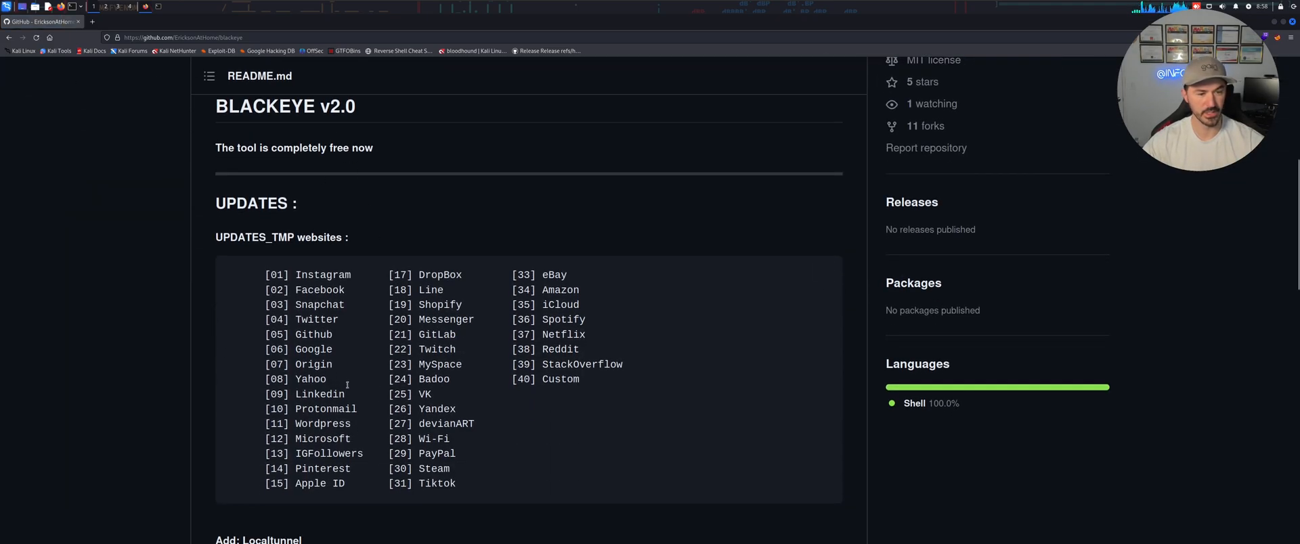
{"action": "scroll", "scroll_direction": "down", "scroll_amount": 3}
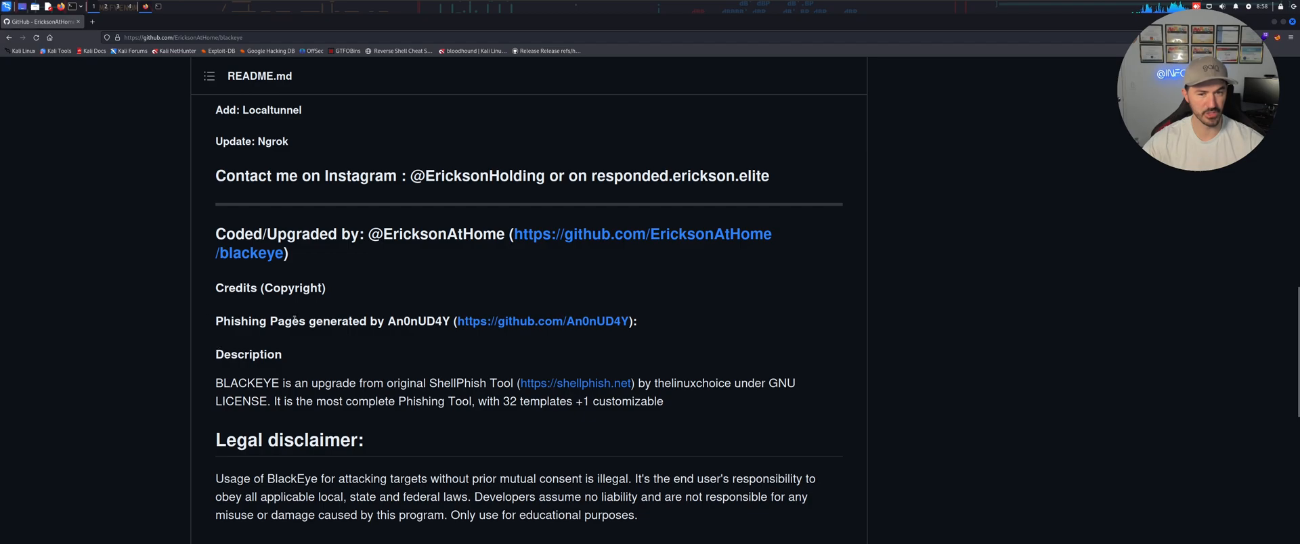
{"action": "scroll", "scroll_direction": "down", "scroll_amount": 3}
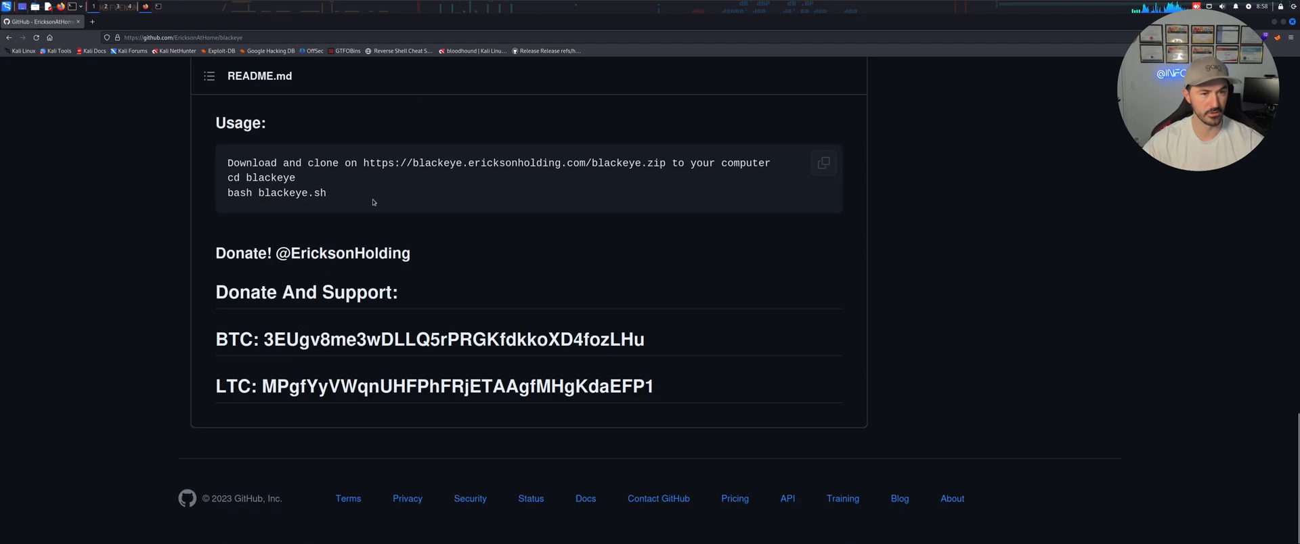
{"action": "scroll", "scroll_direction": "up", "scroll_amount": 3}
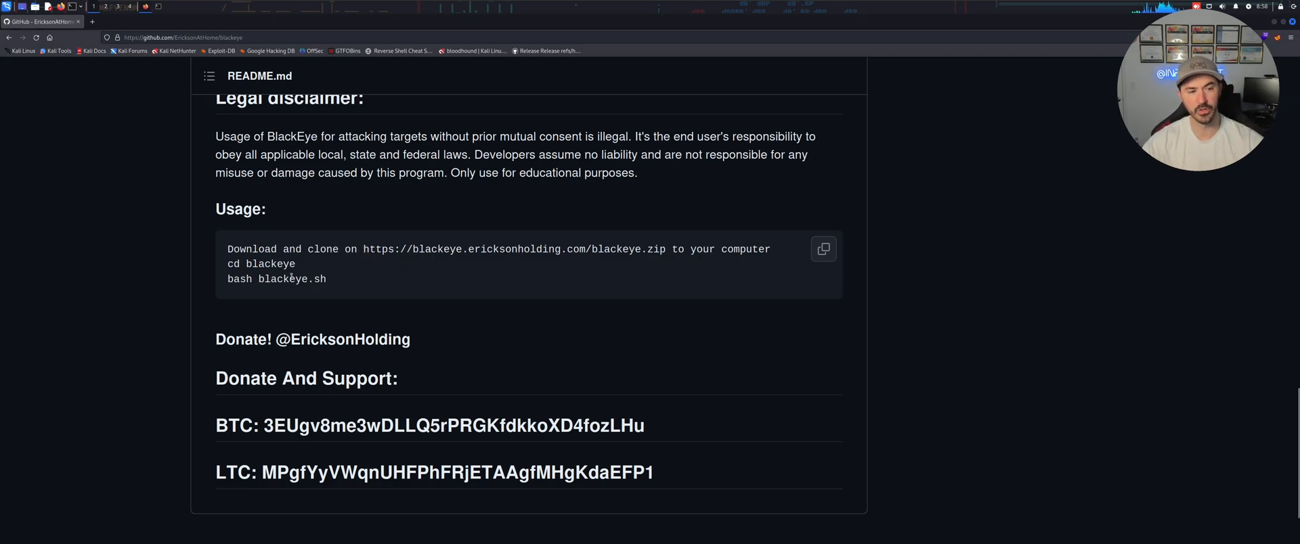
{"action": "mouse_move", "coordinate": [487, 296]}
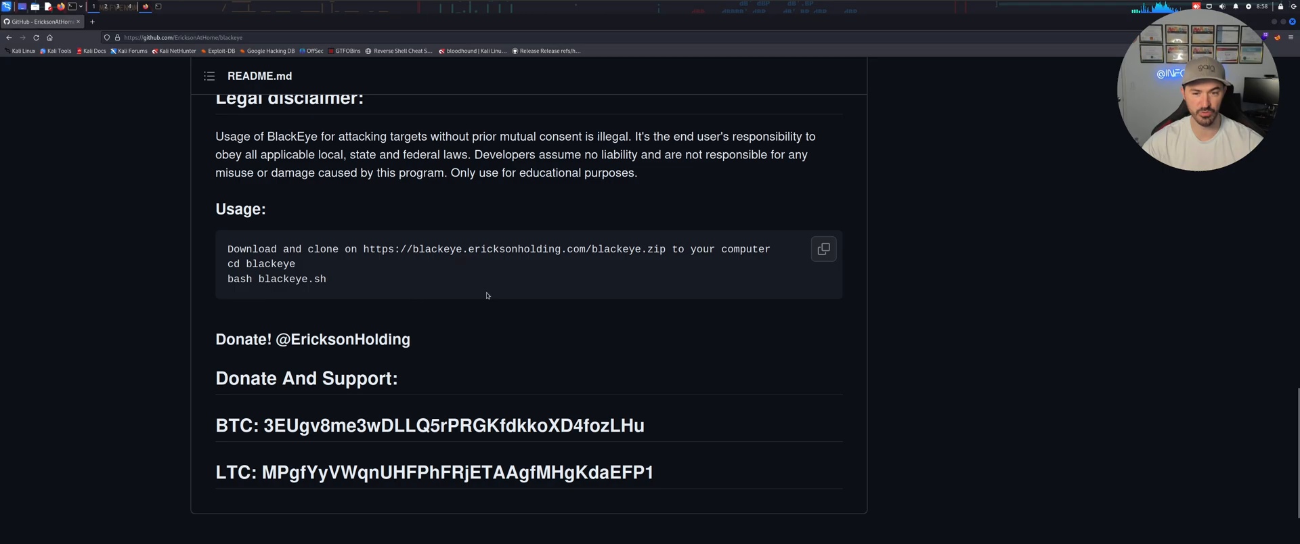
{"action": "mouse_move", "coordinate": [398, 288]}
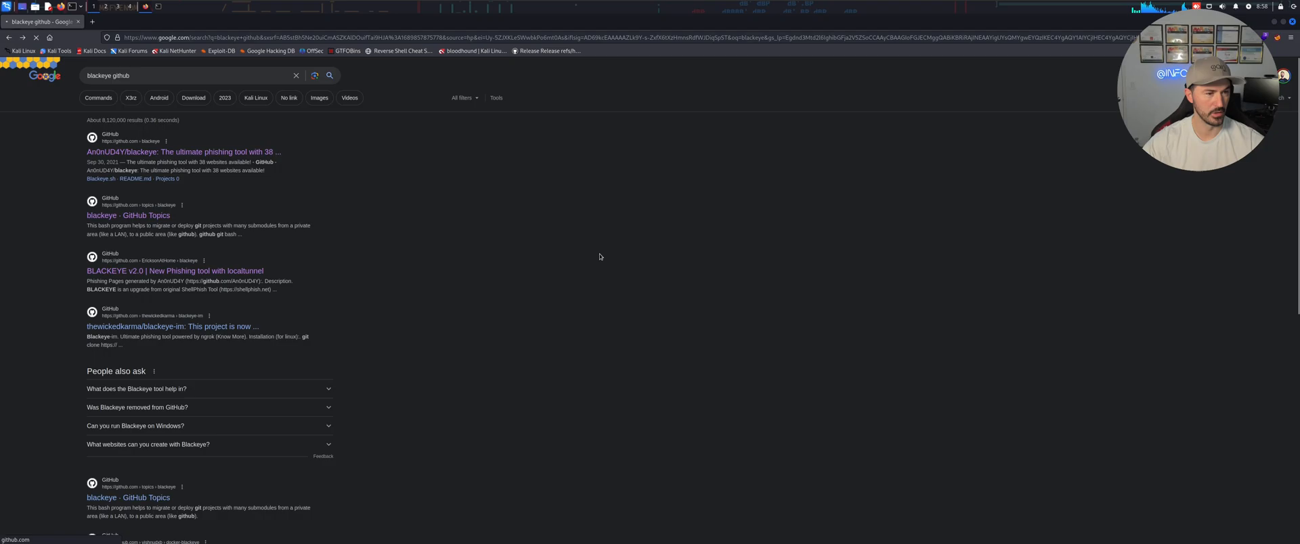
Browse the blackeye GitHub Topics result list, scrolling through its repositories
{"action": "left_click", "coordinate": [129, 217]}
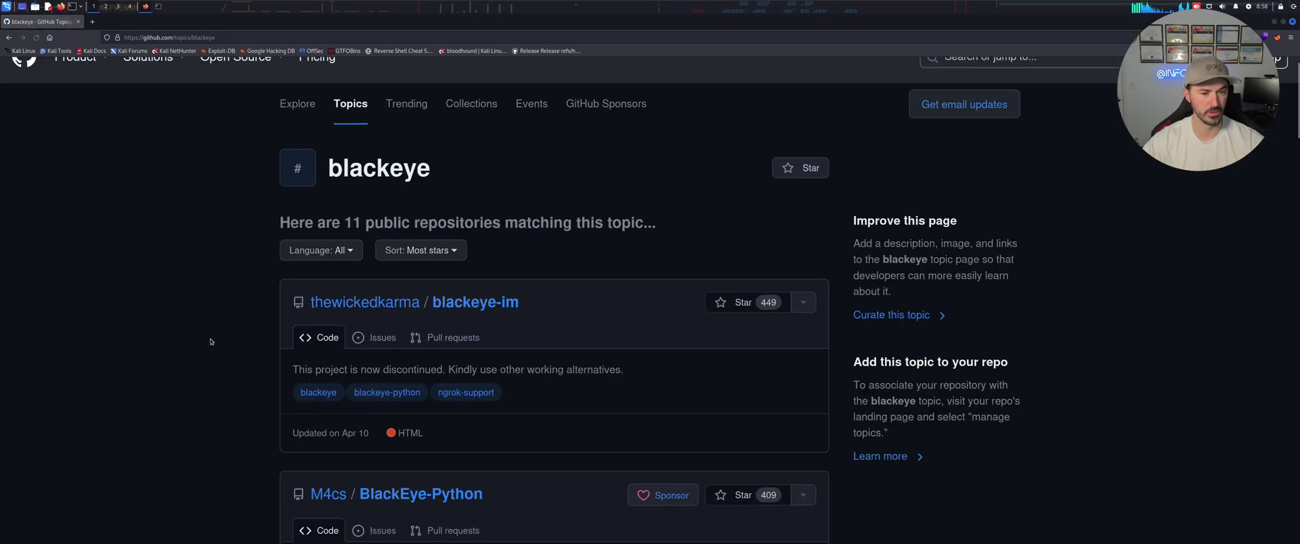
{"action": "scroll", "scroll_direction": "down", "scroll_amount": 3}
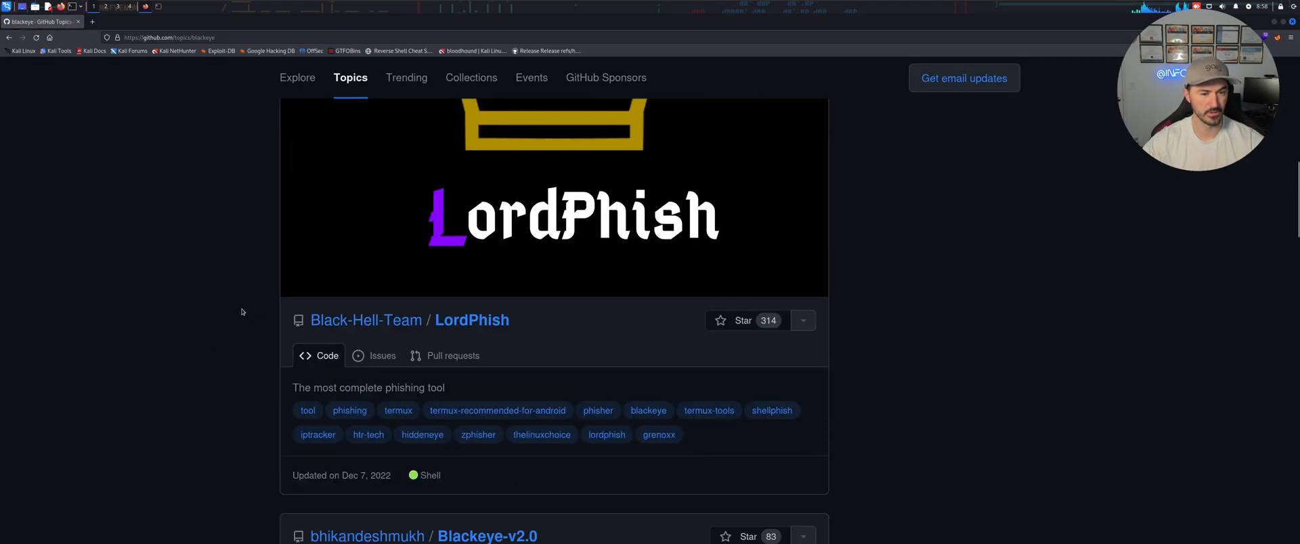
{"action": "scroll", "scroll_direction": "down", "scroll_amount": 3}
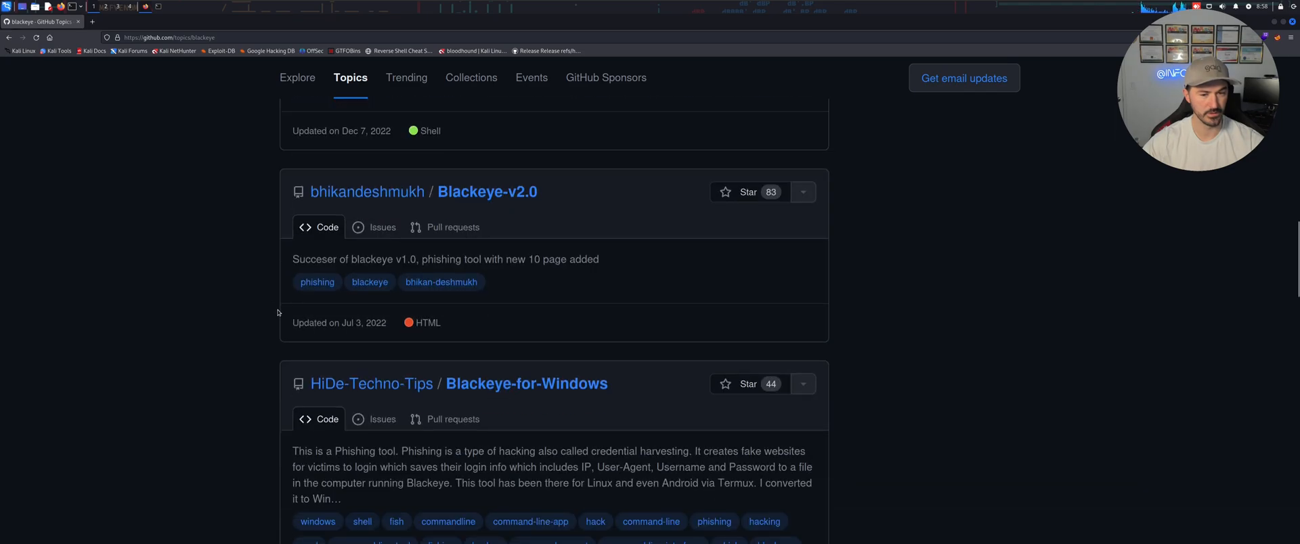
{"action": "scroll", "scroll_direction": "down", "scroll_amount": 3}
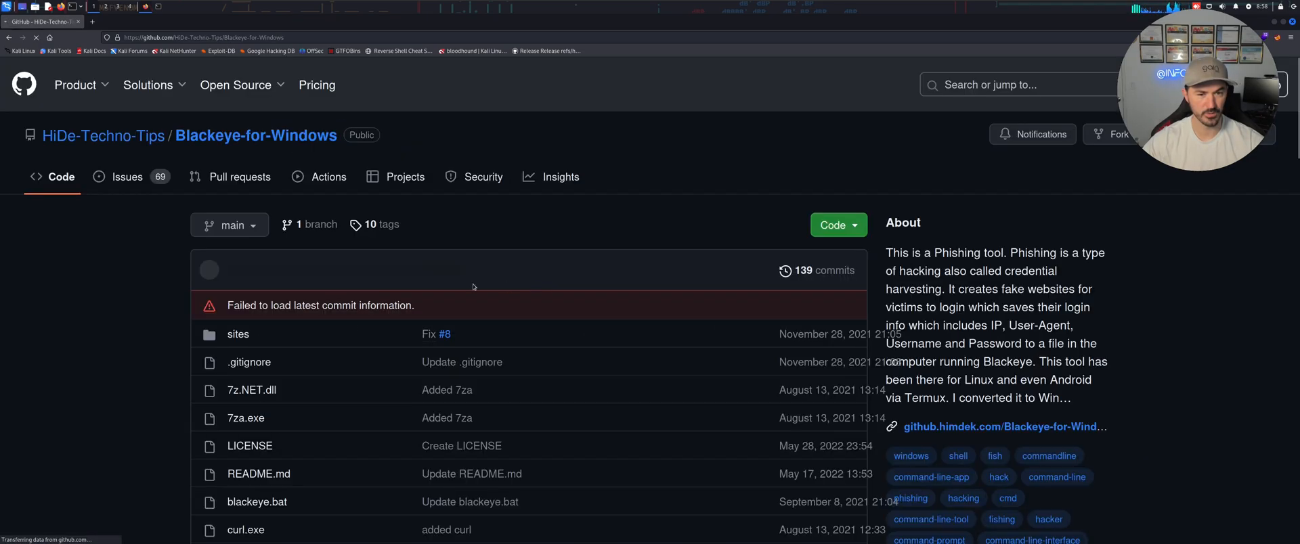
{"action": "scroll", "scroll_direction": "down", "scroll_amount": 3}
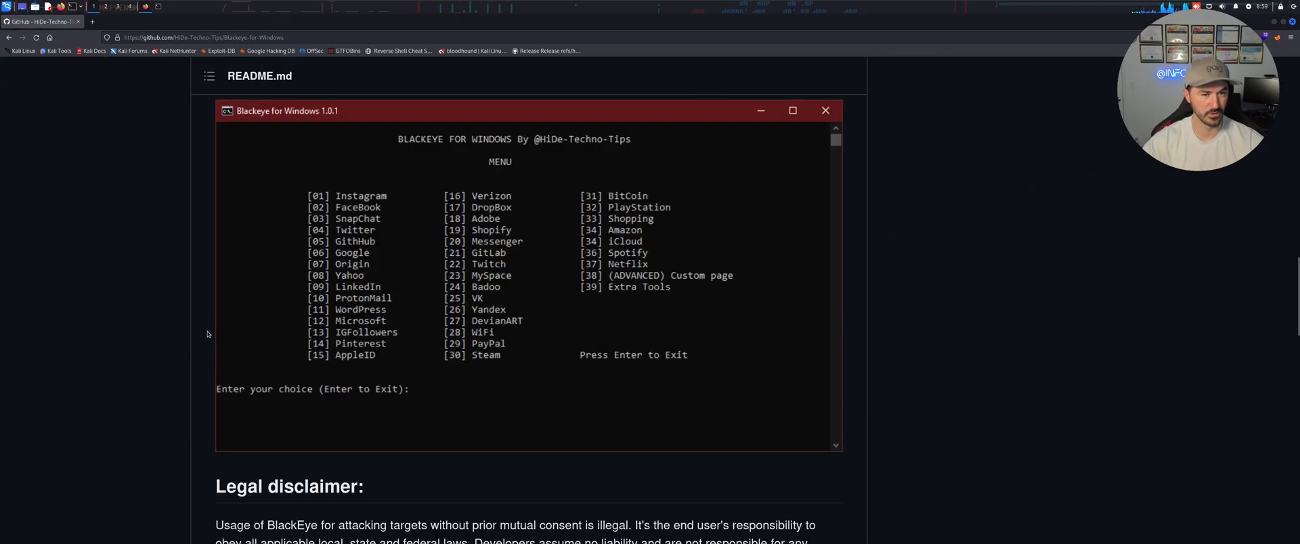
{"action": "mouse_move", "coordinate": [84, 176]}
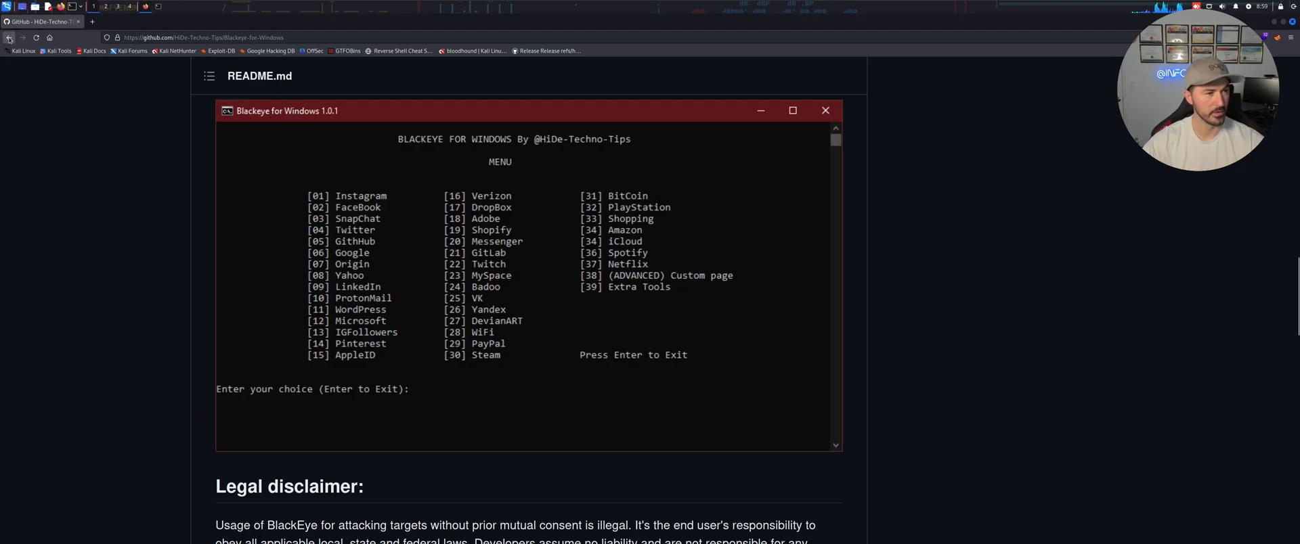
{"action": "left_click", "coordinate": [9, 38]}
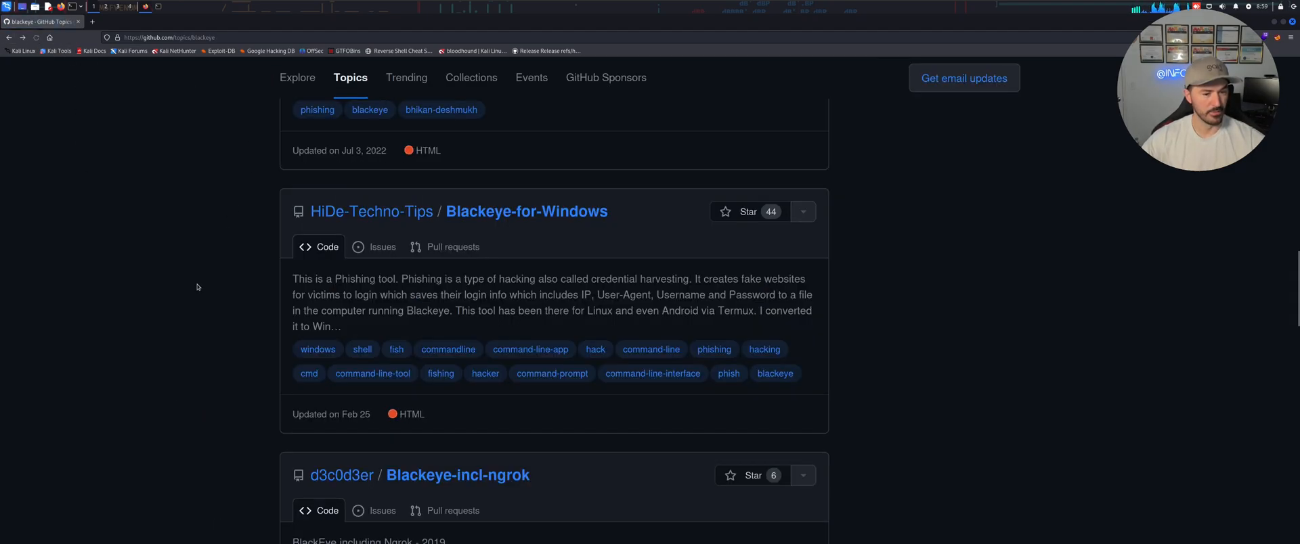
{"action": "scroll", "scroll_direction": "down", "scroll_amount": 3}
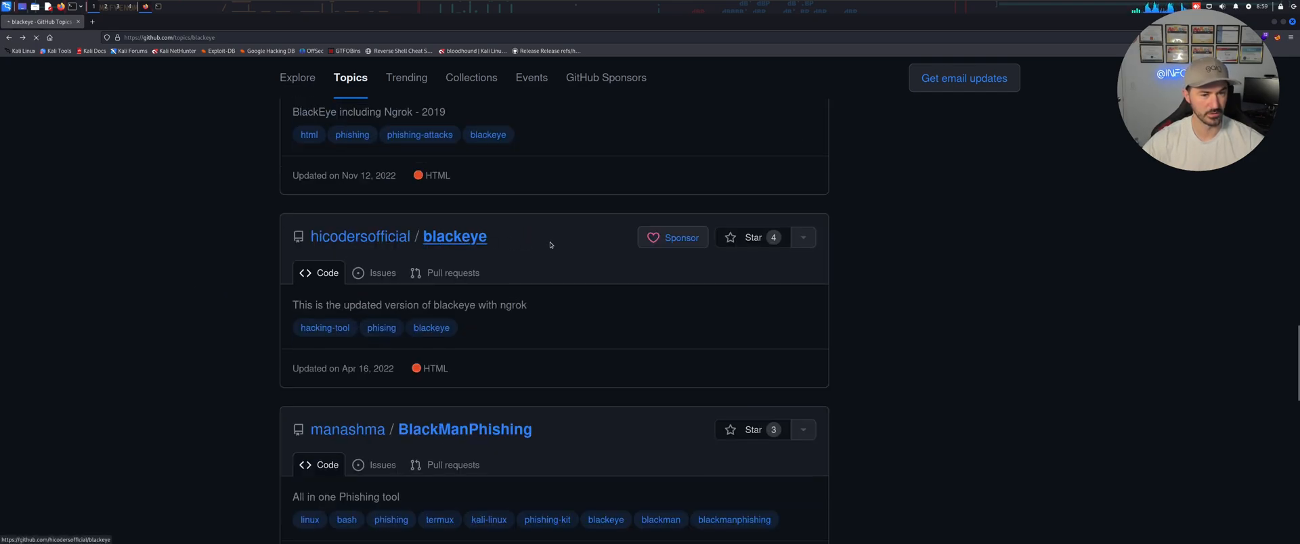
Read the hicodersofficial/blackeye README with its version notes and credits
{"action": "left_click", "coordinate": [455, 235]}
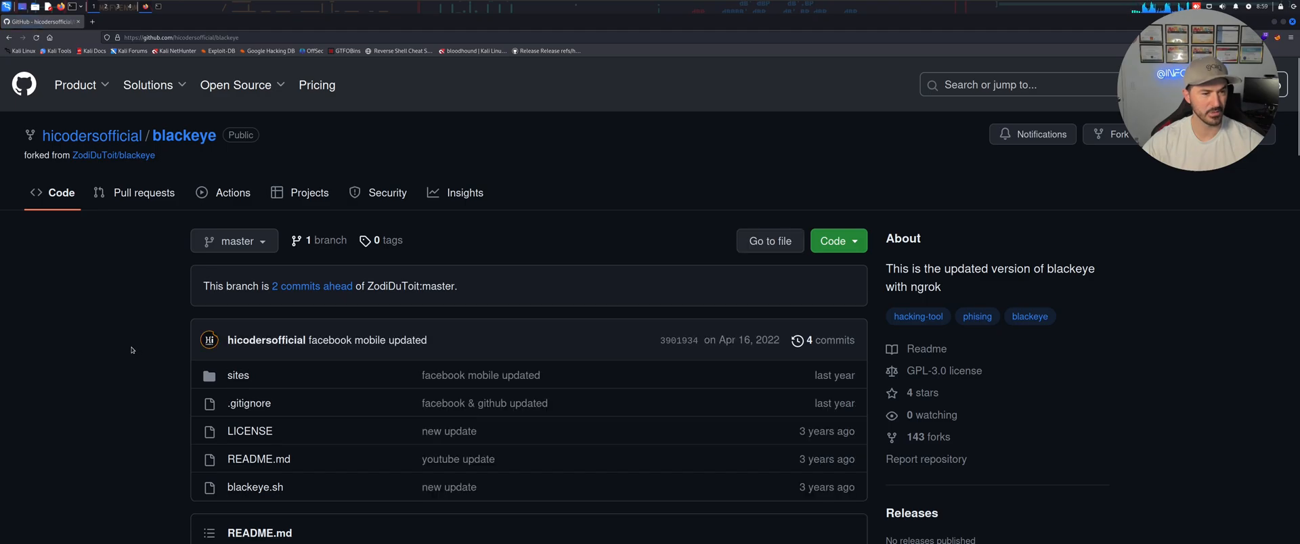
{"action": "scroll", "scroll_direction": "down", "scroll_amount": 3}
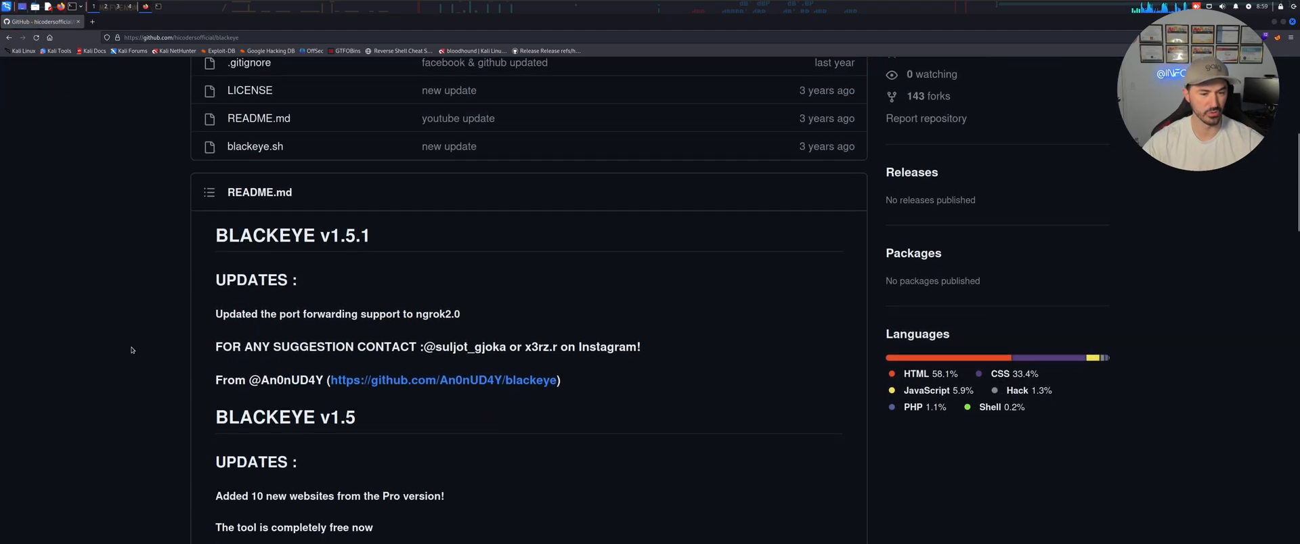
{"action": "scroll", "scroll_direction": "down", "scroll_amount": 3}
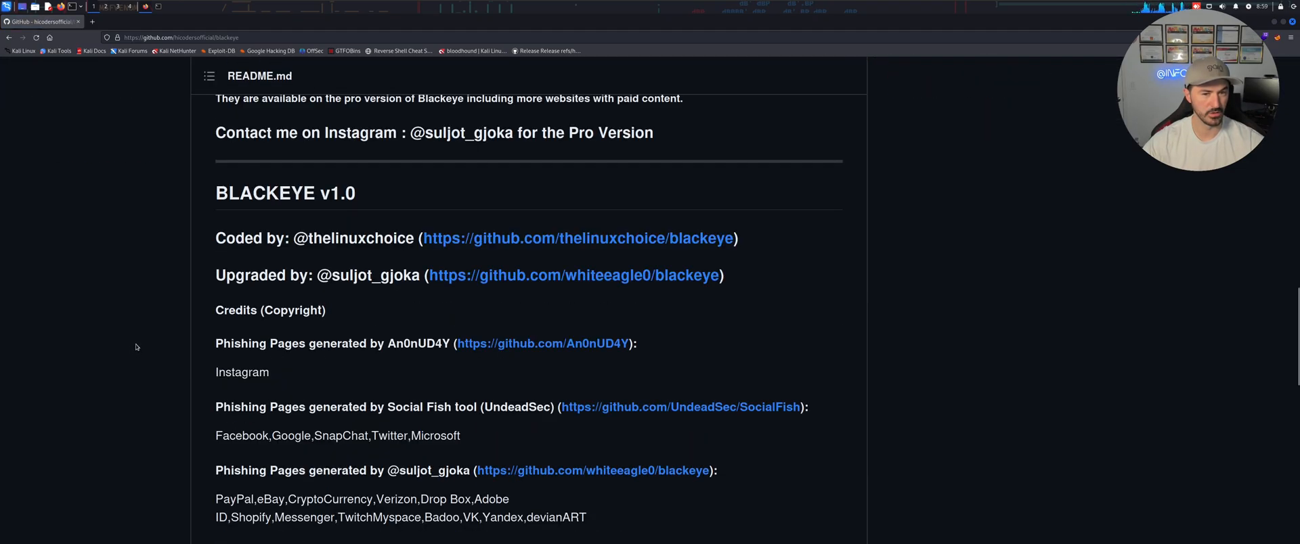
{"action": "scroll", "scroll_direction": "up", "scroll_amount": 3}
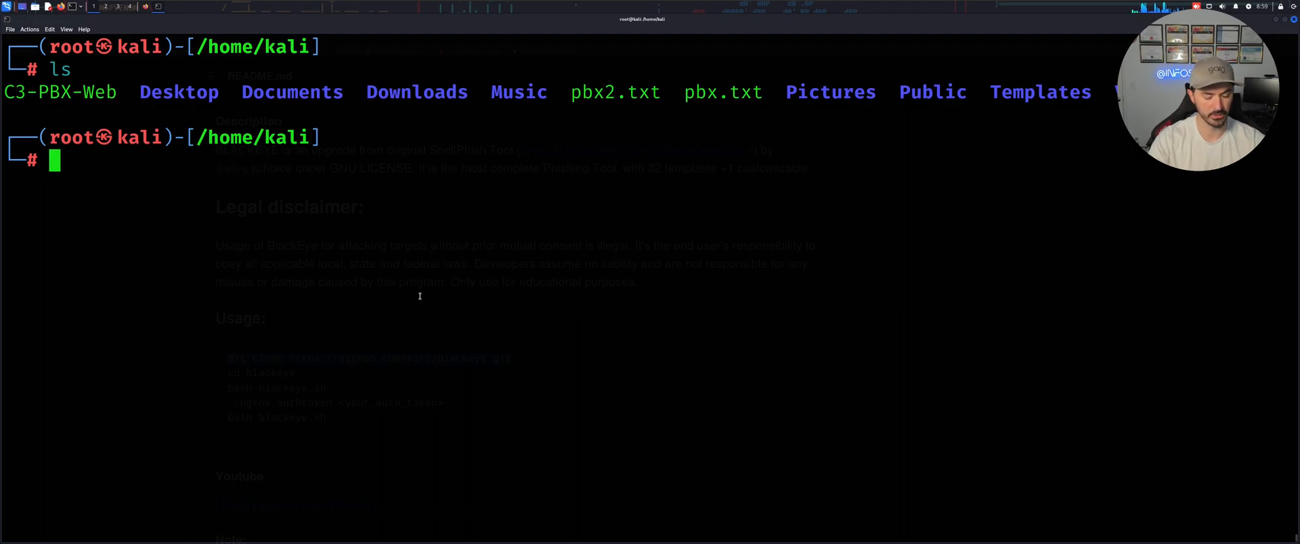
Create a TOOLS directory, move into it and start cloning x3rz/blackeye, which stalls at a username prompt
{"action": "type", "text": "mkdir Driver"}
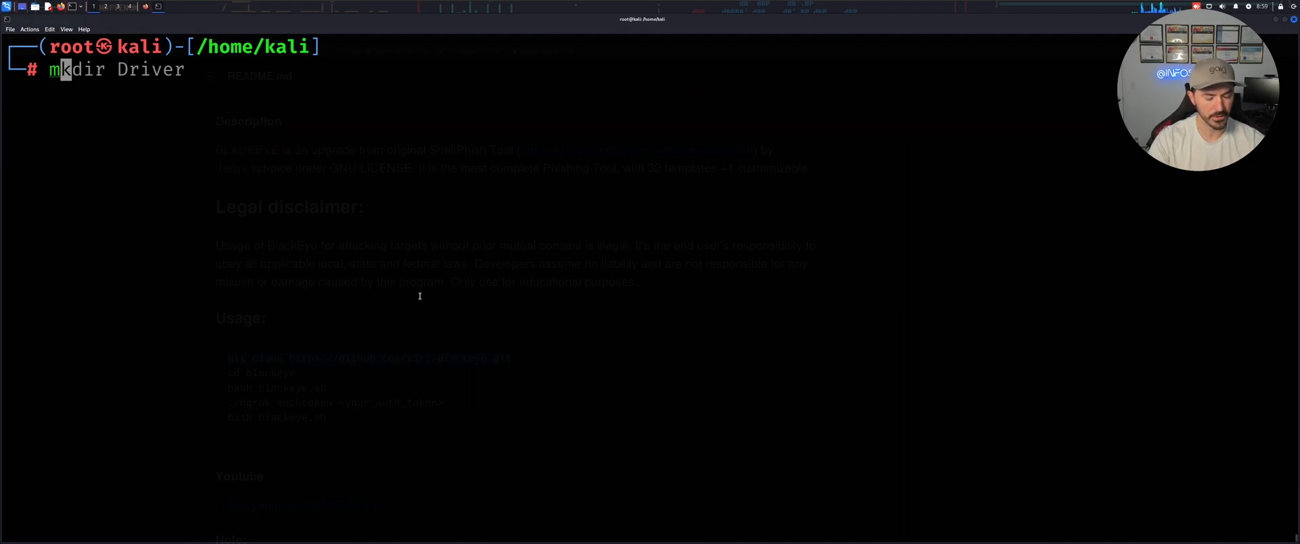
{"action": "type", "text": "TOOLS"}
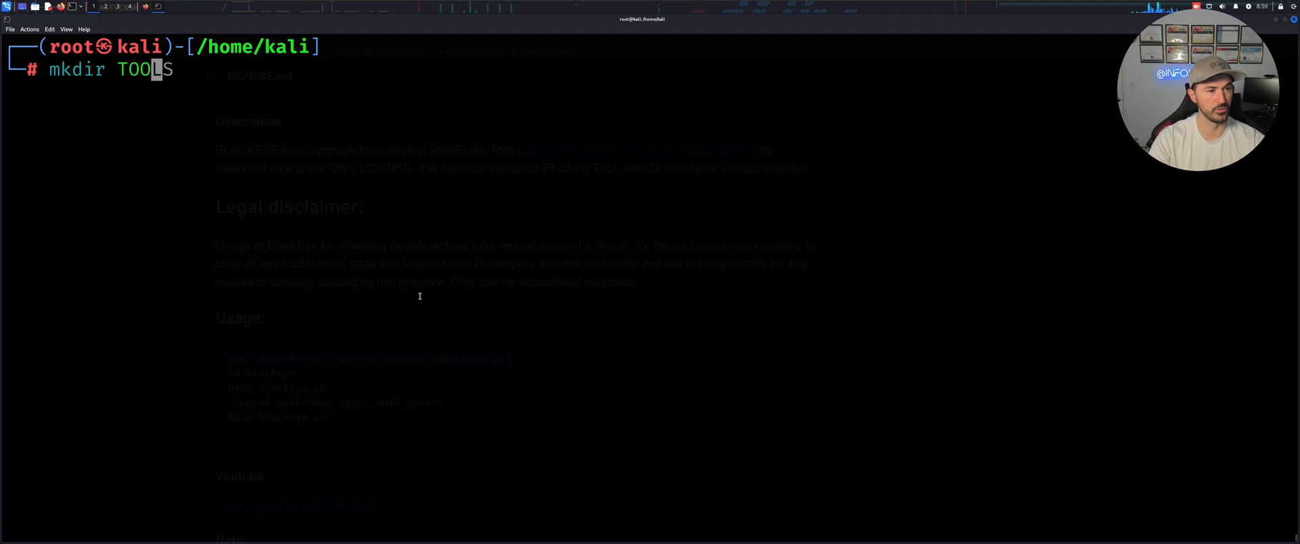
{"action": "key", "text": "Return"}
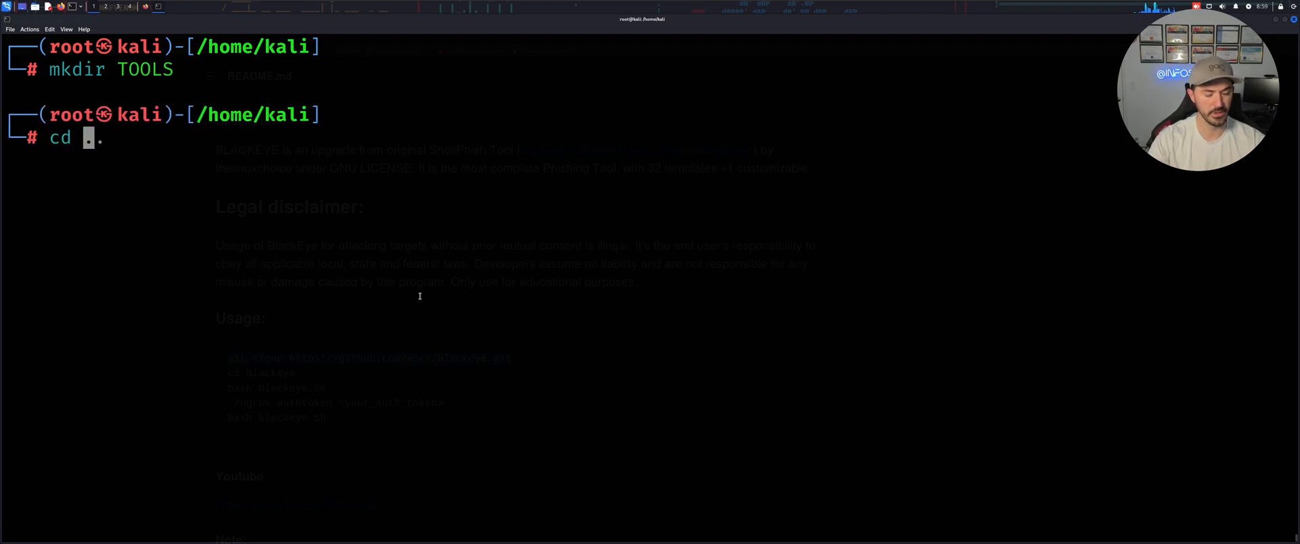
{"action": "key", "text": "Return"}
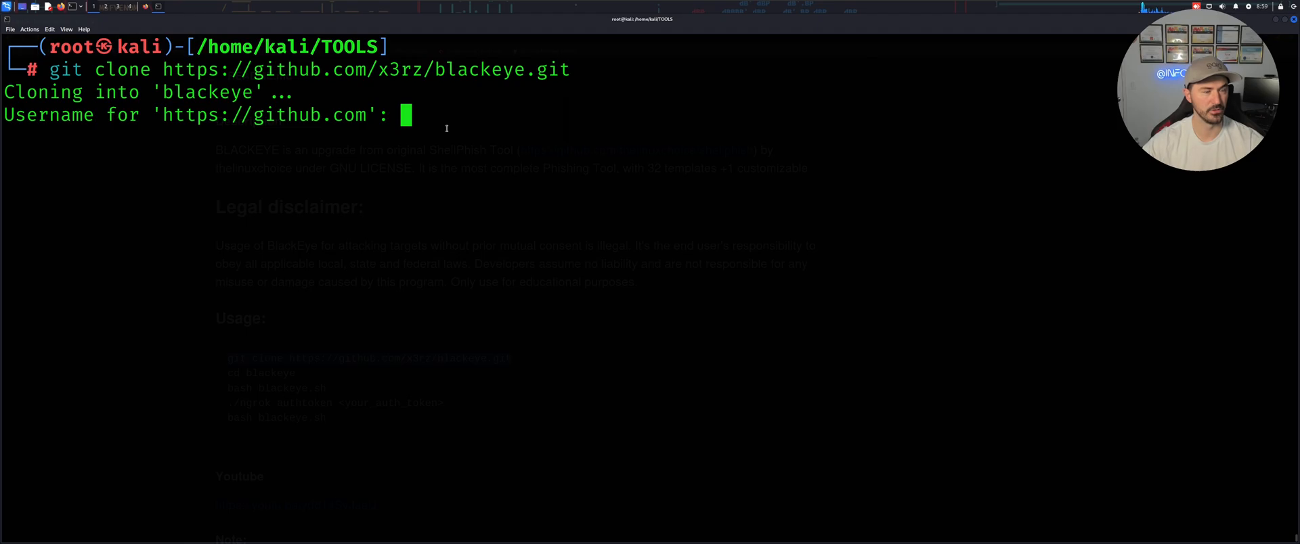
{"action": "key", "text": "ctrl+c"}
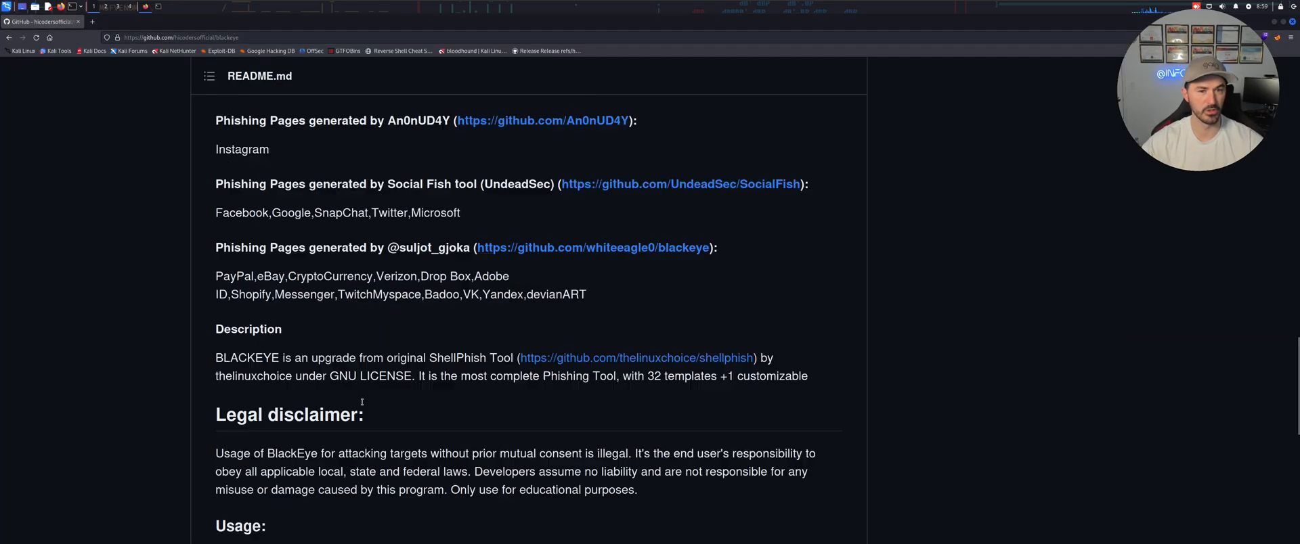
Return from the README to the blackeye topic results and scroll down past A-phish and wp_transactionmanager
{"action": "scroll", "scroll_direction": "up", "scroll_amount": 3}
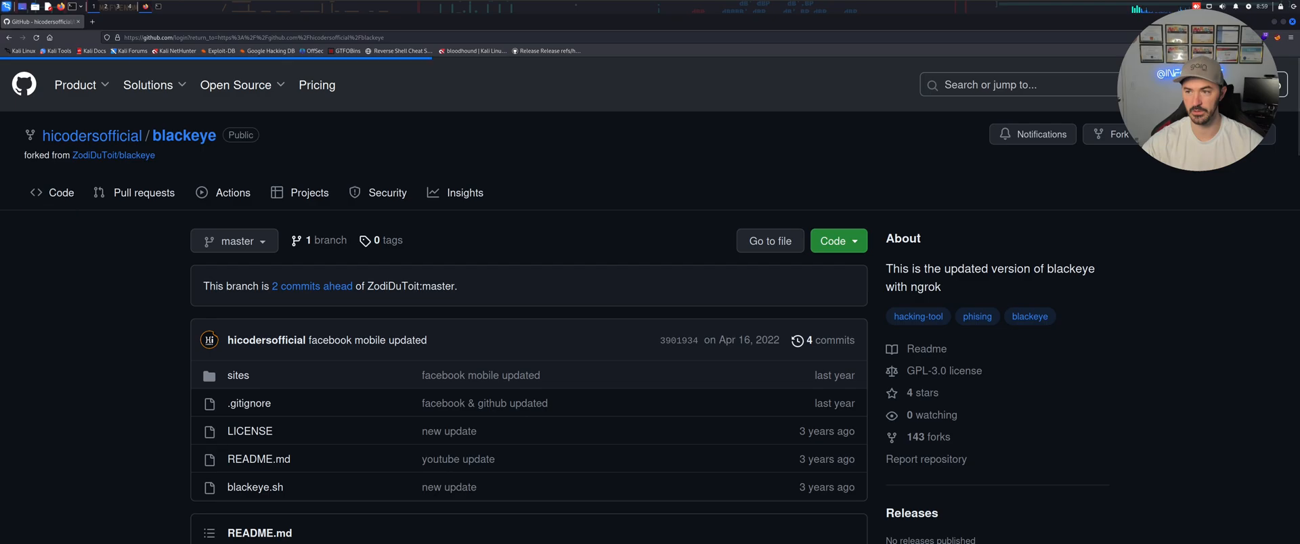
{"action": "left_click", "coordinate": [61, 192]}
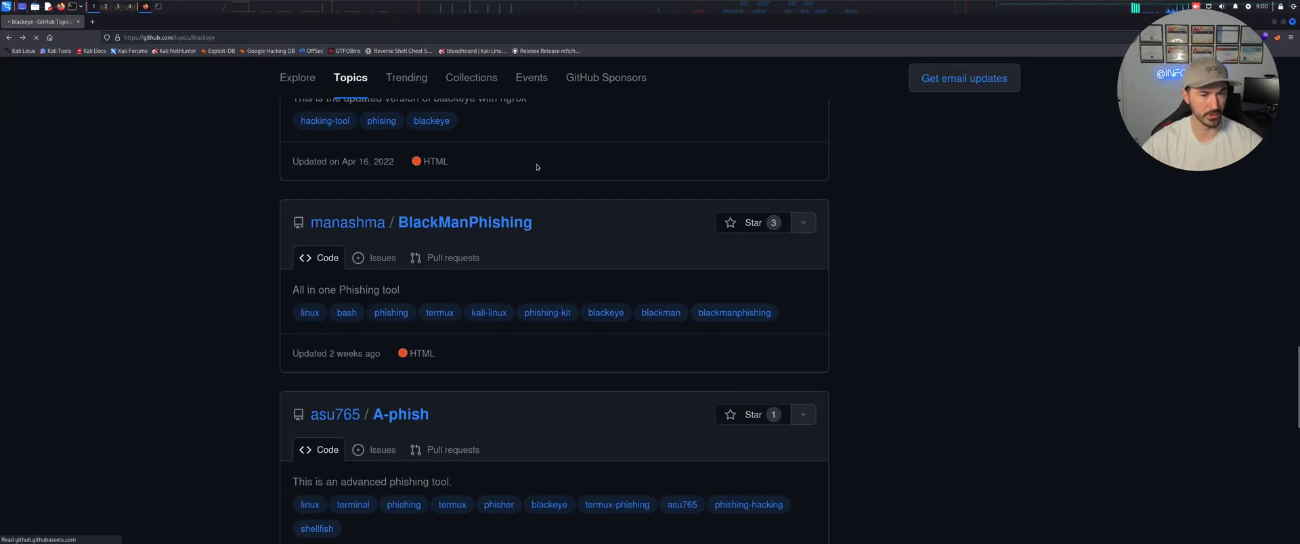
{"action": "scroll", "scroll_direction": "down", "scroll_amount": 3}
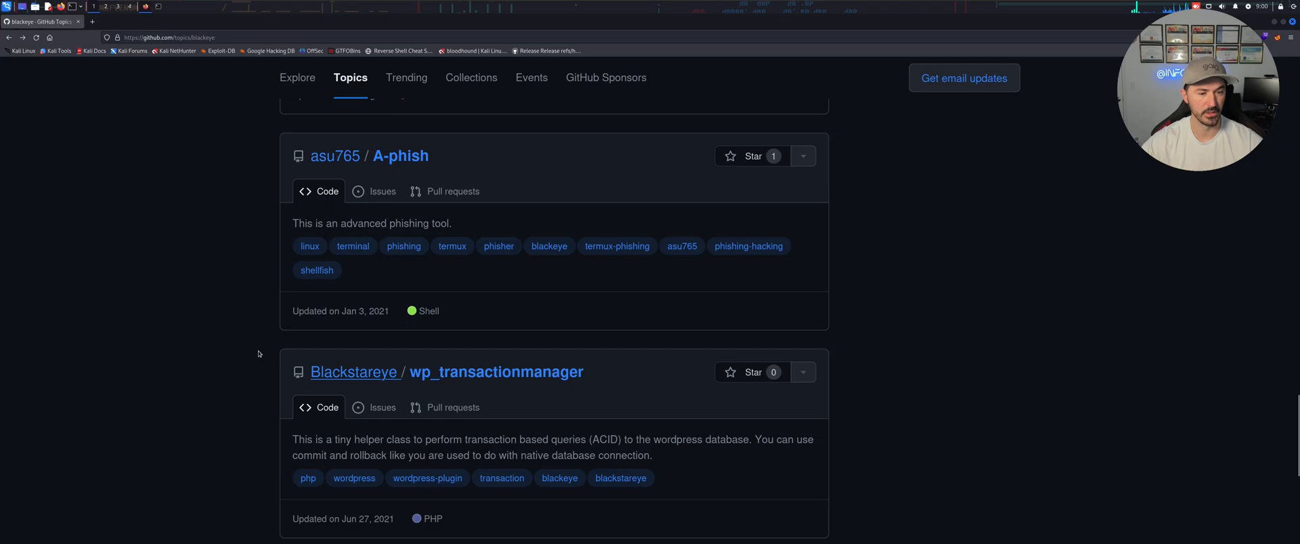
{"action": "scroll", "scroll_direction": "down", "scroll_amount": 3}
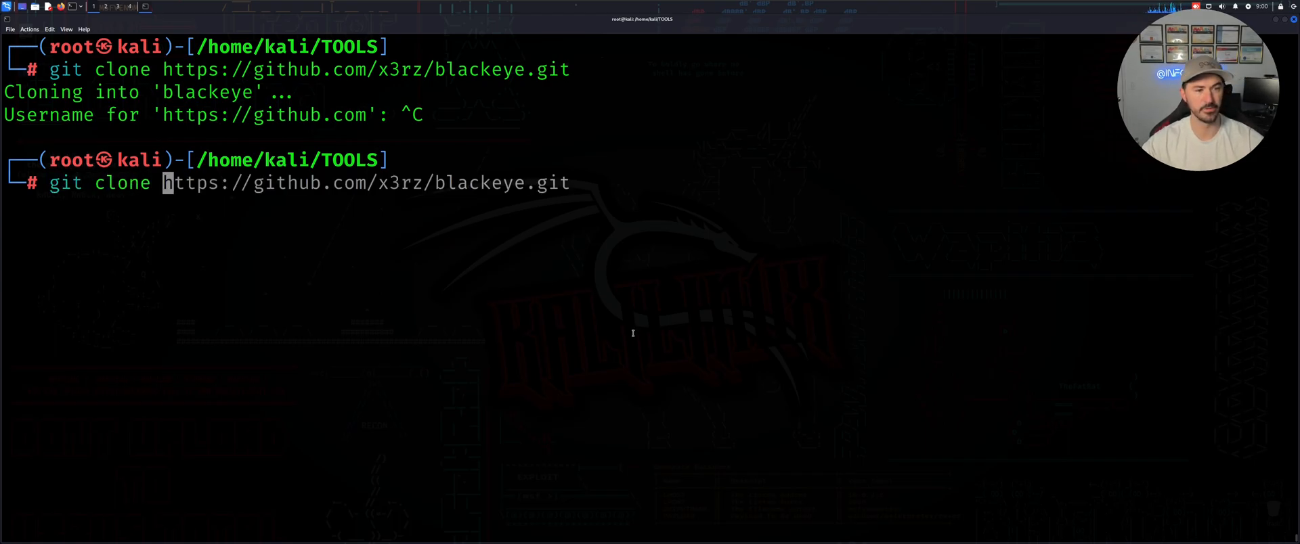
{"action": "mouse_move", "coordinate": [852, 202]}
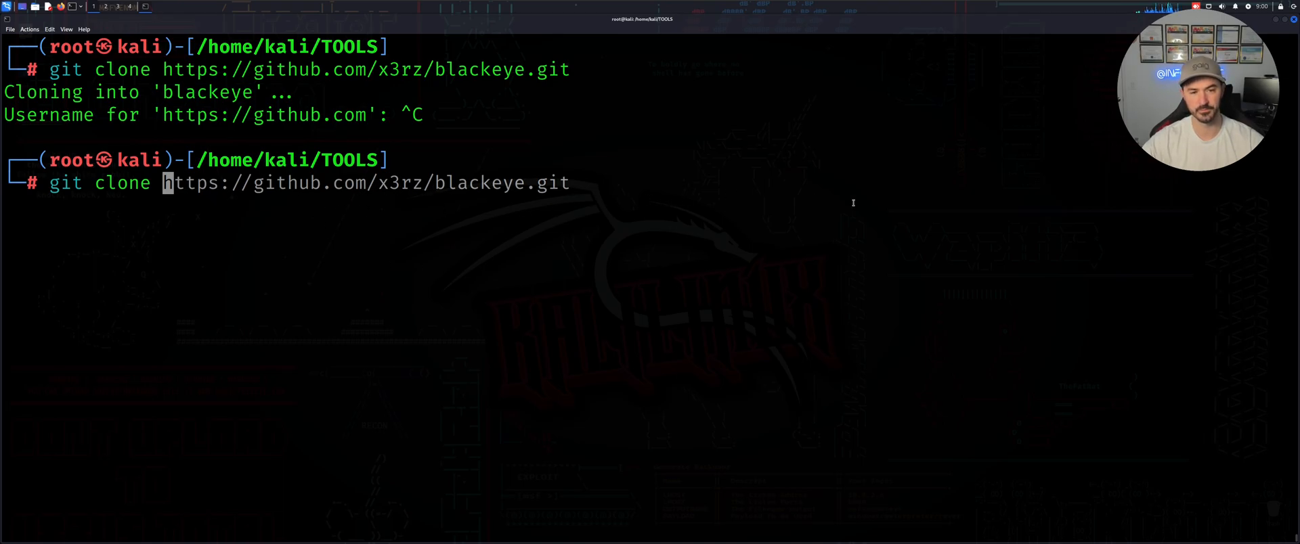
{"action": "mouse_move", "coordinate": [729, 235]}
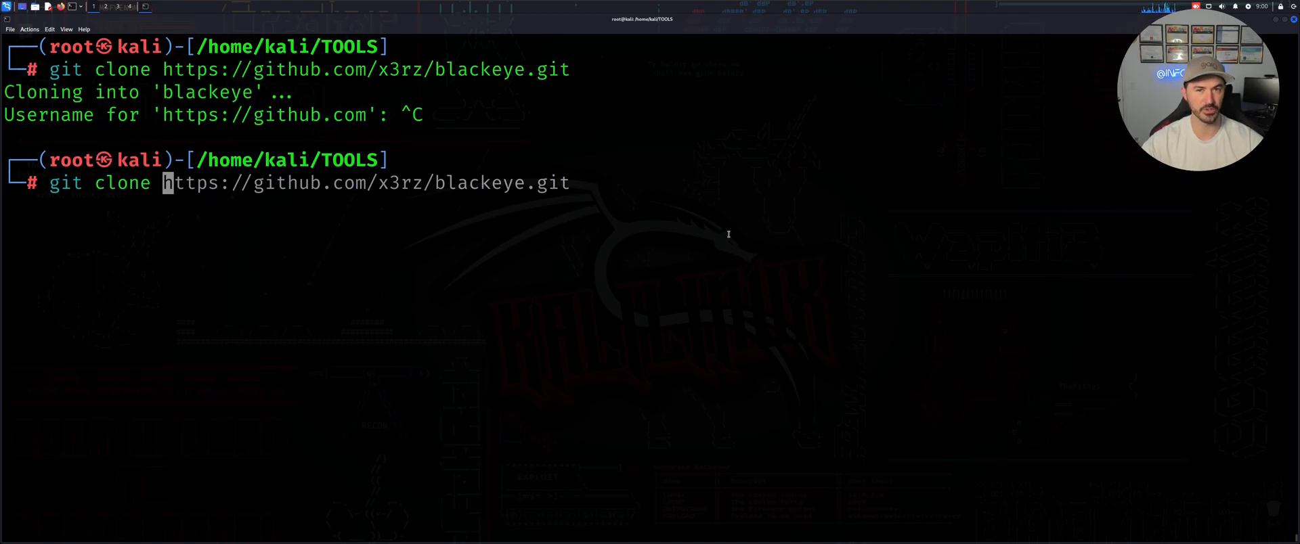
{"action": "mouse_move", "coordinate": [566, 232]}
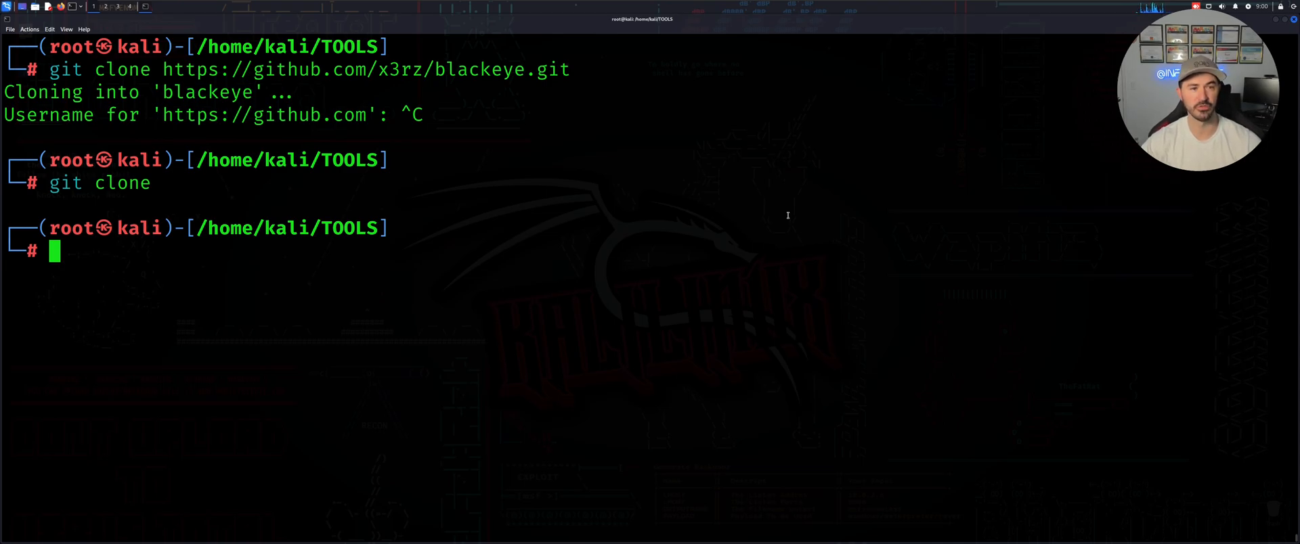
{"action": "mouse_move", "coordinate": [604, 251]}
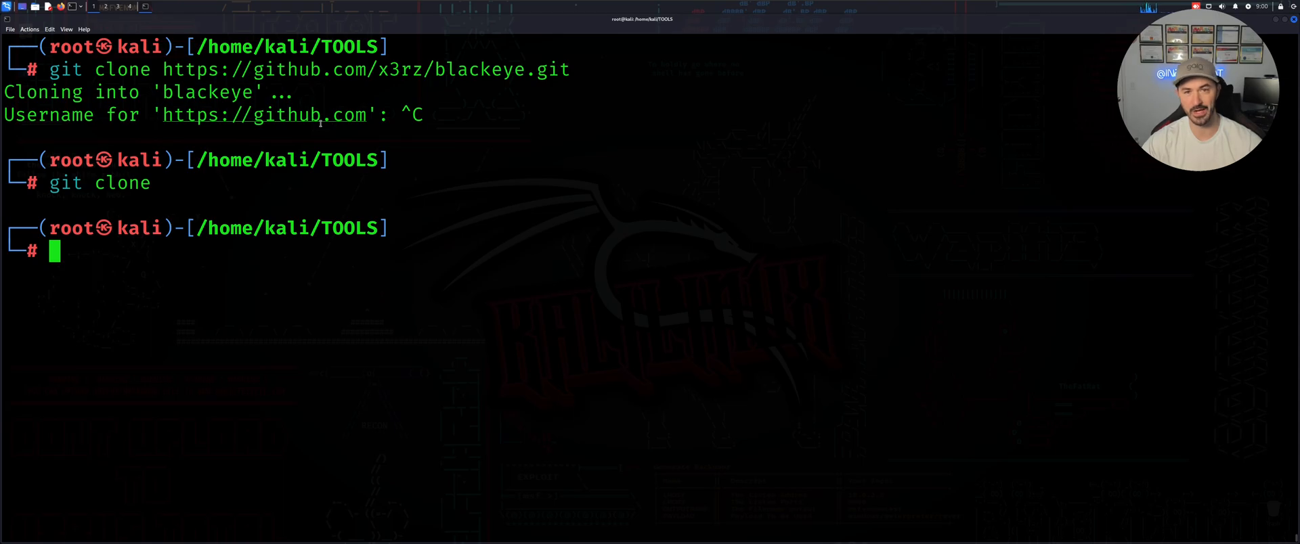
Select the word git in the earlier clone command after cancelling the stalled clone
{"action": "double_click", "coordinate": [63, 69]}
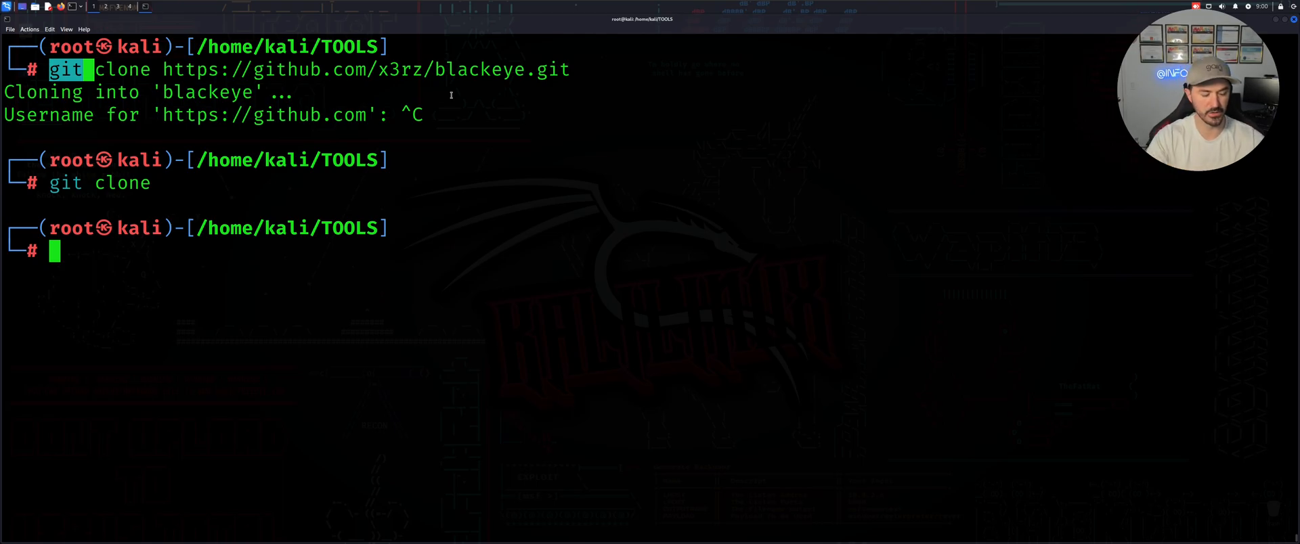
Run the mistyped 'ecit', then exit the root shell back to the kali user prompt
{"action": "key", "text": "Return"}
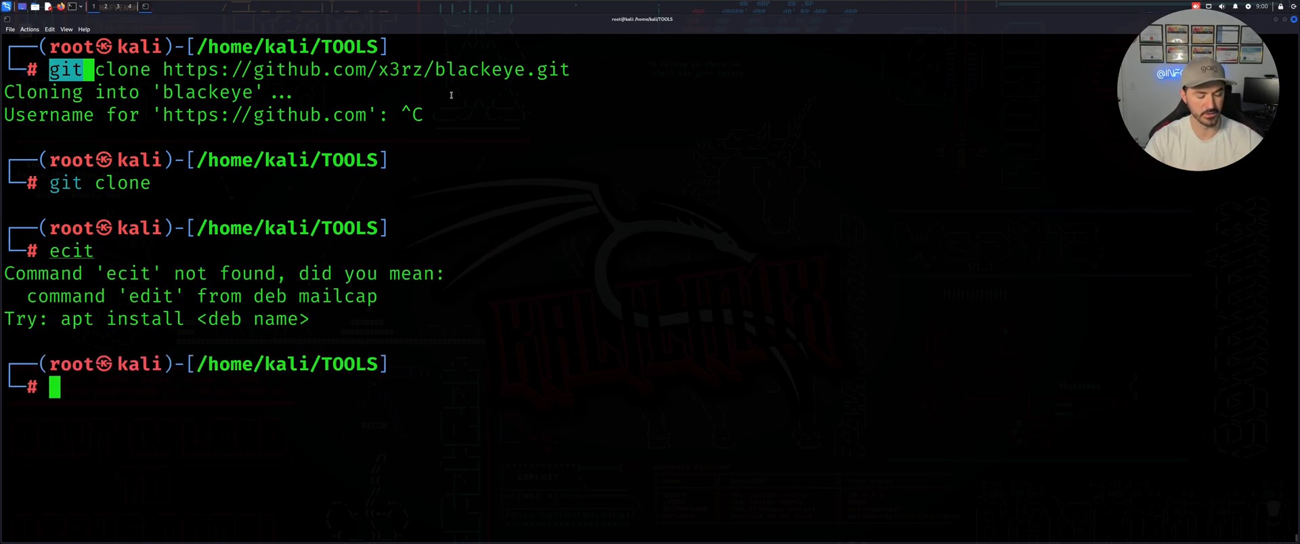
{"action": "type", "text": "exit"}
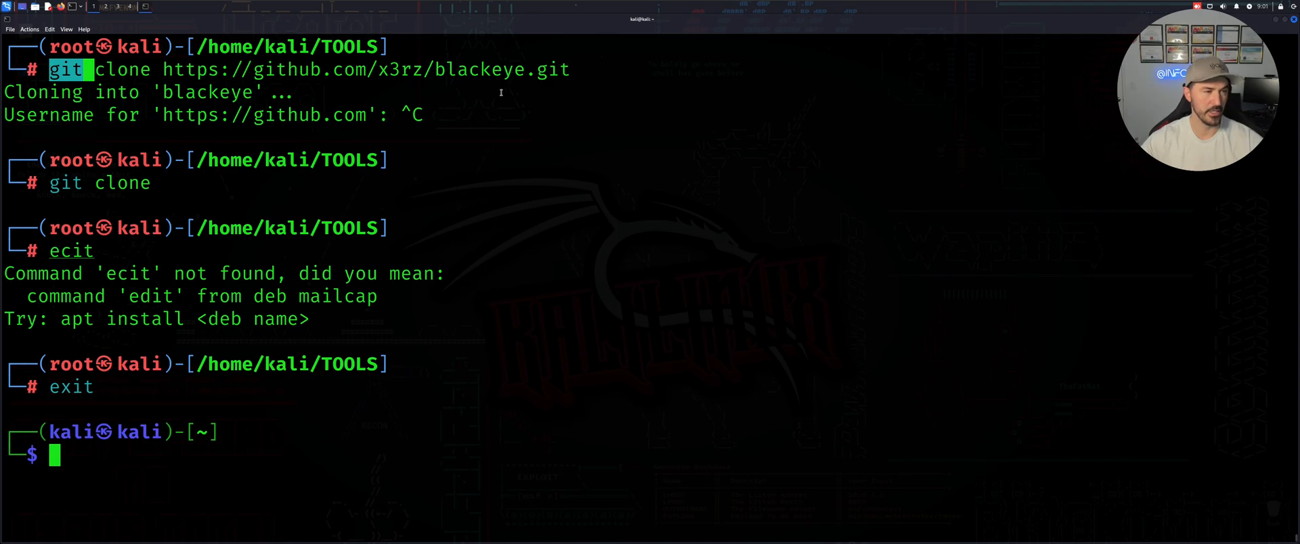
{"action": "type", "text": "exit"}
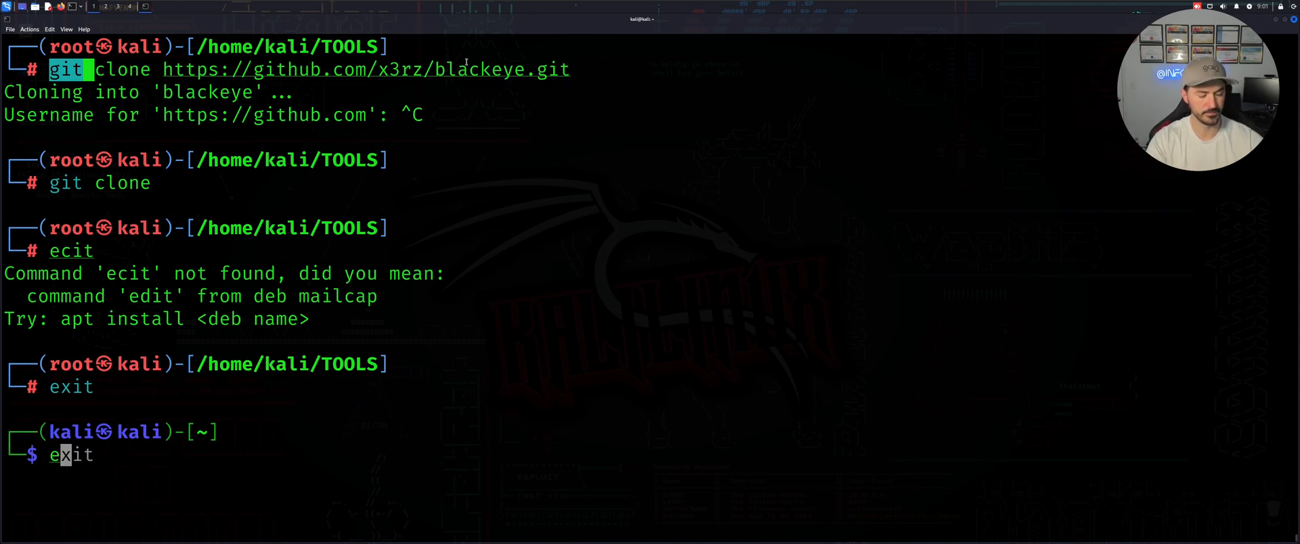